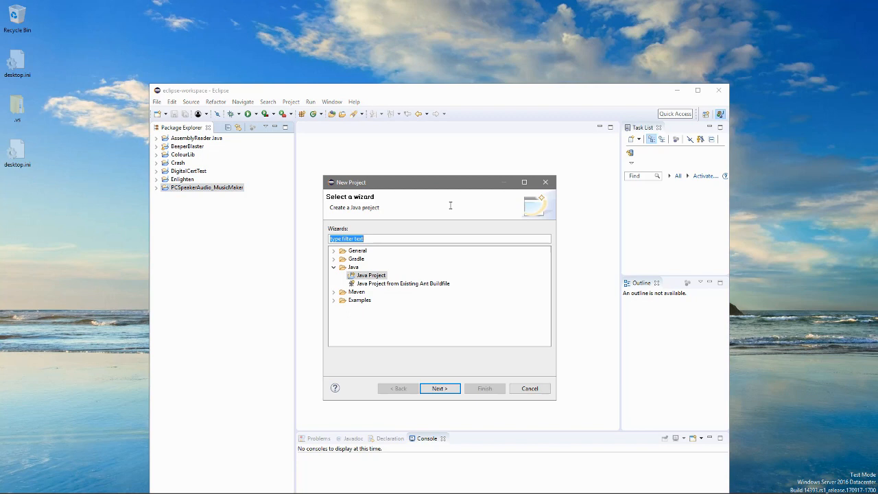
# Step: Create a plain Java project named GameEngine_Modular via the New Project wizard
pyautogui.click(439, 389)
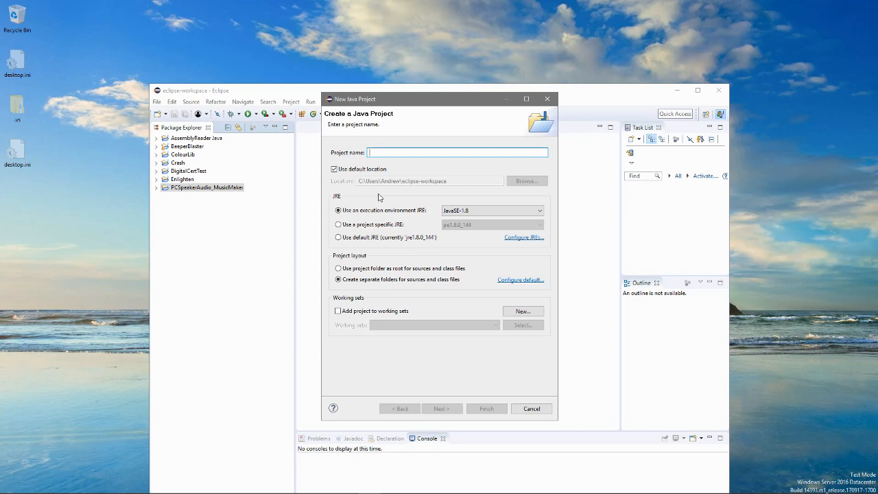
pyautogui.write('GameEngine_M')
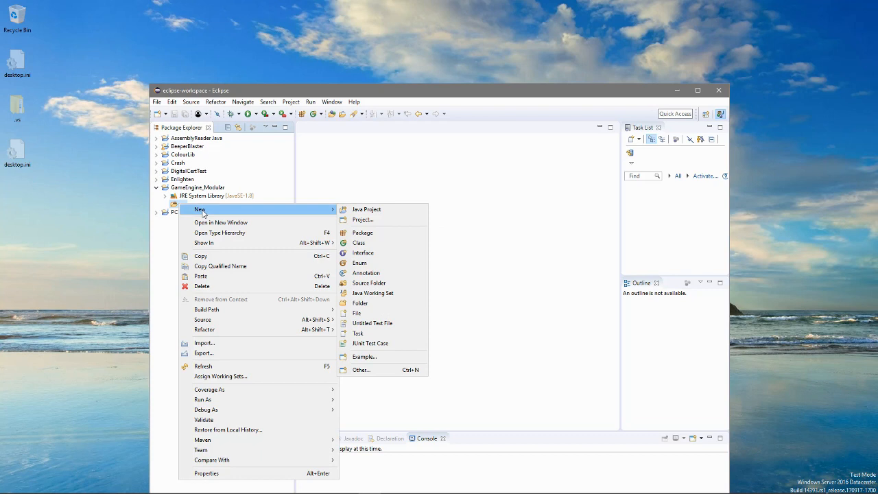
# Step: Begin adding a com package under src and a nested package inside it
pyautogui.click(362, 231)
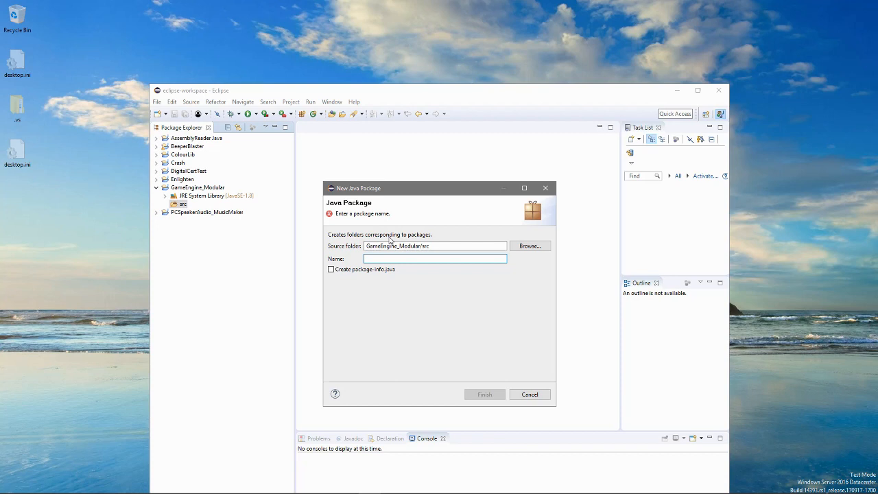
pyautogui.click(435, 258)
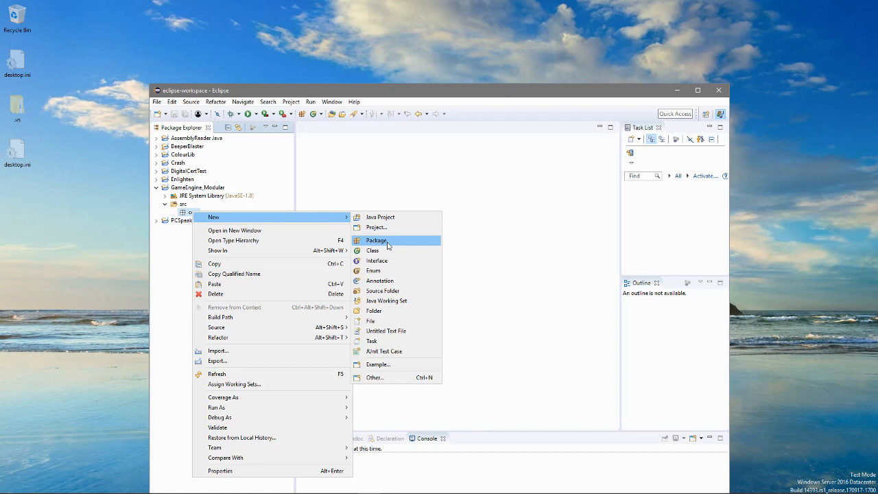
pyautogui.click(376, 241)
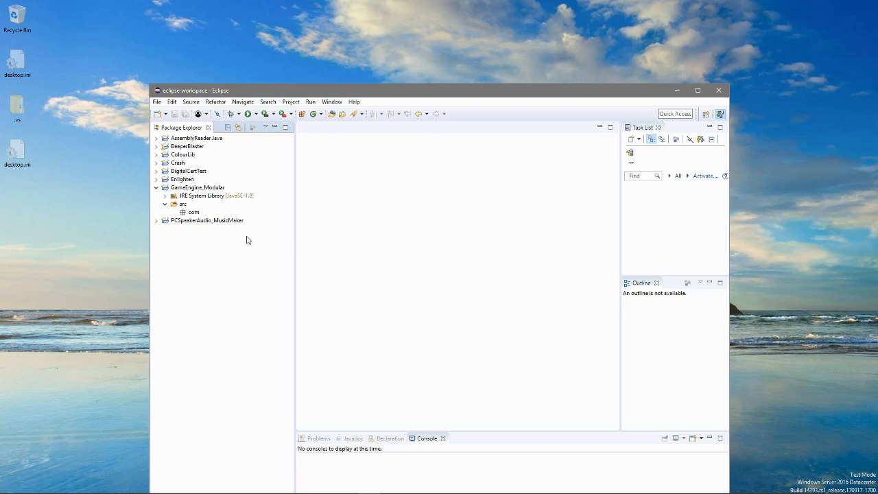
pyautogui.click(156, 219)
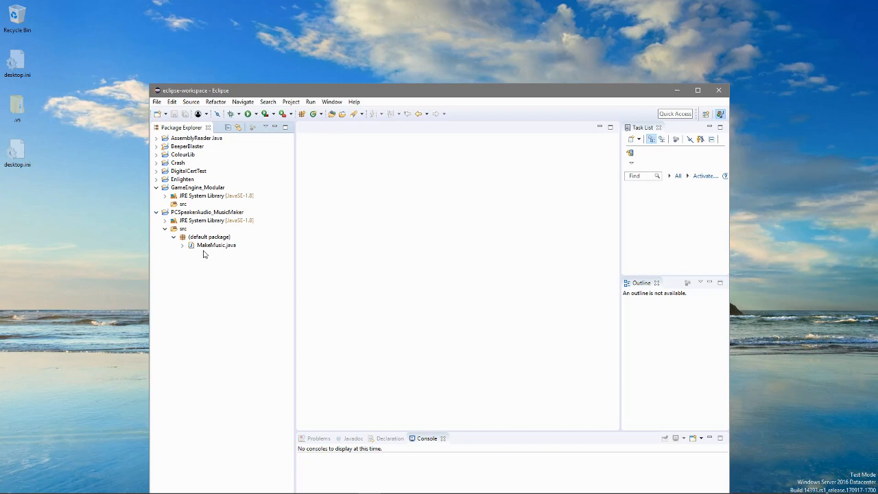
# Step: Create the com.zeroflowsabor.modulargameengine package under src from its context menu
pyautogui.rightClick(205, 212)
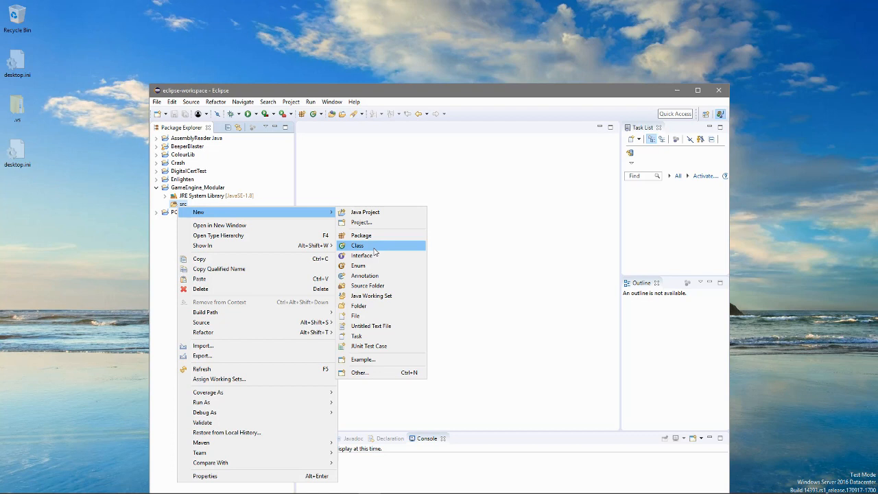
pyautogui.click(360, 236)
pyautogui.write('com.zenithseeker.modul')
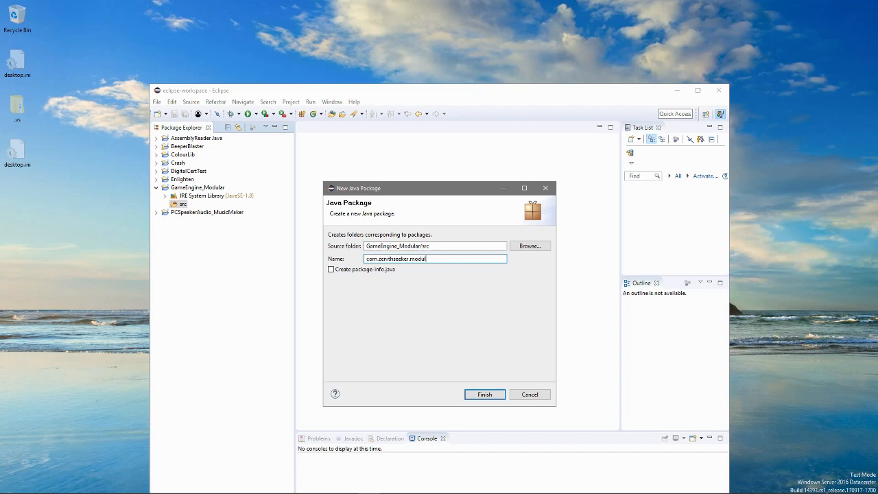
pyautogui.click(484, 395)
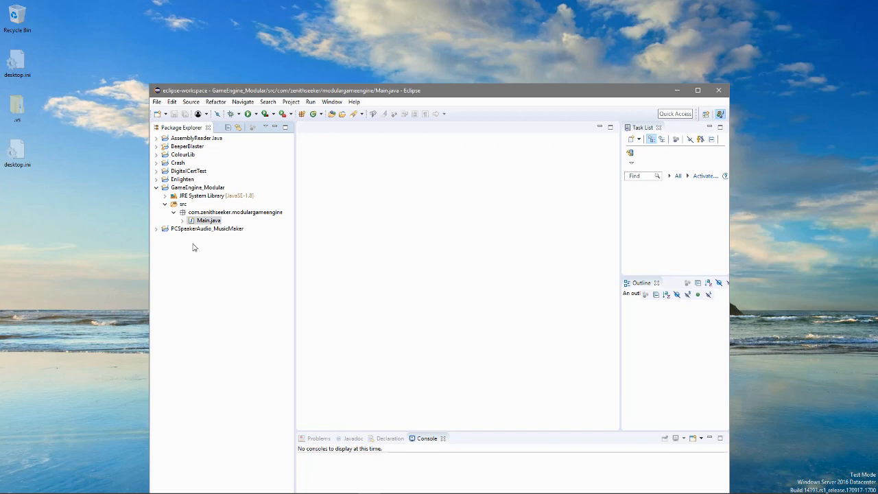
# Step: In Main.java, write public static void main(String[] args) and start a String for the program name
pyautogui.doubleClick(209, 220)
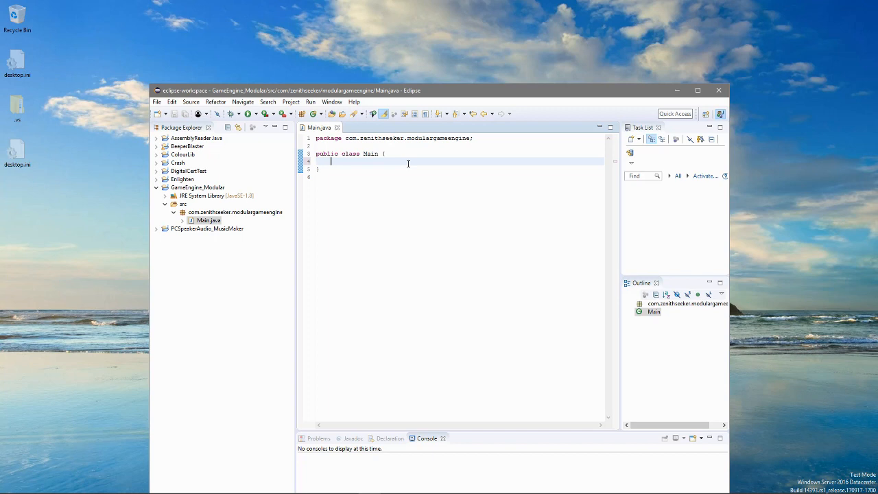
pyautogui.write('public static void main(String[] args) {')
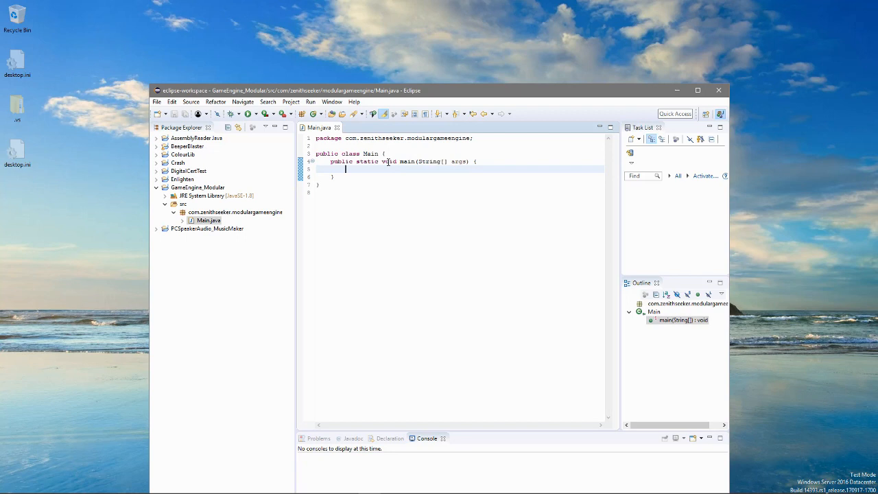
pyautogui.write('progToN')
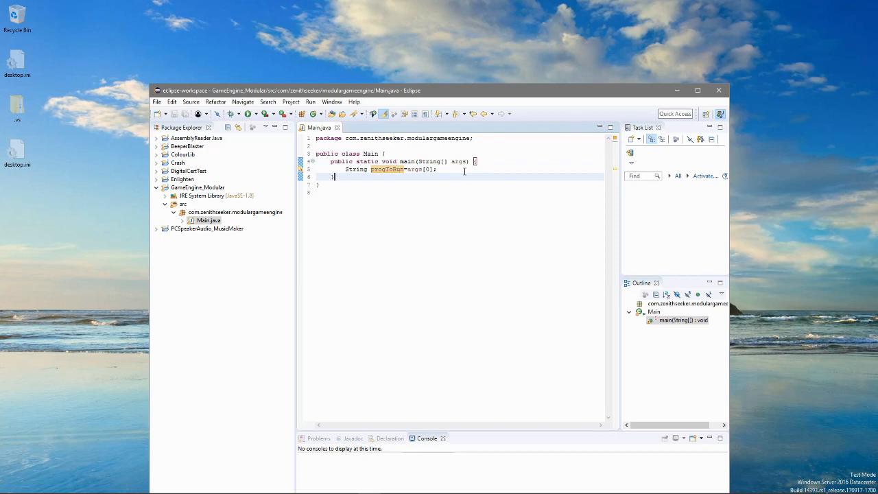
# Step: Assign args[0], args[1], args[2] to program name, resolution and refresh Strings inside a try block
pyautogui.write('String')
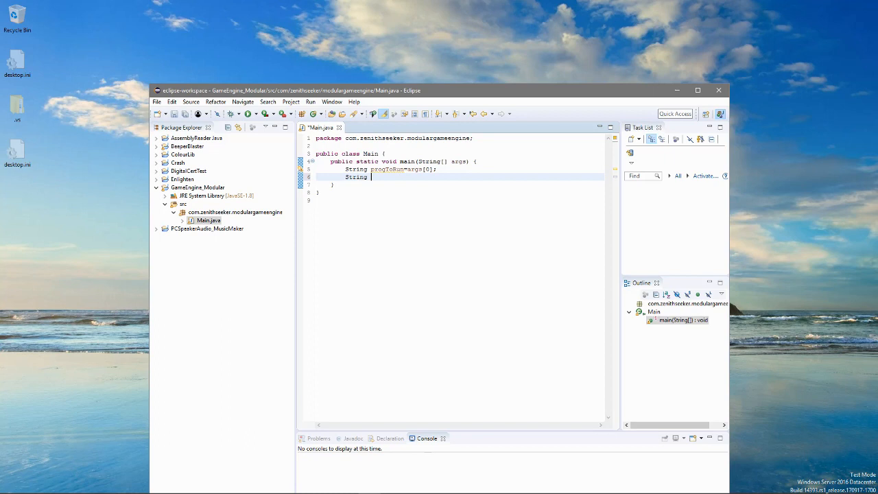
pyautogui.write('resolution=args[1];')
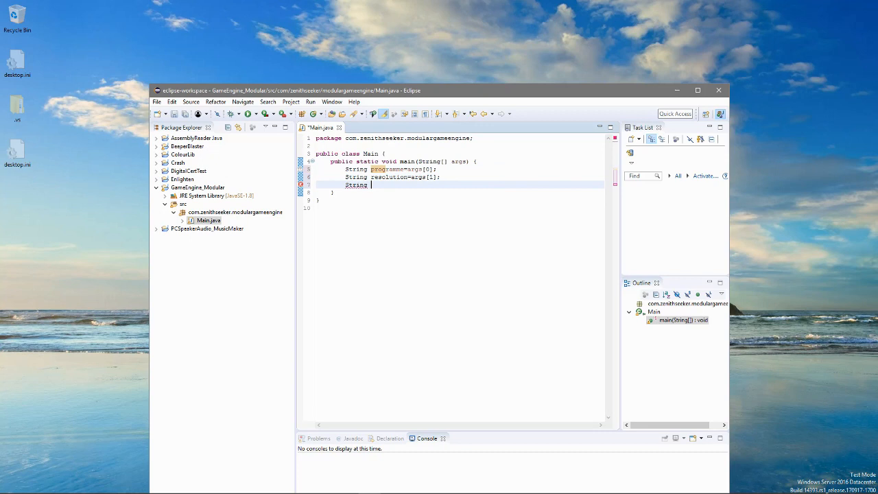
pyautogui.write('refresh=args[2];')
pyautogui.write('} catch(ArrayIndexOutOfBounds')
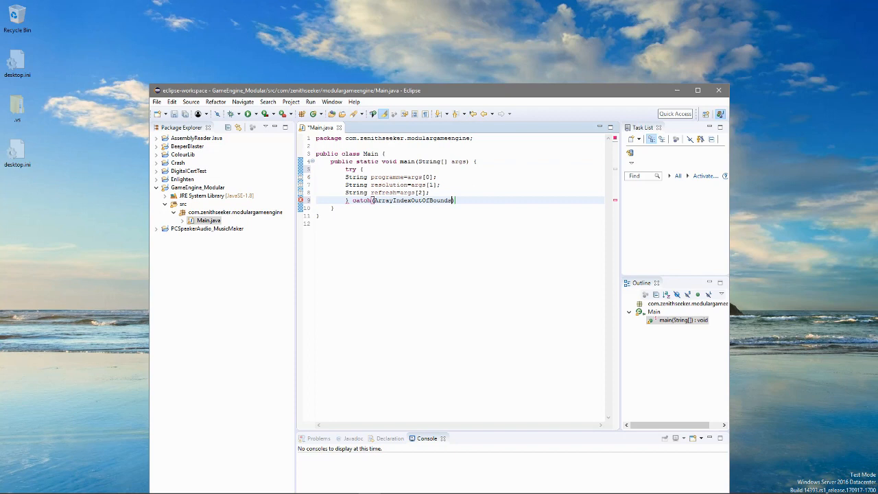
# Step: Catch the ArrayIndexOutOfBoundsException as aioobe and print "Arguments should be in this order..."
pyautogui.write('Exception aioobe)')
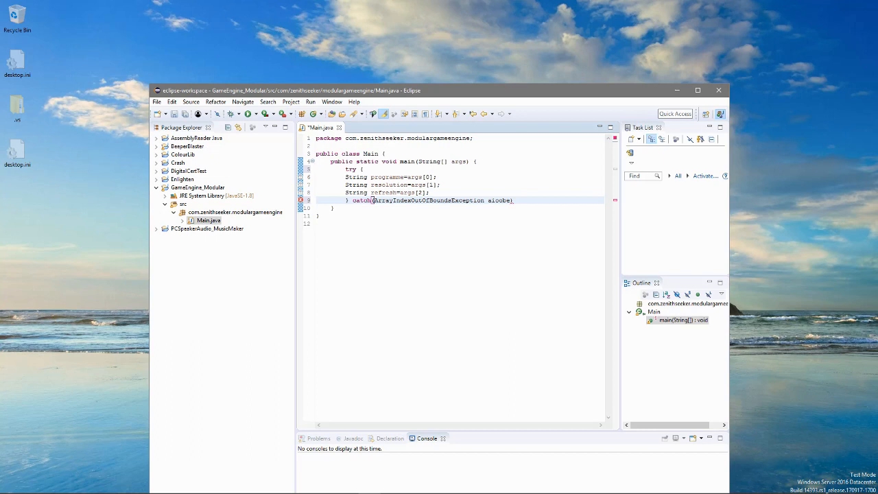
pyautogui.write('aioobe.')
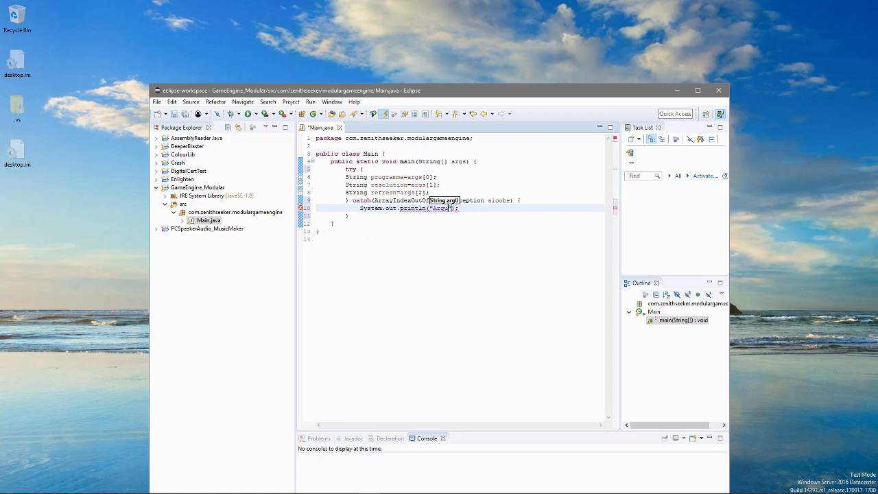
pyautogui.write('Arguments should be in this order: Programme, R')
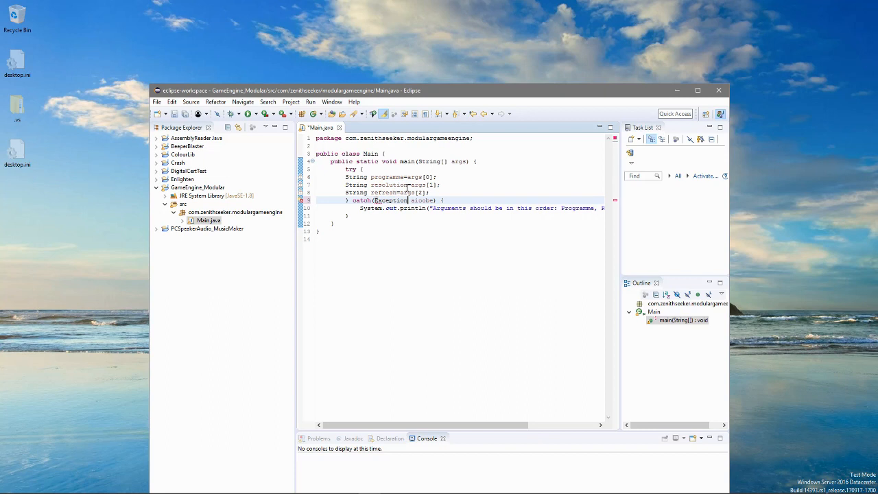
# Step: Add an if check on the caught exception testing for ArrayIndexOutOfBoundsException via content assist
pyautogui.write('if')
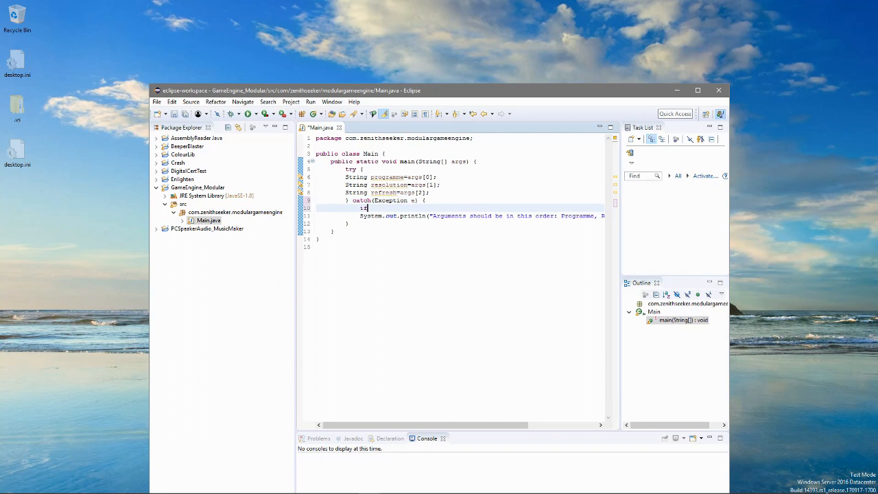
pyautogui.write('.get)')
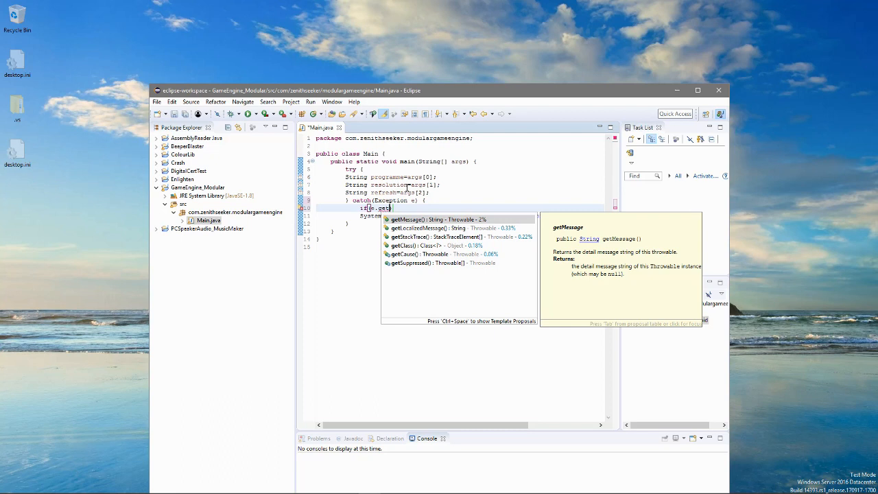
pyautogui.click(414, 254)
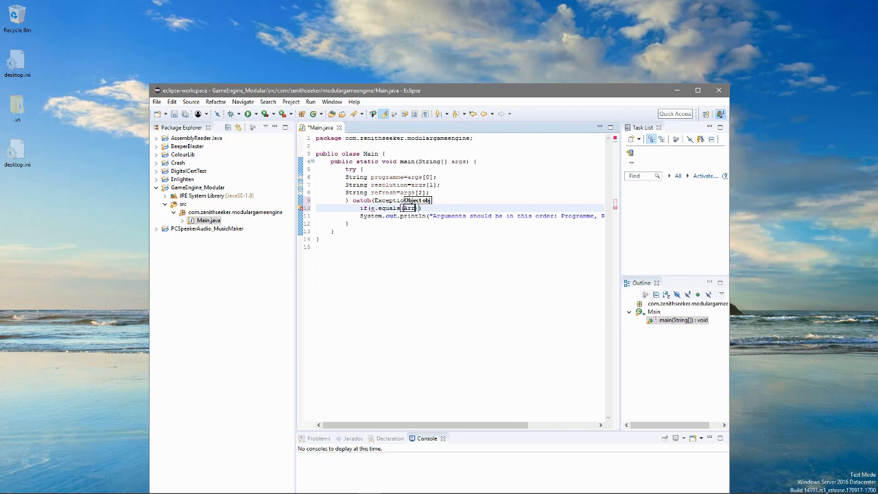
pyautogui.write('ArrayIndexOutOfBoundsException')
pyautogui.write('Programme')
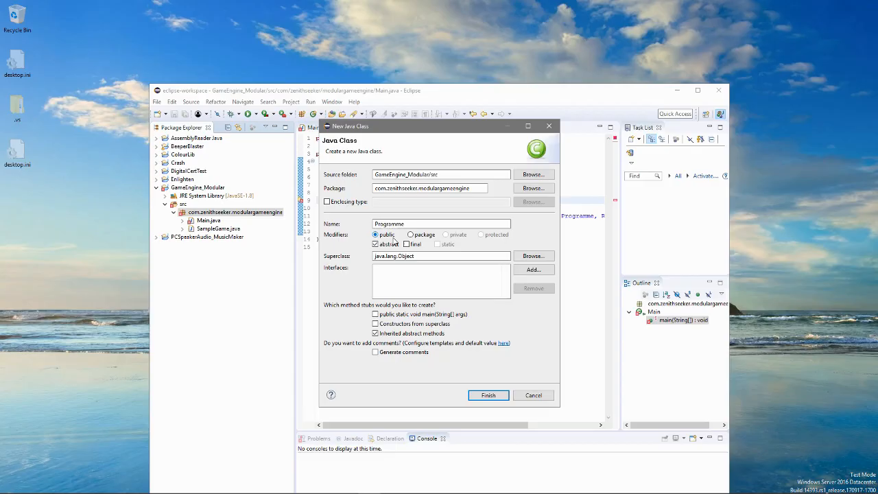
# Step: Create the abstract Programme class and declare public abstract void initiate()
pyautogui.click(489, 396)
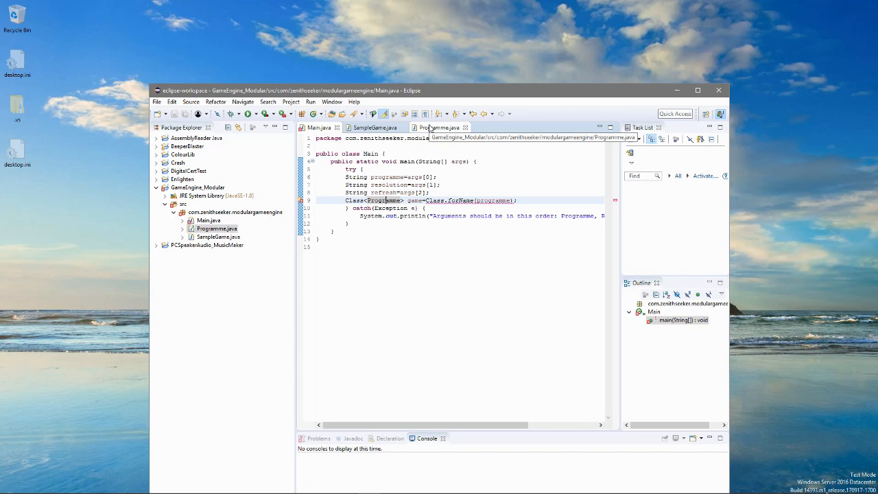
pyautogui.click(428, 128)
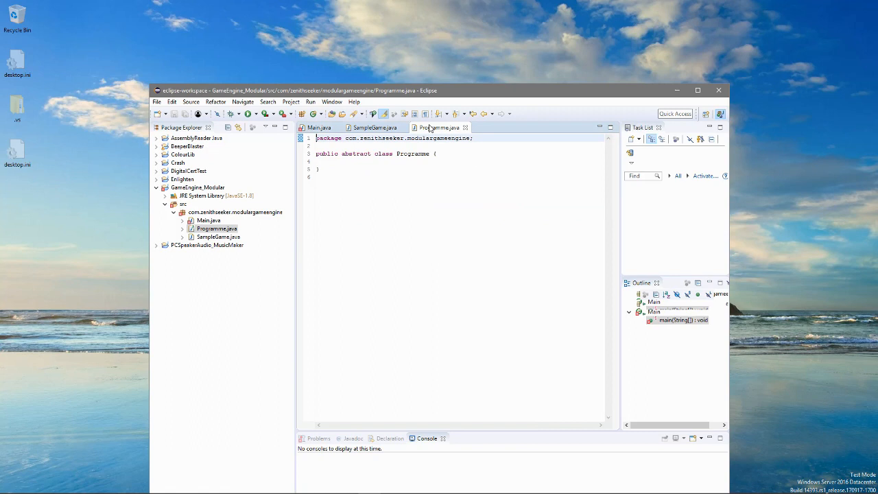
pyautogui.write('abst')
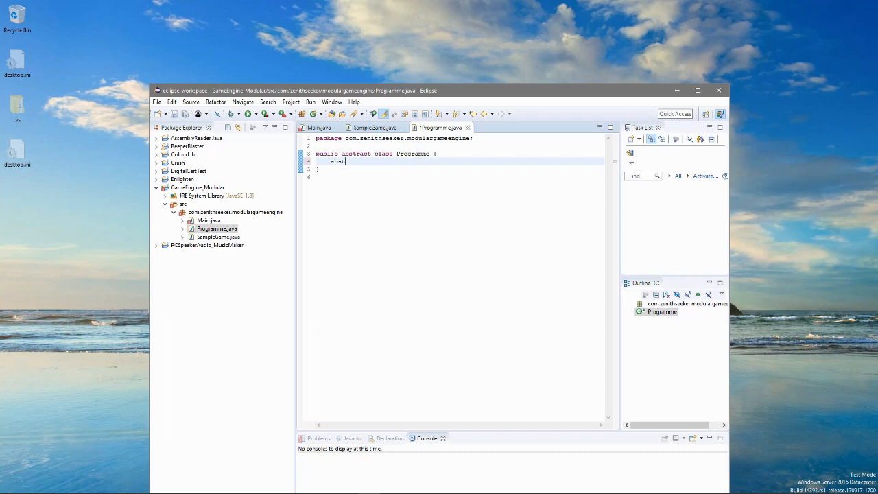
pyautogui.write('public')
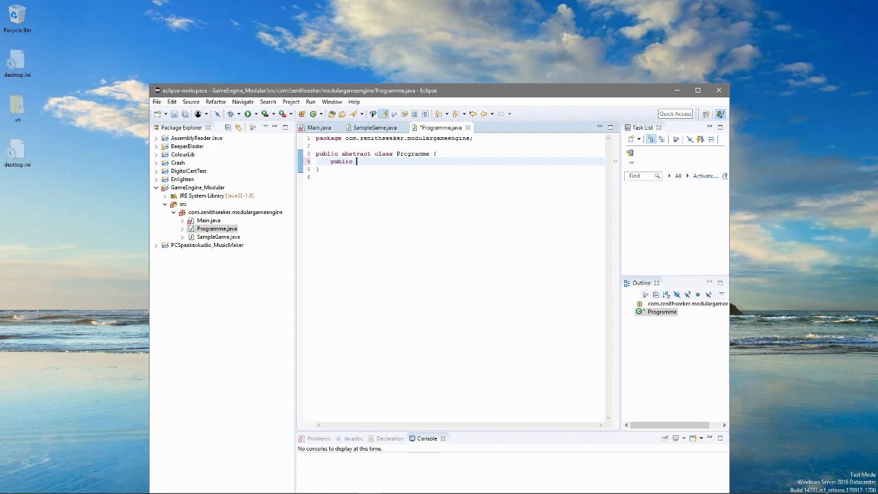
pyautogui.write('abstract void initiate() {')
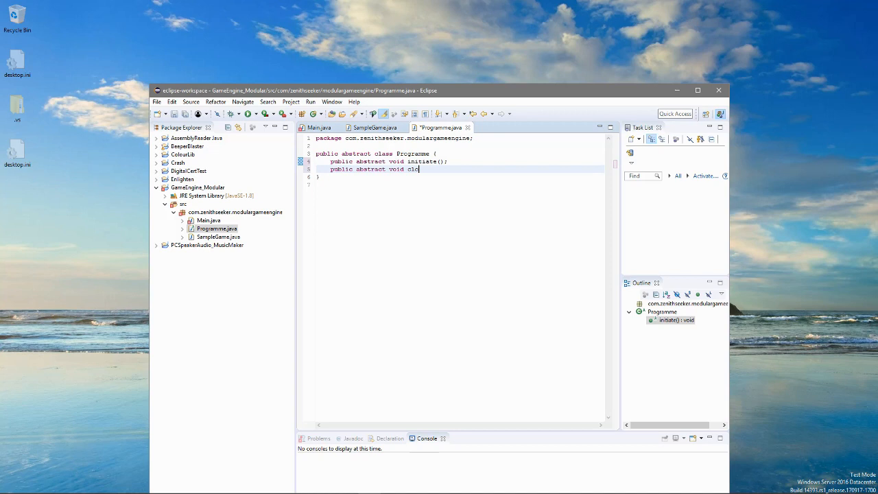
# Step: Declare abstract close() and checkStatus() methods in Programme and save
pyautogui.write('se();')
pyautogui.write('pu')
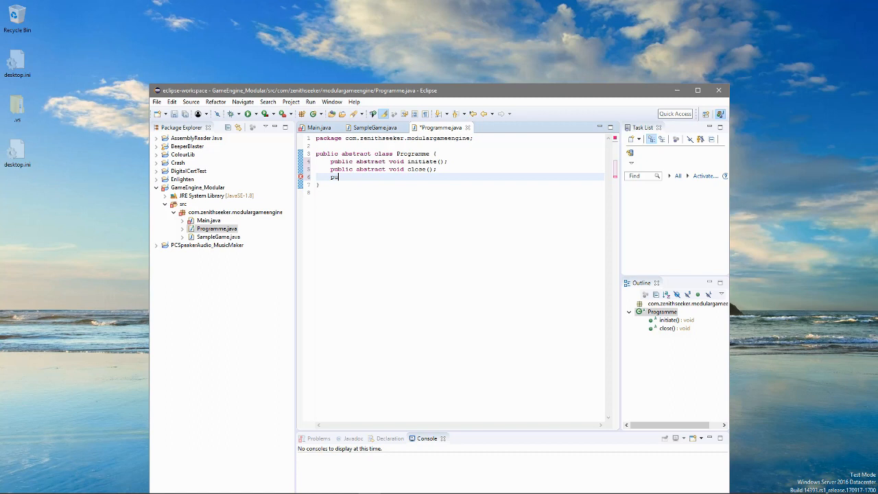
pyautogui.write('blic abstract void checkStatus')
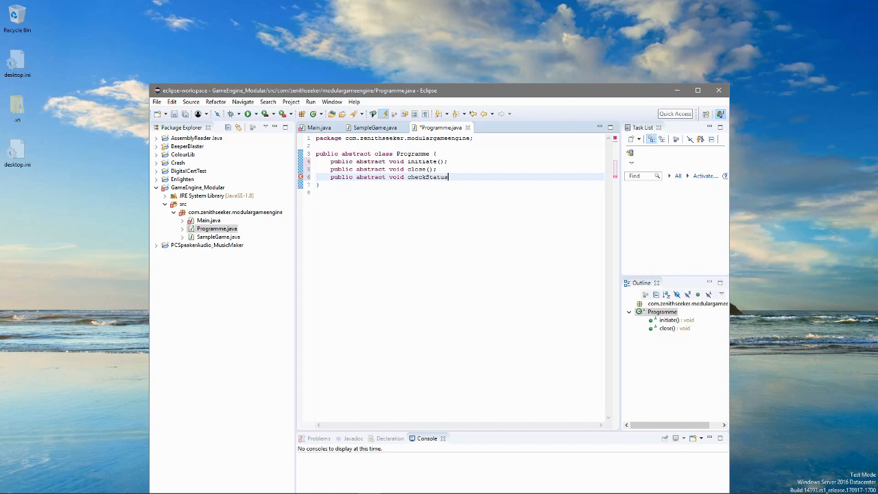
pyautogui.write('();')
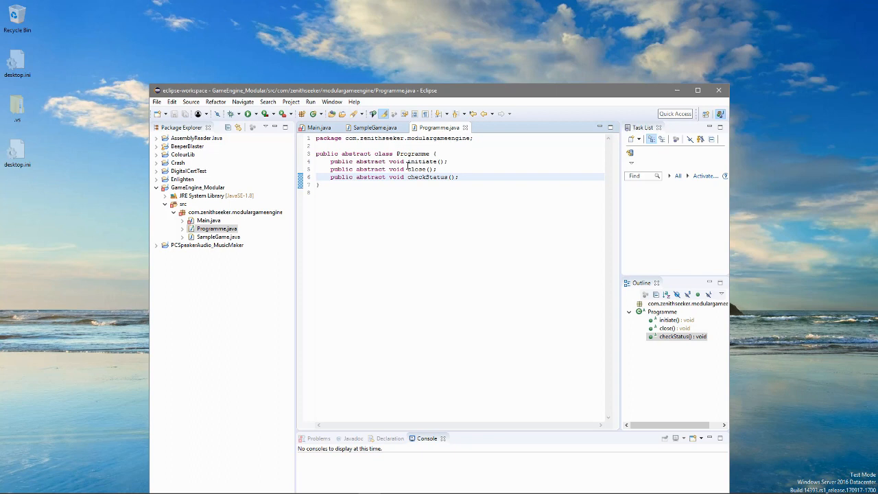
pyautogui.click(321, 128)
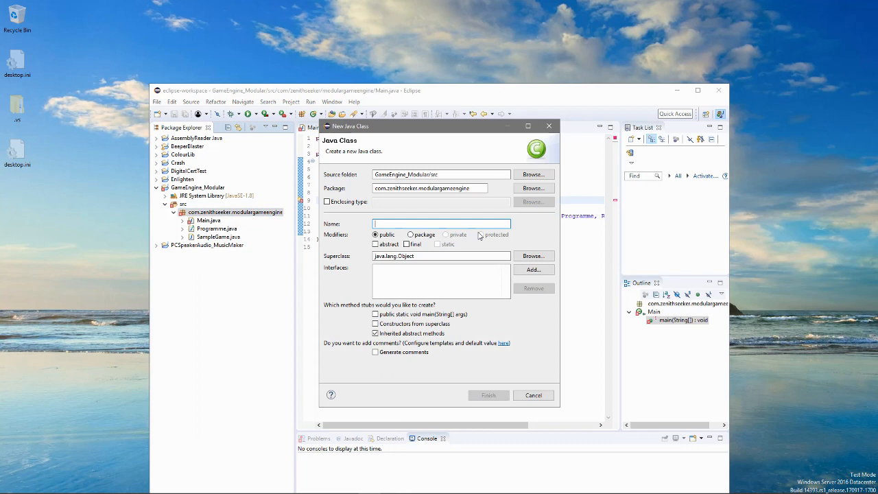
# Step: Create the Game class extending Programme with an abstract checkCollisionStatus method
pyautogui.click(488, 395)
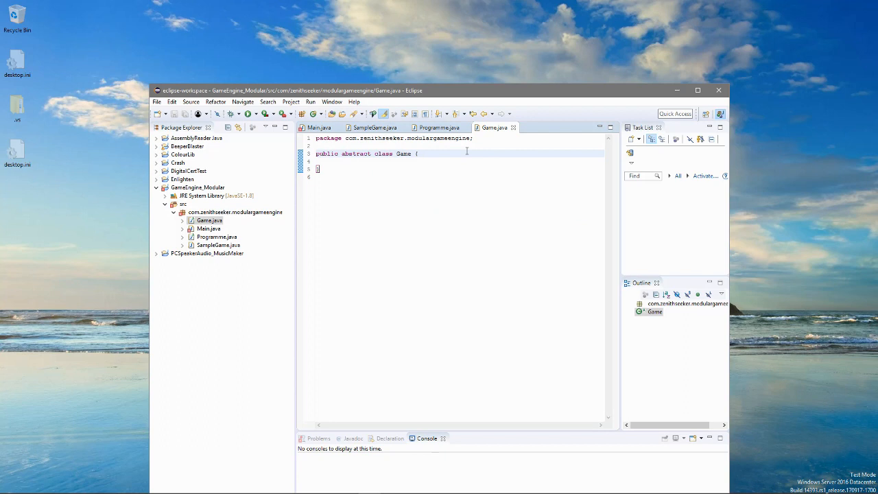
pyautogui.write('extends Programme')
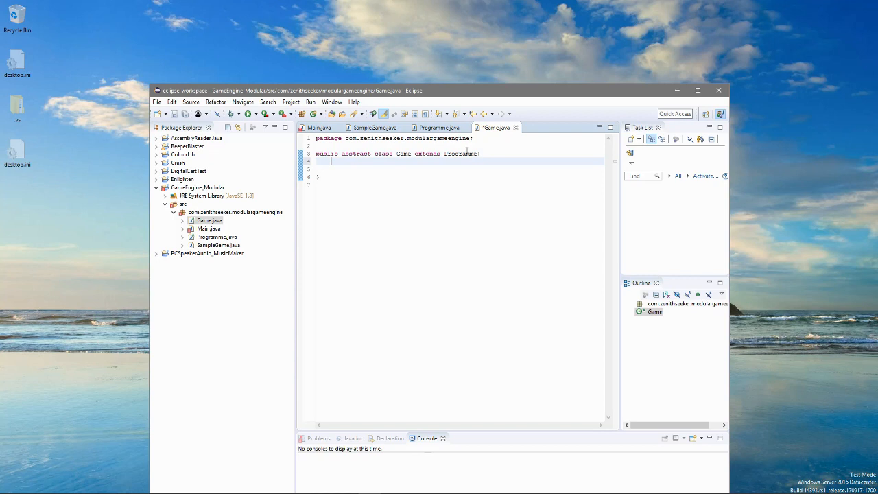
pyautogui.write('public abstract void checkCollision')
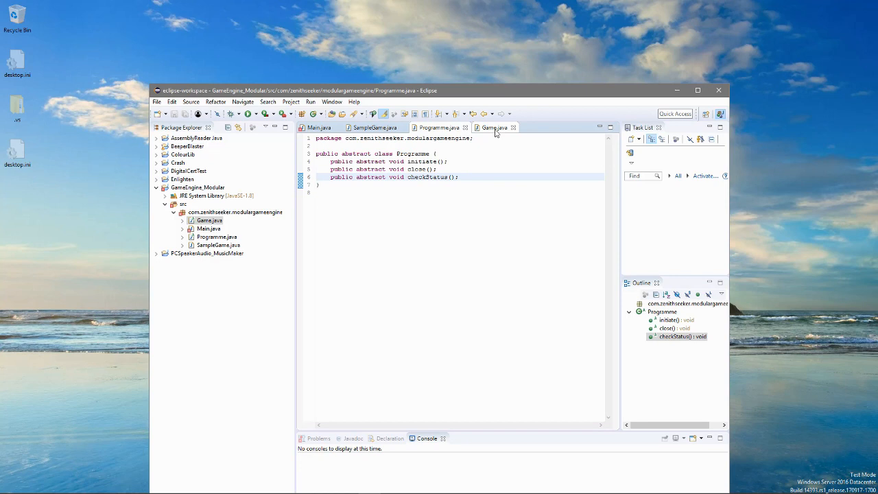
pyautogui.click(489, 126)
pyautogui.write('p')
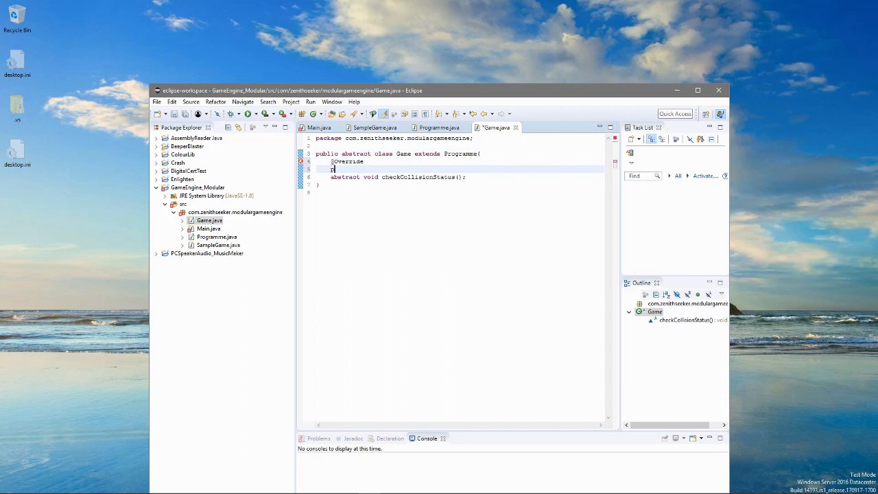
pyautogui.write('ublic abstract void initiate')
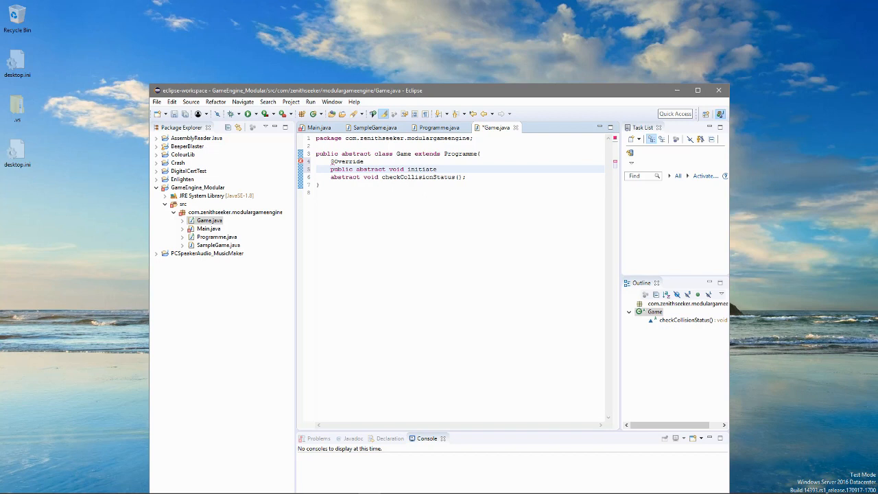
pyautogui.write('()')
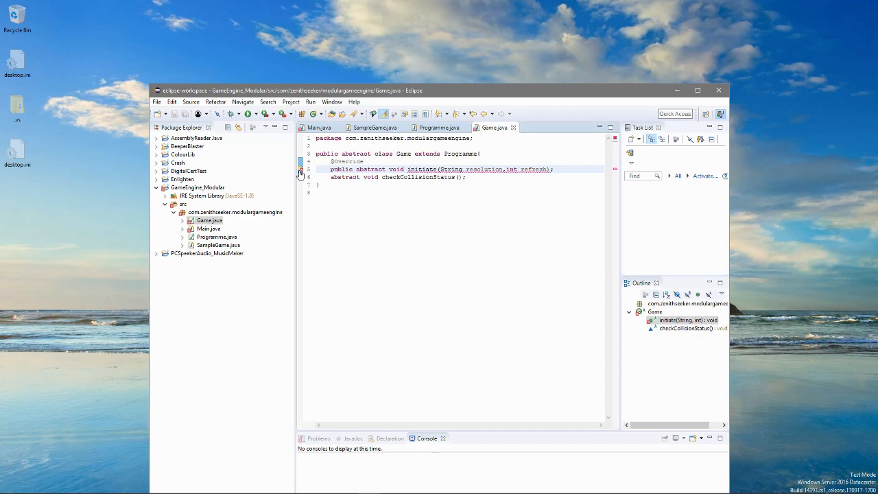
pyautogui.click(299, 170)
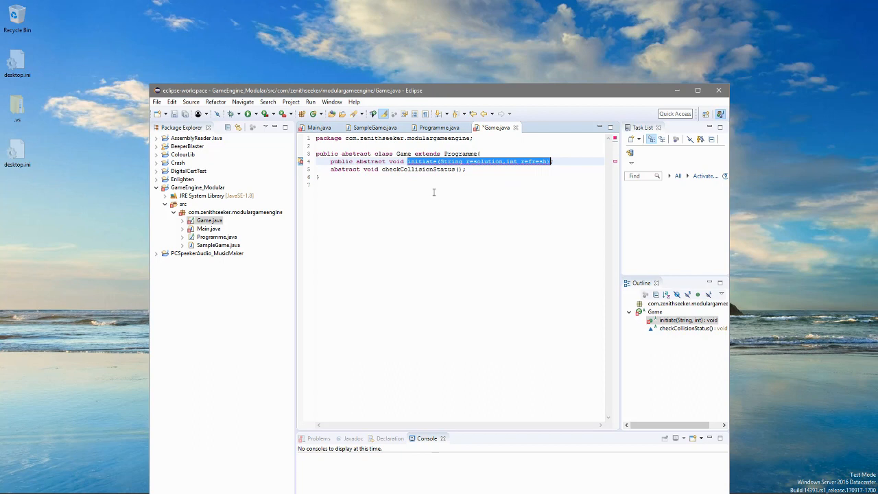
# Step: Start a concrete public void initiate() override above the abstract declarations
pyautogui.click(437, 128)
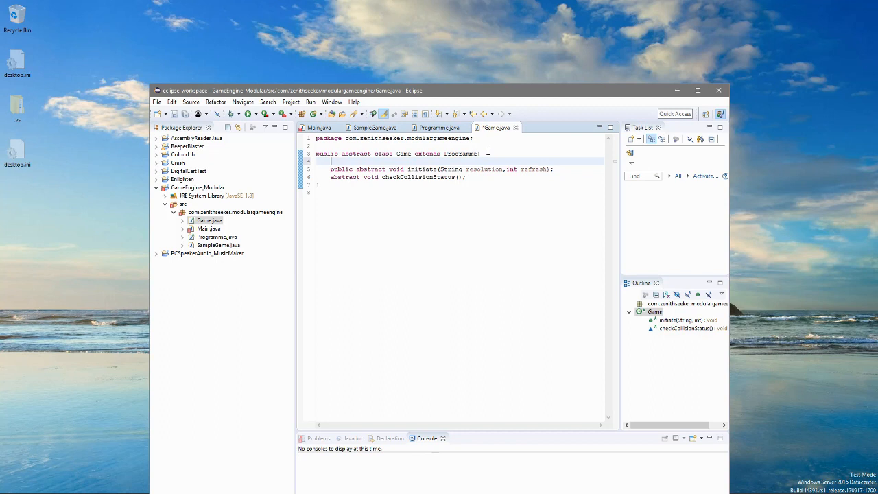
pyautogui.write('public void initiate() {')
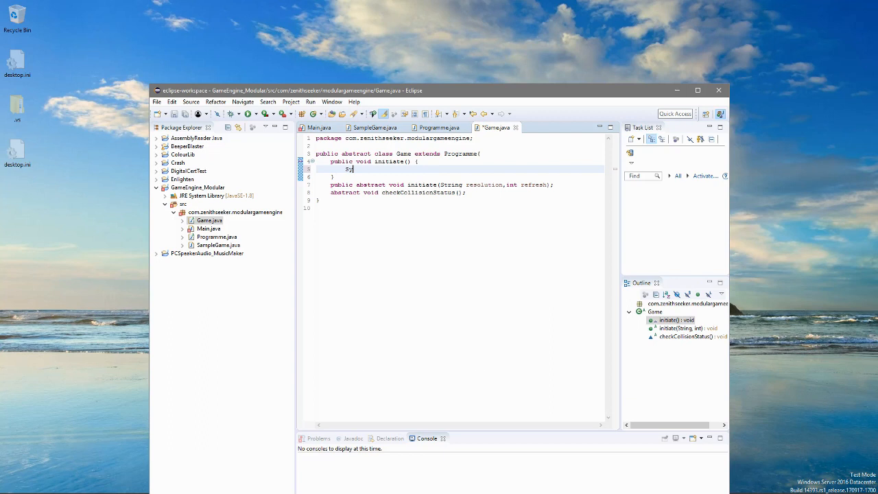
# Step: Make the final initiate() print "Please provide resolution and refresh rate." and compare with Programme
pyautogui.write('System.out.println("Please provide resolution and refresh rate.");')
pyautogui.write('@Overr')
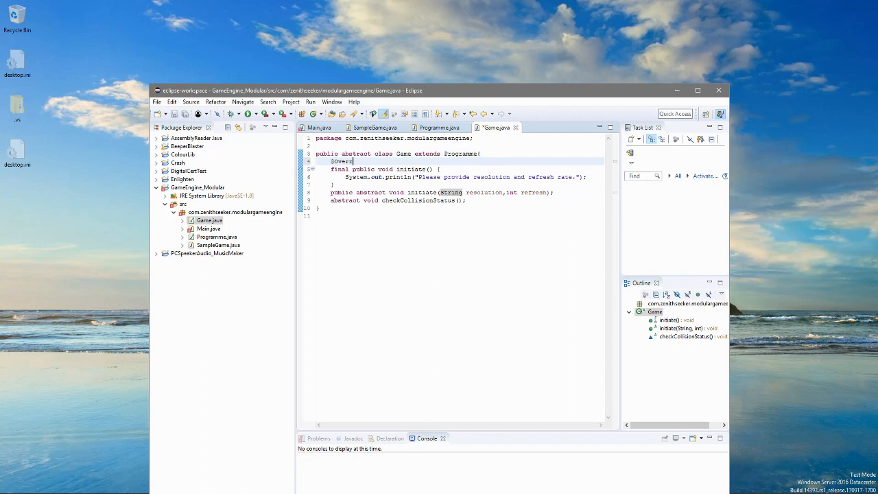
pyautogui.click(439, 128)
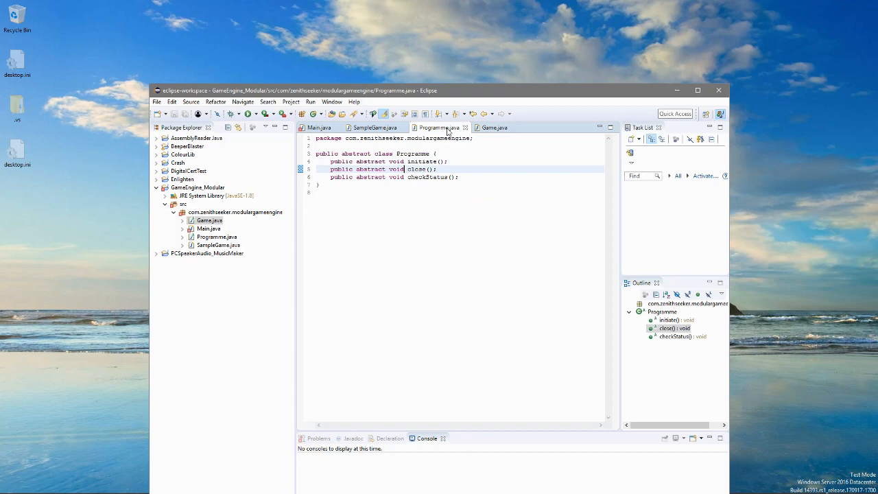
pyautogui.click(493, 128)
pyautogui.write('abstract voi')
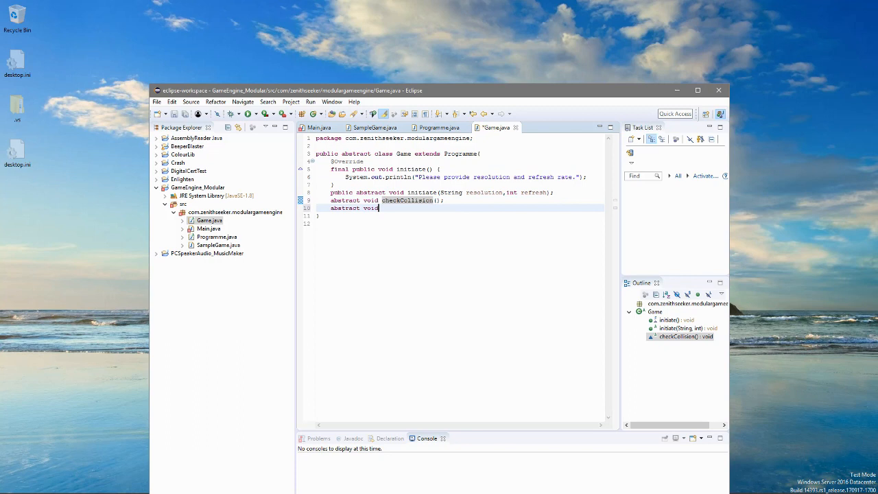
# Step: Declare abstract drawScreen(), addObject() and clearScreen() methods and begin the next abstract method
pyautogui.write('drawScreen();')
pyautogui.write('abstract v')
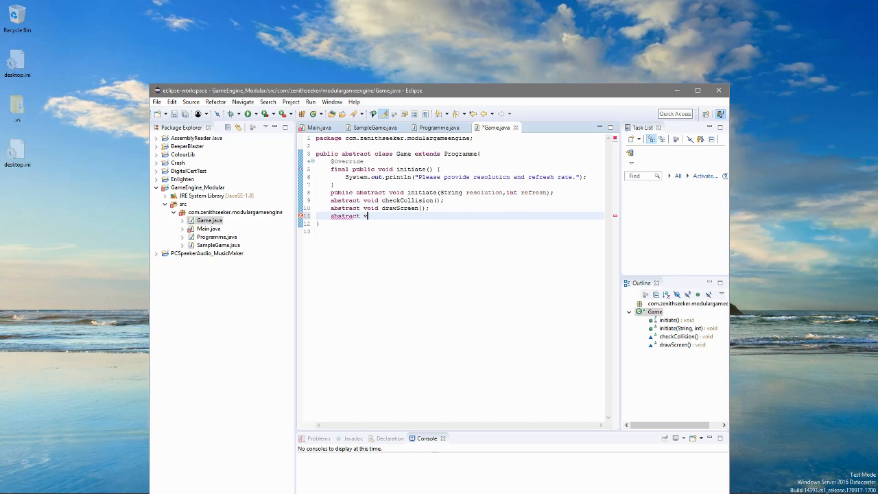
pyautogui.write('oid addObject();')
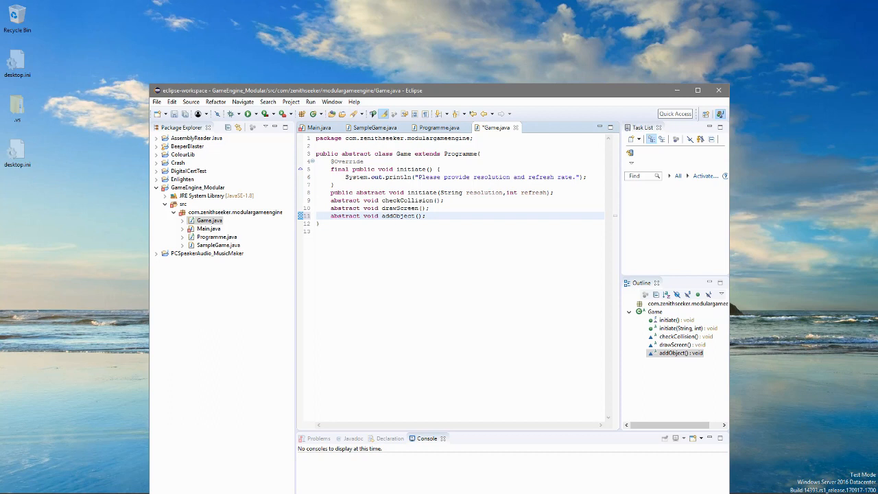
pyautogui.write('abstract void clearScreen()')
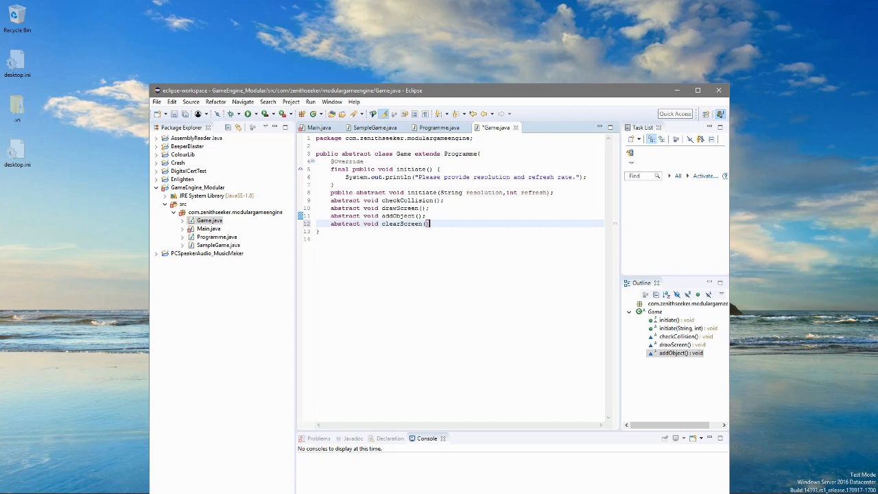
pyautogui.write(';')
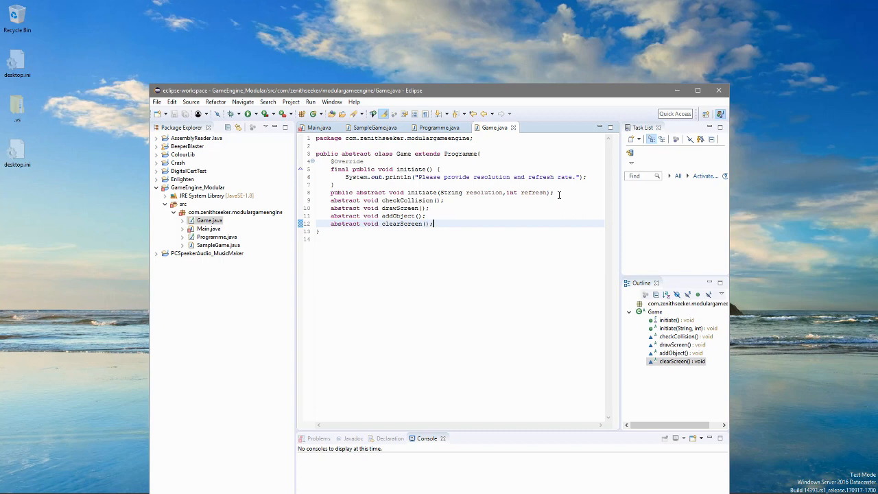
pyautogui.write('abstract void c')
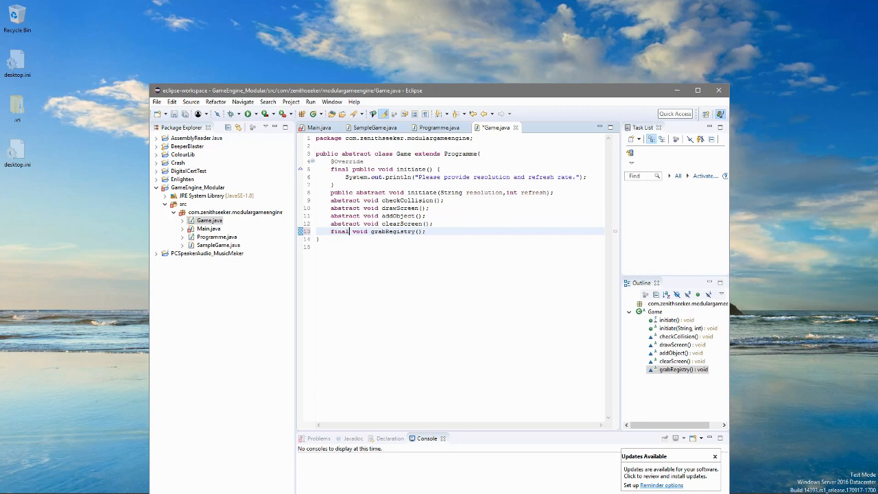
# Step: Declare ArrayList<Object> registry = new ArrayList<Object>() and have grabRegistry return registry.get(identifier)
pyautogui.write('int identifier')
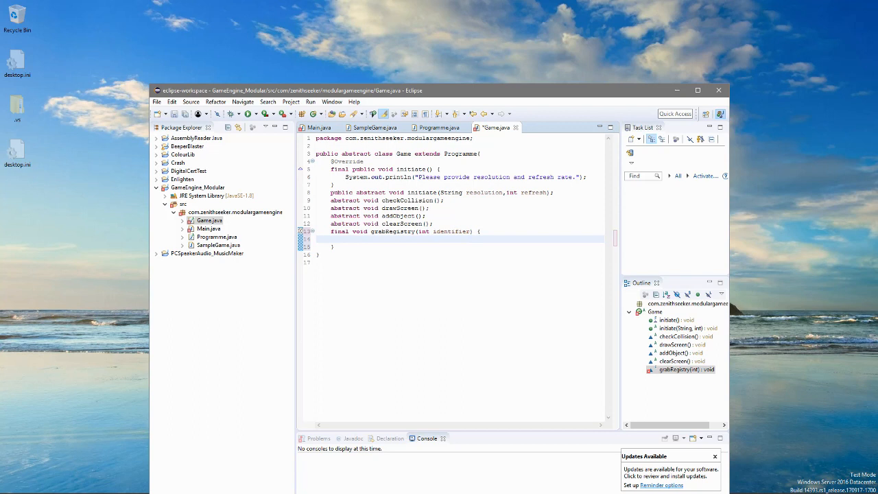
pyautogui.write('Object[')
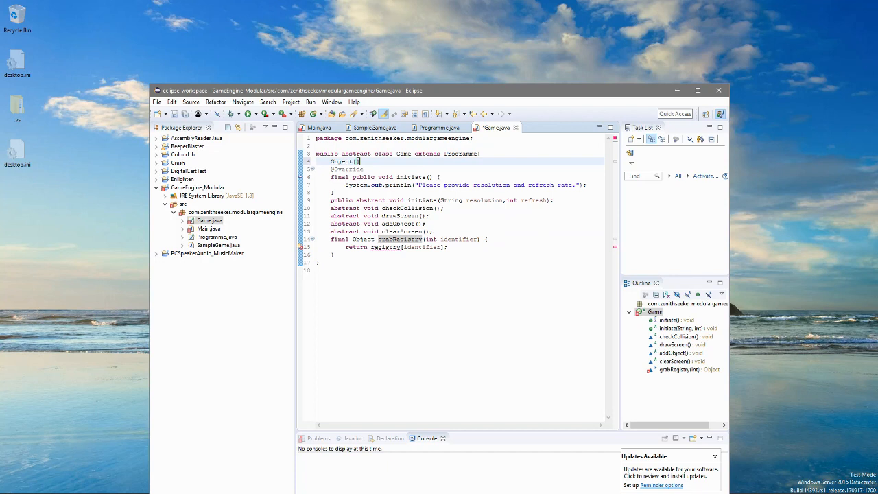
pyautogui.write('registry=new Object')
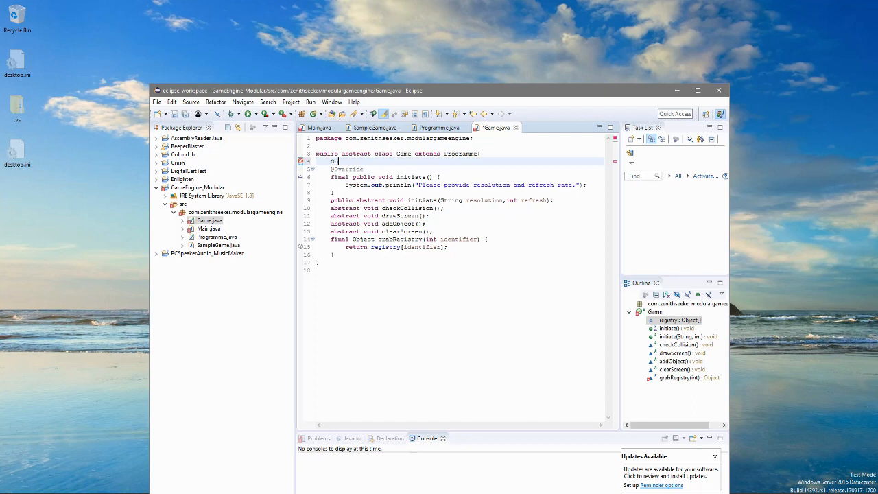
pyautogui.write('ArrayList<Object> regist')
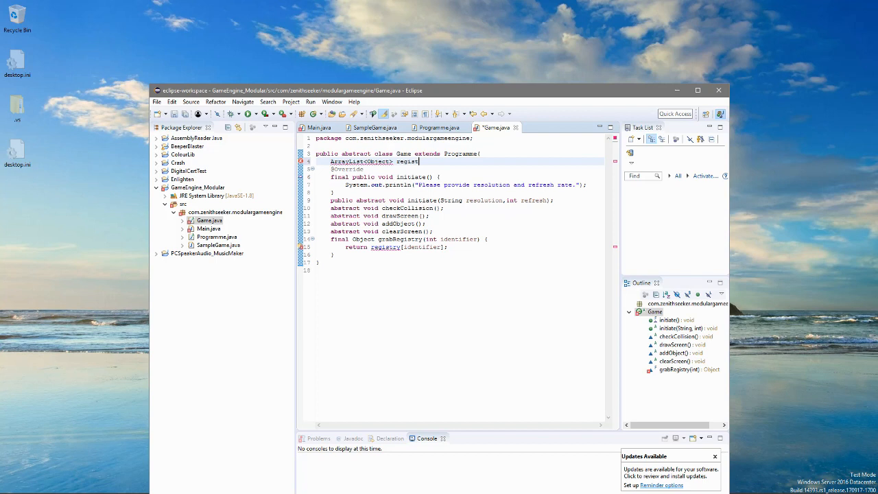
pyautogui.write('=new ArrayList<Object>();')
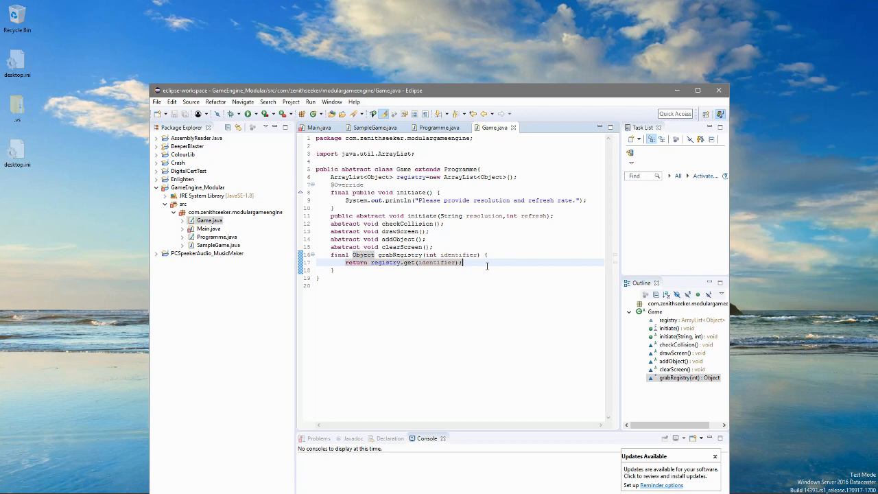
# Step: In Programme.java write final forceClose(String caller) printing a forced-closing error and calling System.exit(1)
pyautogui.click(434, 128)
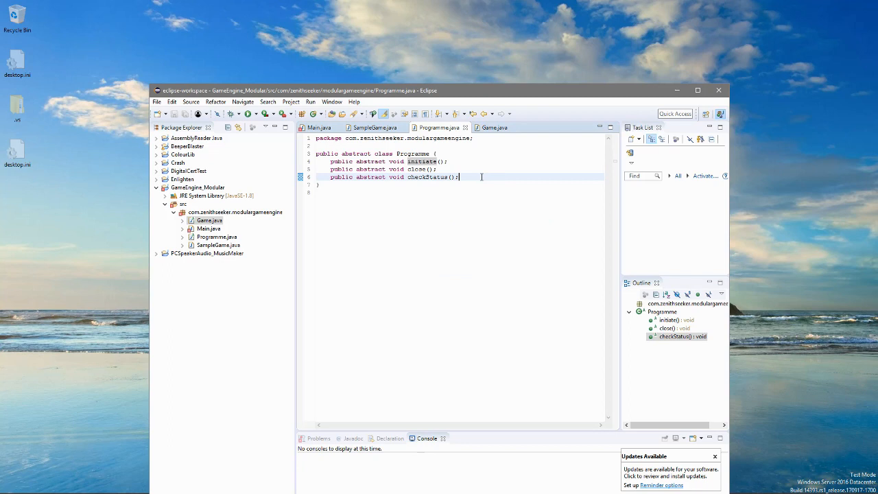
pyautogui.write('final')
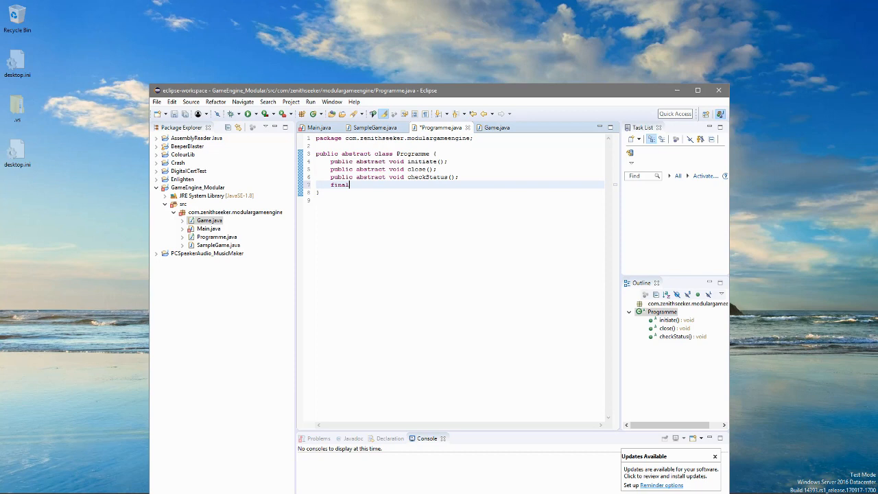
pyautogui.write('public void forceClose() {')
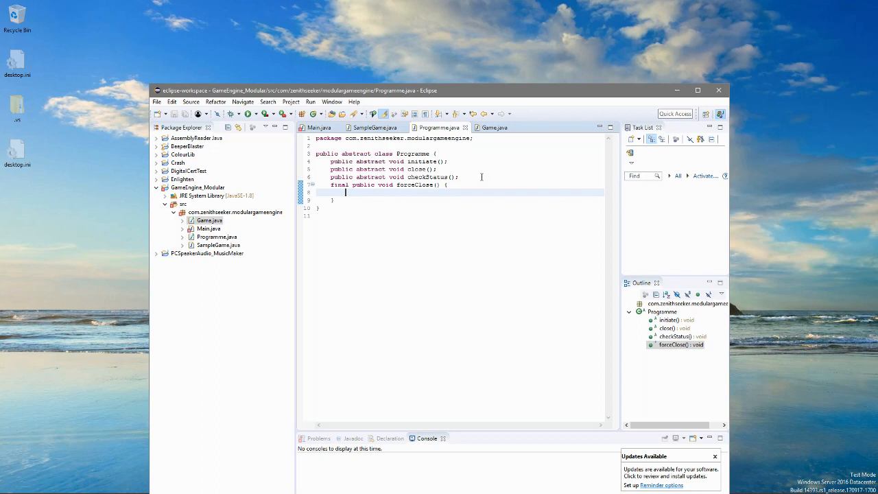
pyautogui.write('System.exit(1);')
pyautogui.write('System.err.println("Closing by force - "+caller+"");')
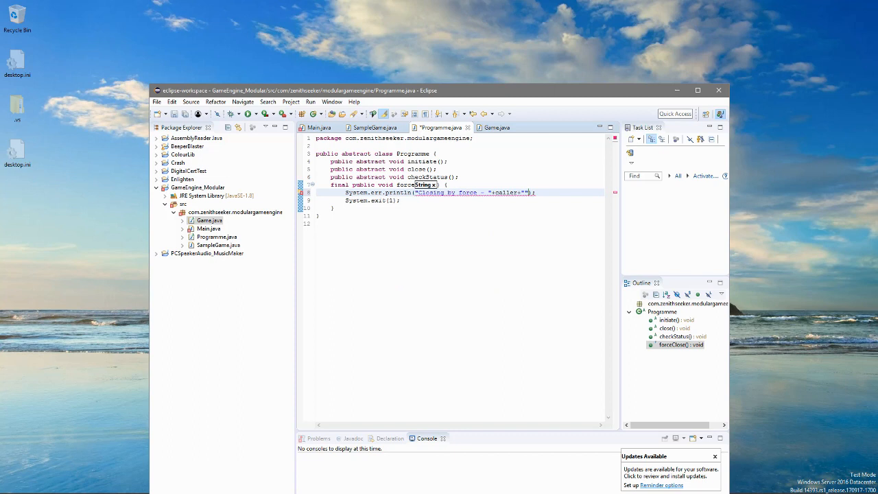
pyautogui.write('asked for it.')
pyautogui.write('System.out.println("Closing because "+caller+" asked for it nicely.");')
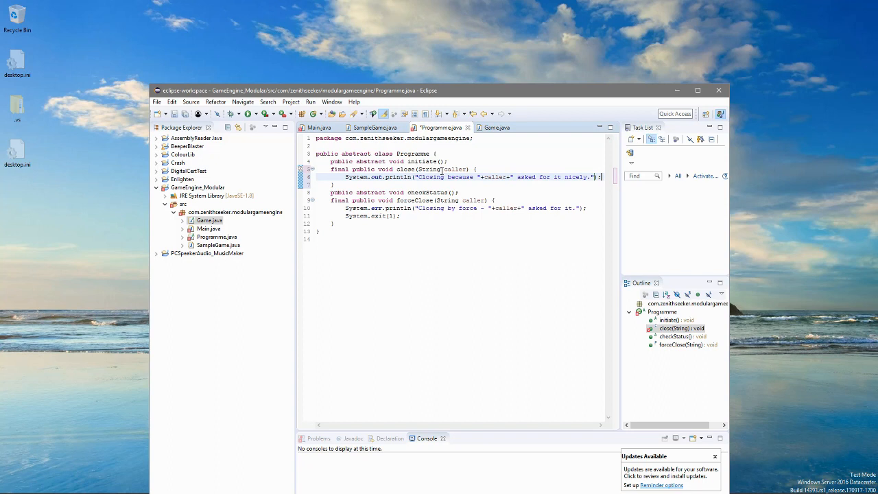
# Step: Declare abstract void cleanUpBeforeClose() and have close call it followed by System.exit(0)
pyautogui.write('public abstract')
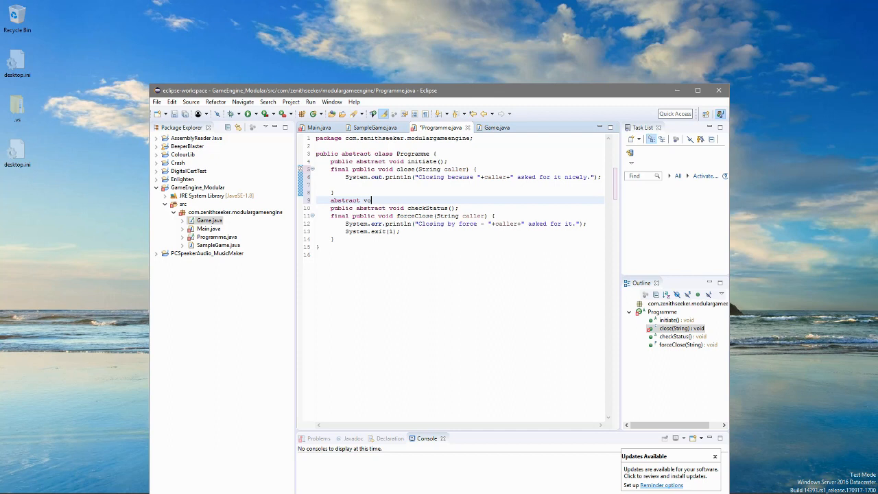
pyautogui.write('cleanUpBeforeClose')
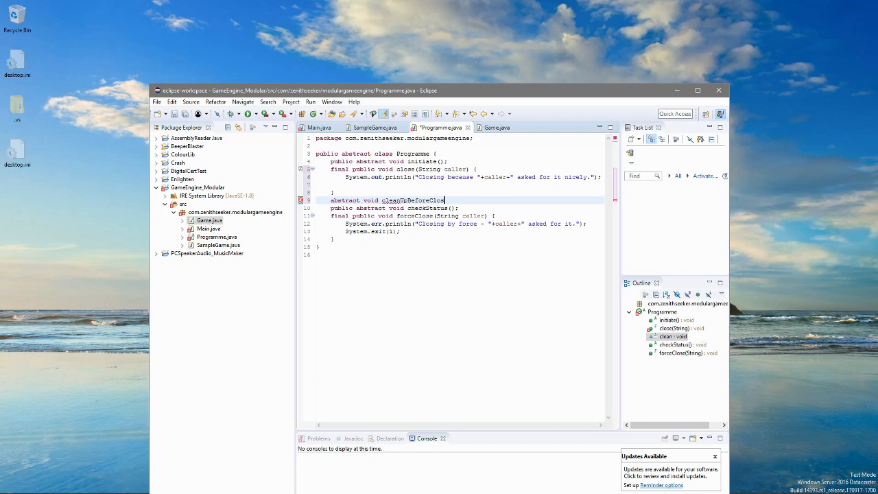
pyautogui.write('();')
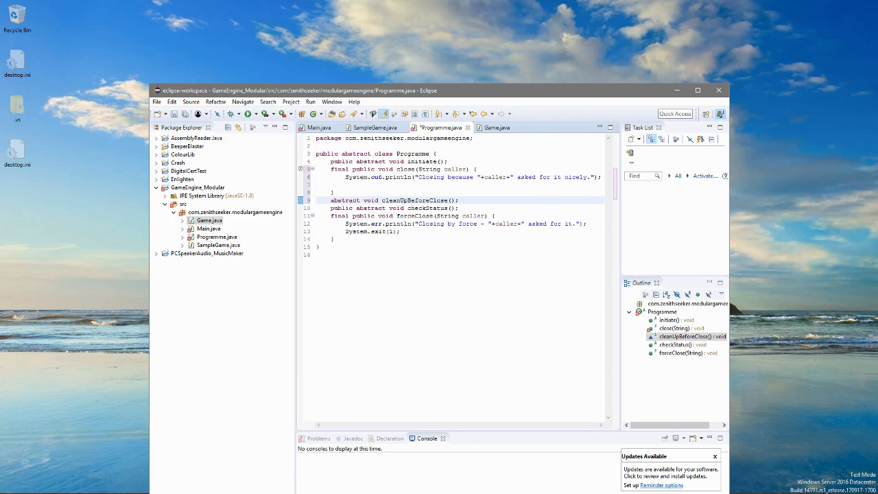
pyautogui.write('cleanUpBeforeClose();')
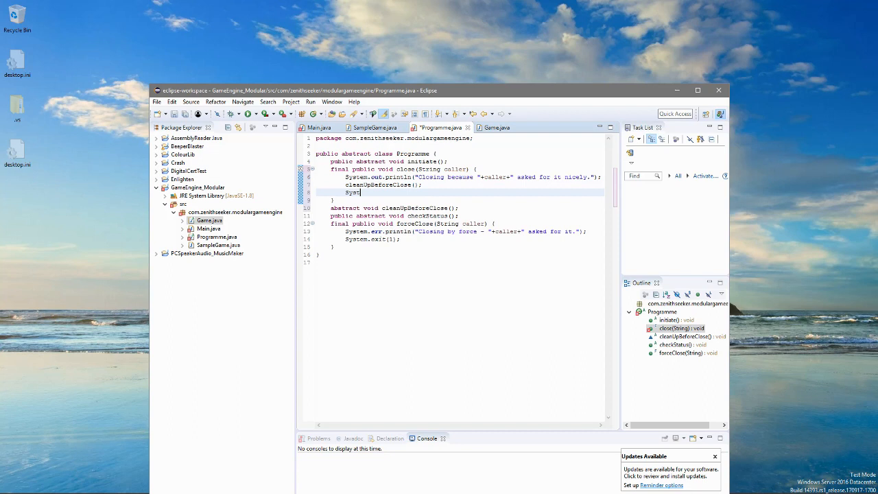
pyautogui.write('System.exit(0);')
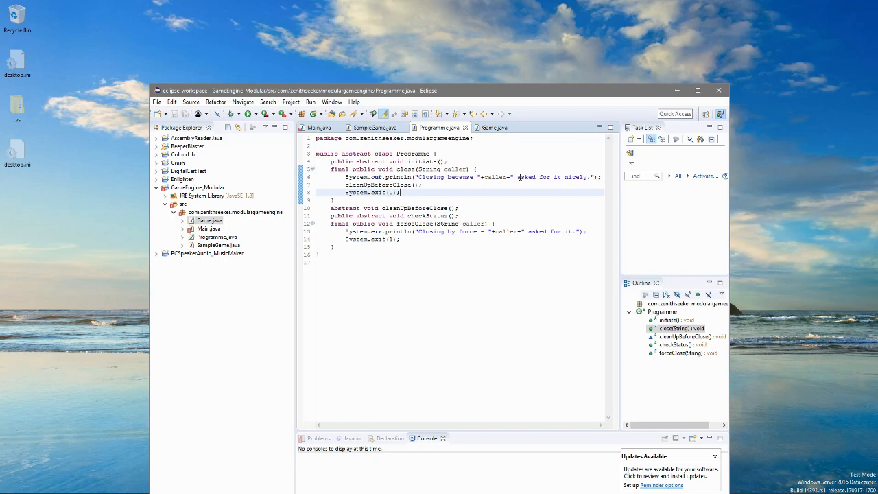
# Step: Quick-fix SampleGame with stubs for all unimplemented inherited methods, then return to Game.java
pyautogui.click(373, 128)
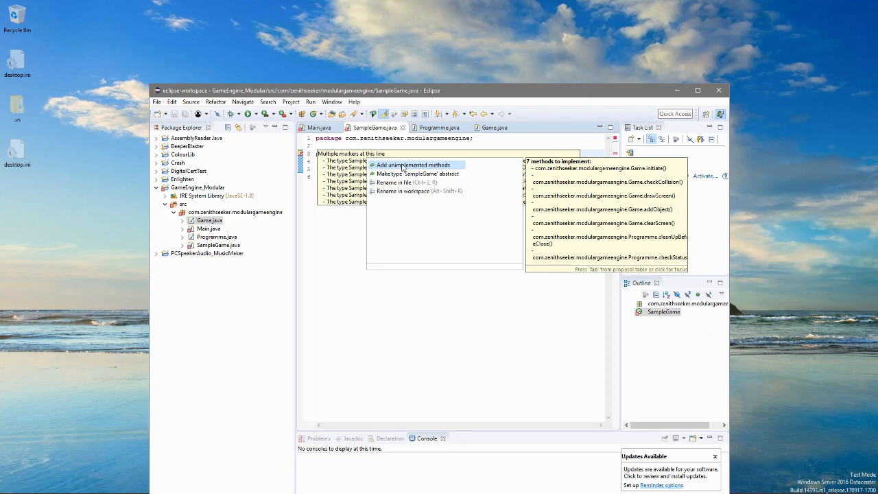
pyautogui.click(412, 164)
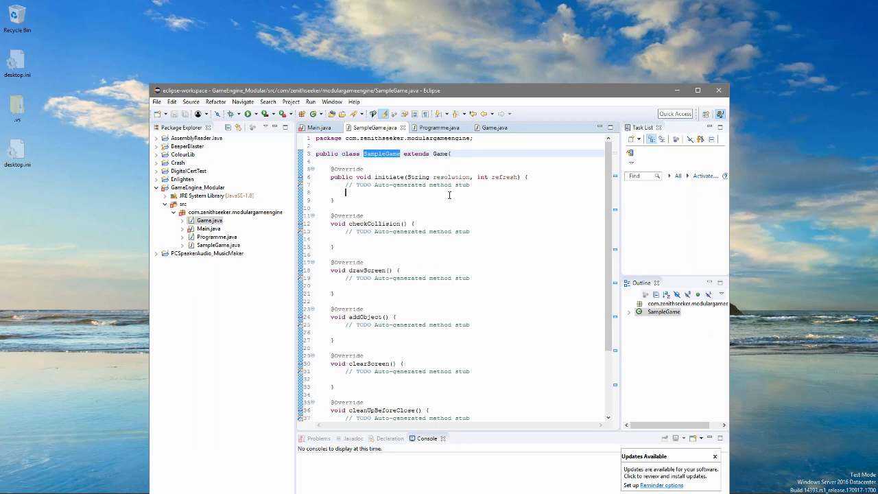
pyautogui.click(494, 128)
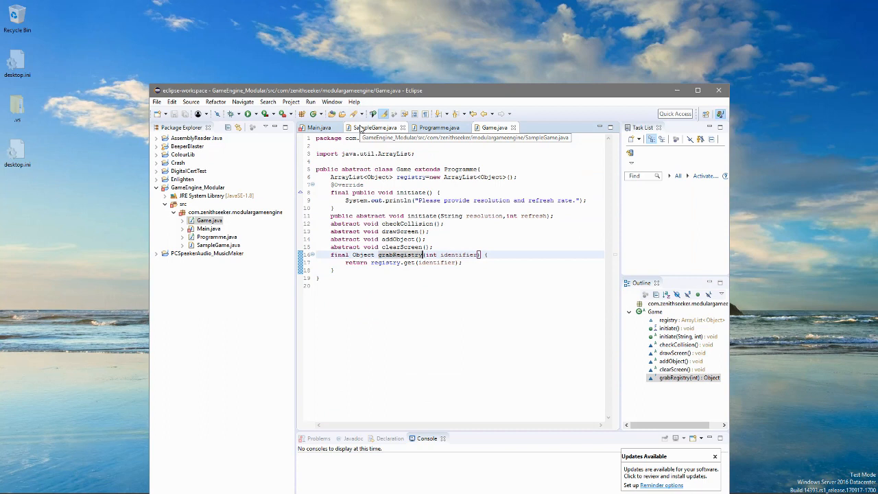
# Step: Write final int putRegistry(Object x) that does registry.add(x) and returns registry.size()
pyautogui.write('final void putRegistry() {')
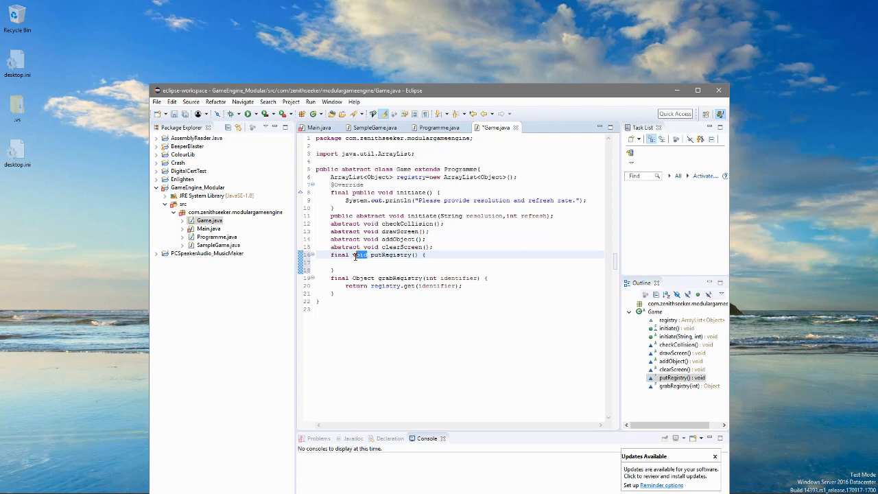
pyautogui.write('int')
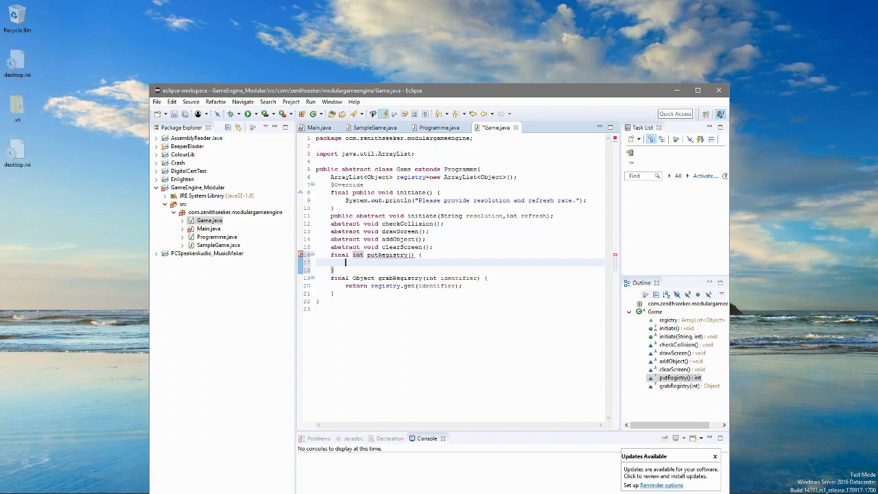
pyautogui.write('return registry')
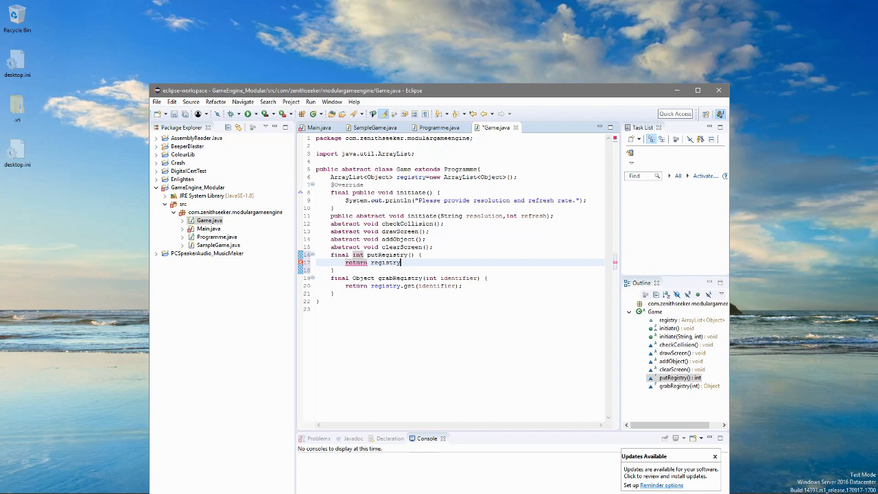
pyautogui.doubleClick(385, 264)
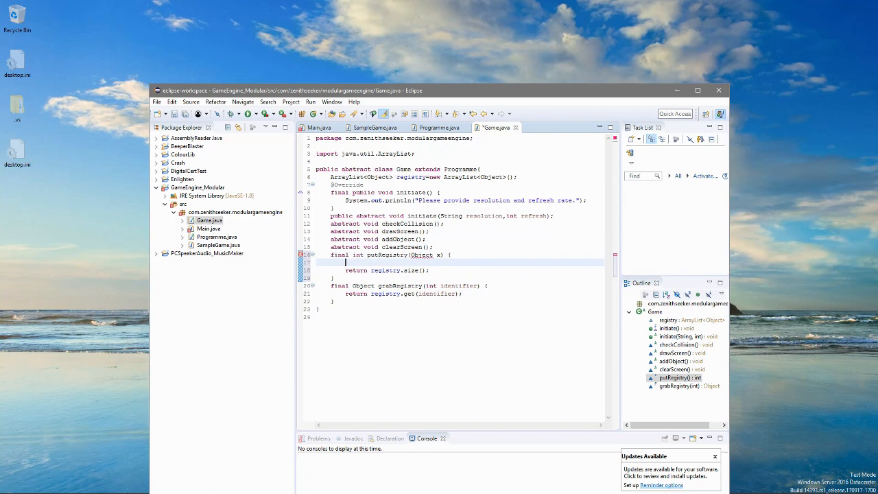
pyautogui.write('registry.add(x);')
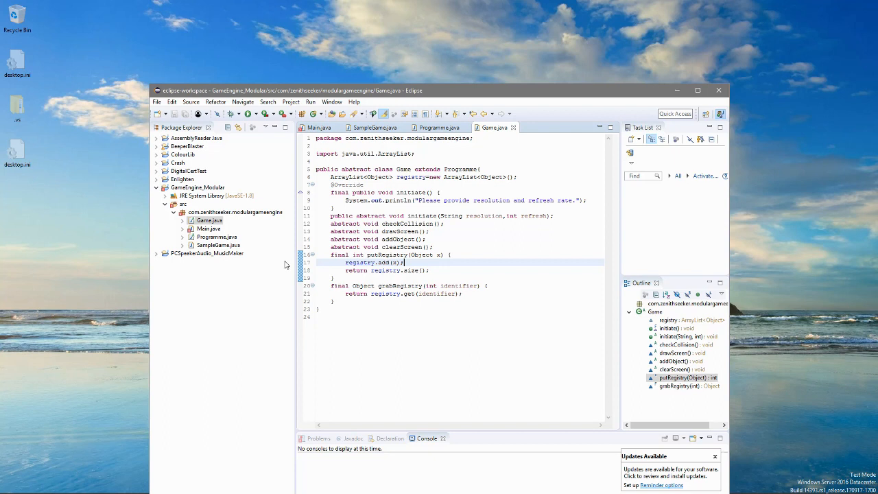
pyautogui.click(318, 126)
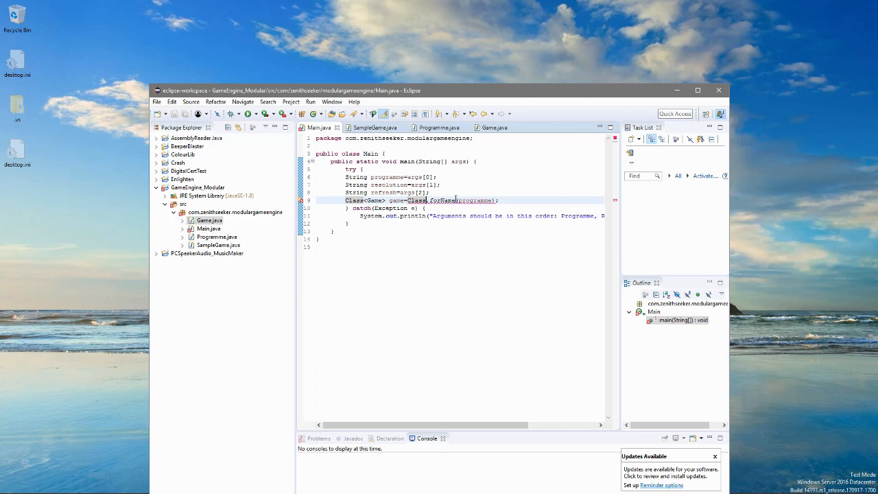
pyautogui.moveTo(300, 200)
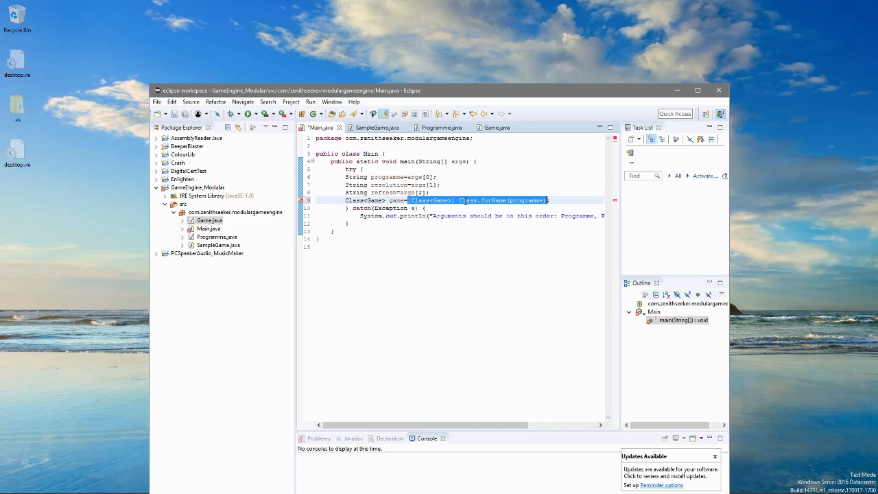
# Step: Use the quick fix to wrap the Class<Game> cast of Class.forName(programme) in parentheses
pyautogui.click(302, 201)
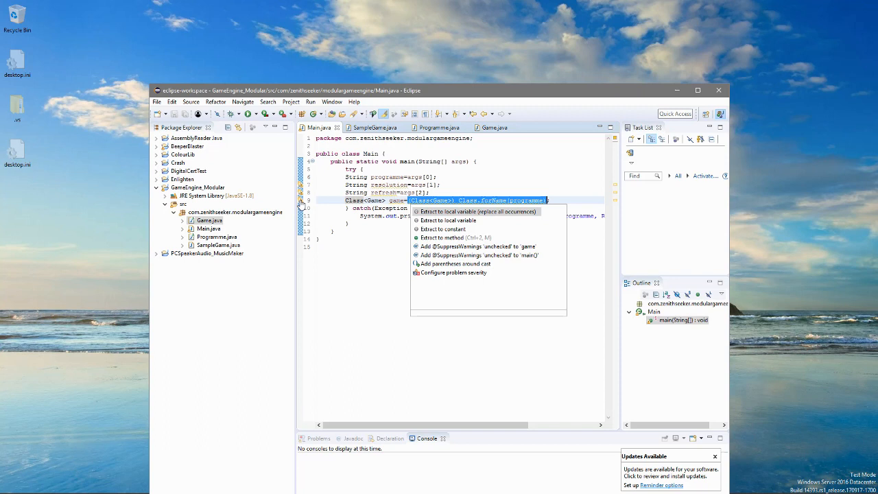
pyautogui.moveTo(458, 263)
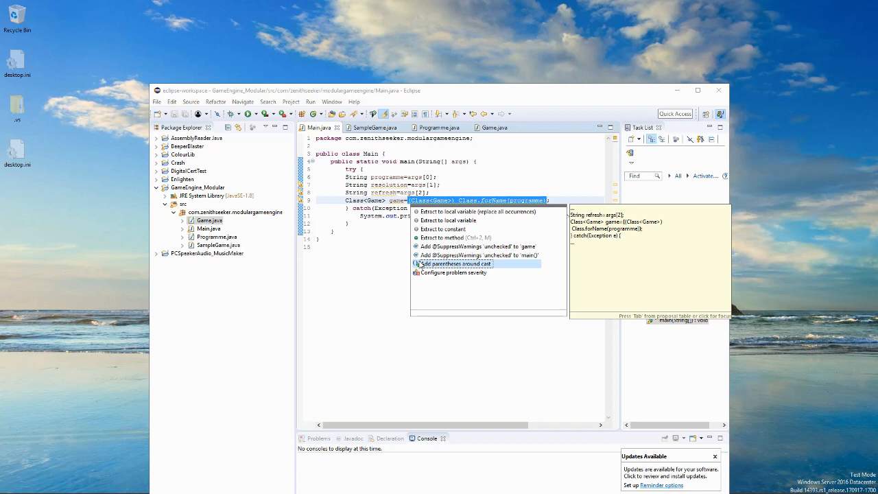
pyautogui.click(457, 263)
pyautogui.write('}catch(Exception e')
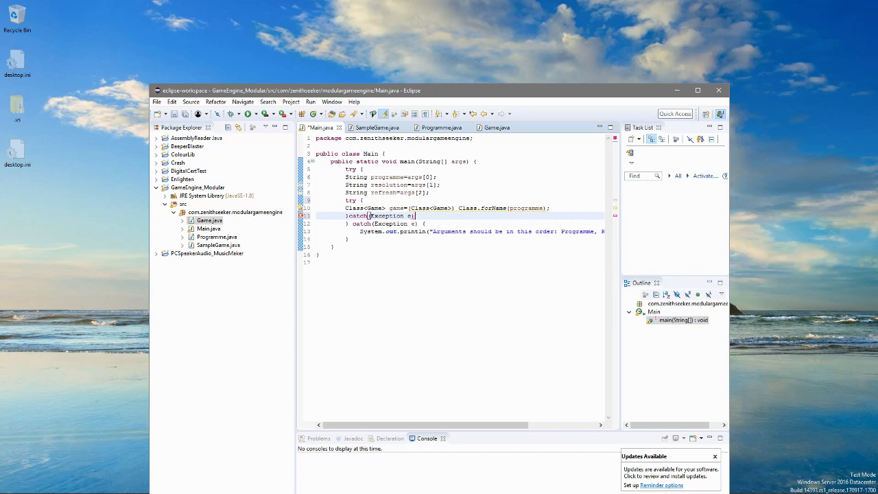
# Step: Add catch(ClassCastException cc) printing that the provided class was not suitable
pyautogui.write('ClassCastException cc')
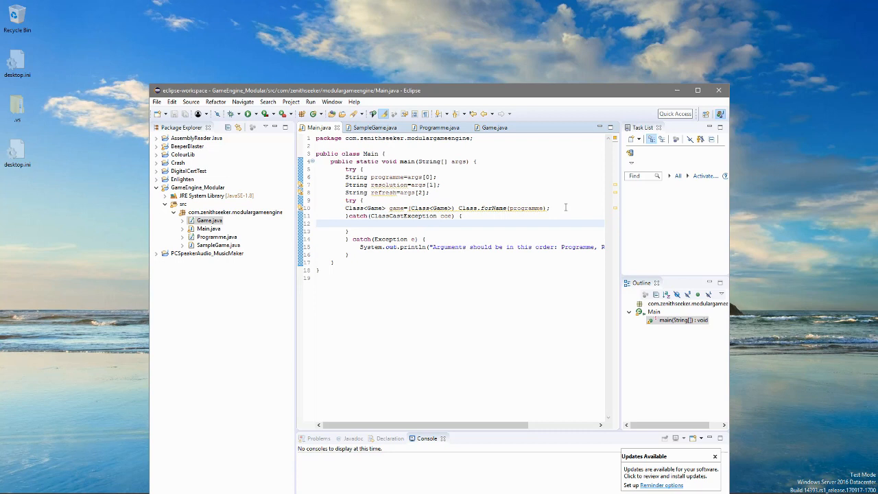
pyautogui.write('System.out')
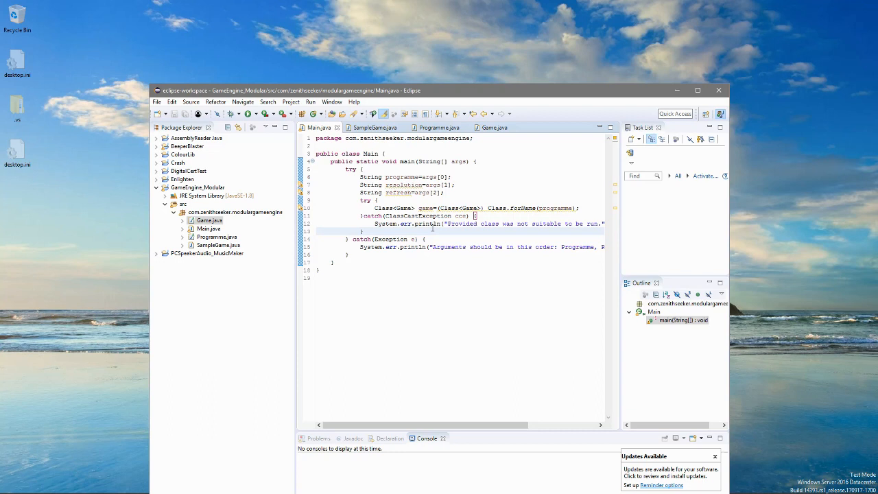
# Step: Declare Class<Game> game = null before the try and sketch the newInstance() call
pyautogui.write('Game.class.getInst')
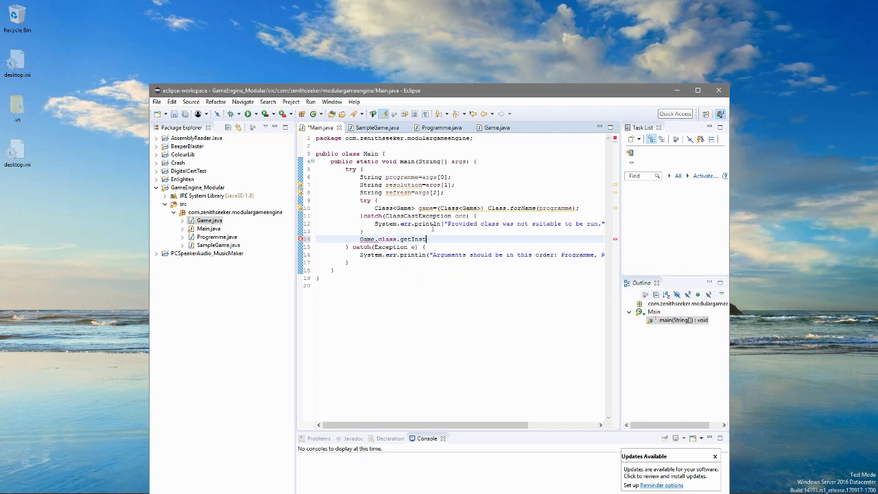
pyautogui.write('newInstance();')
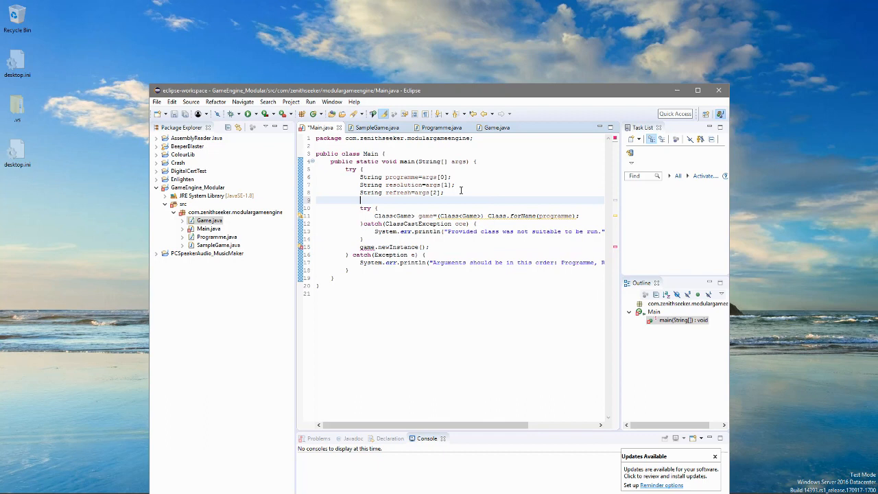
pyautogui.write('Class<Game> game=')
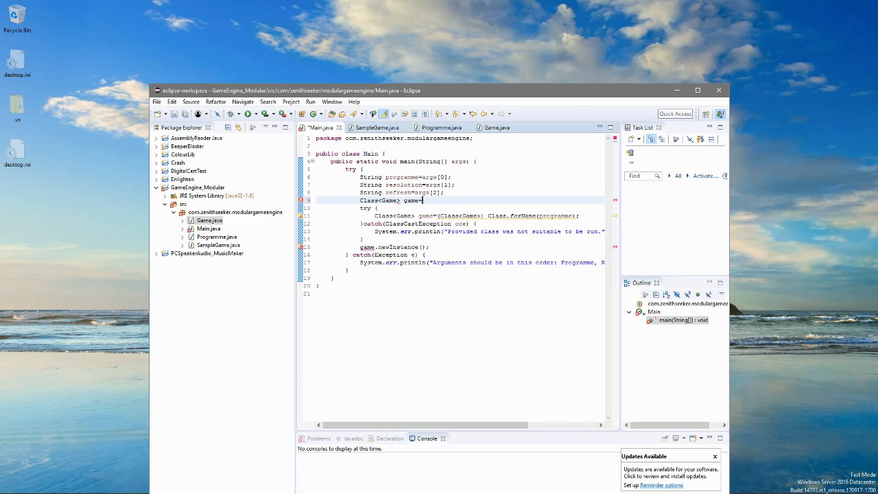
pyautogui.write('=null;')
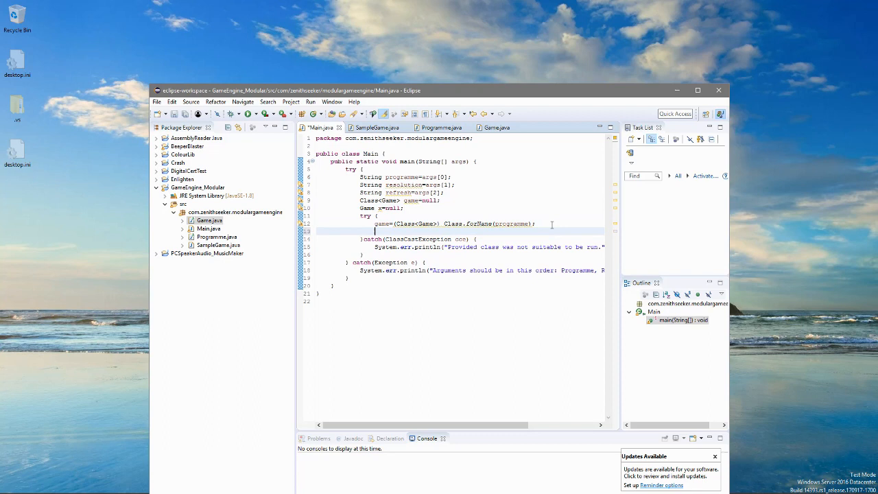
# Step: Assign x = game.newInstance() and call x.initiate(resolution, refresh) inside a try catching NullPointerException
pyautogui.write('x=game.newInstance();')
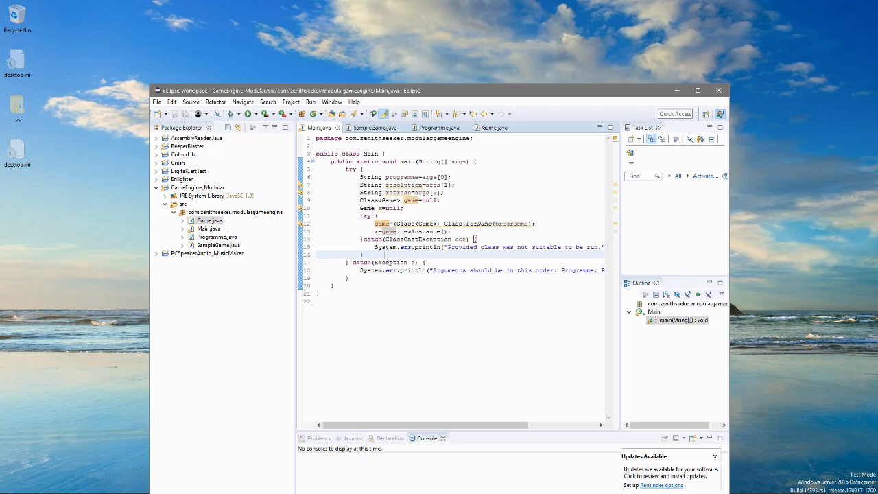
pyautogui.press('Enter')
pyautogui.write('try {')
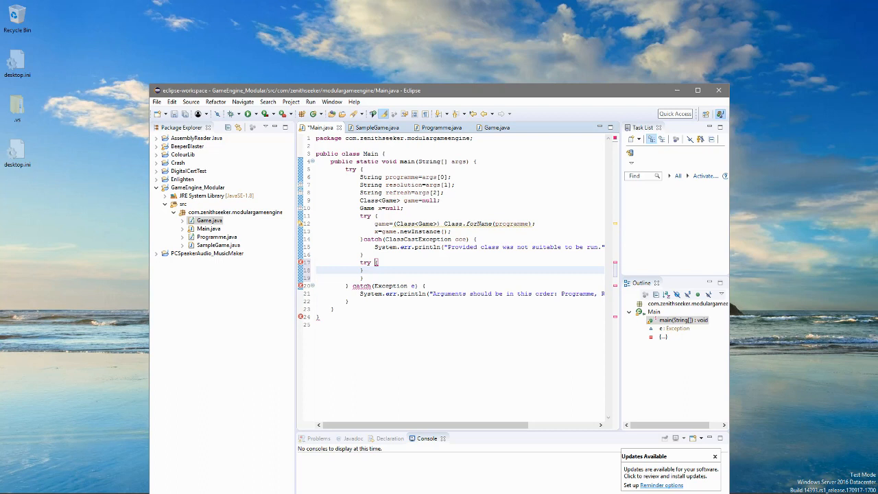
pyautogui.write('}catch(NullPointerException npe) {')
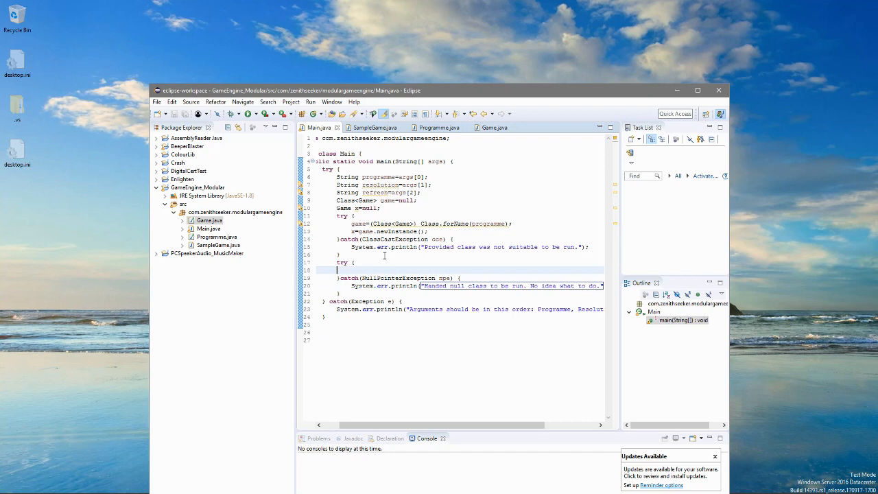
pyautogui.write('x.initiate(resolution, refresh);')
pyautogui.write('try {')
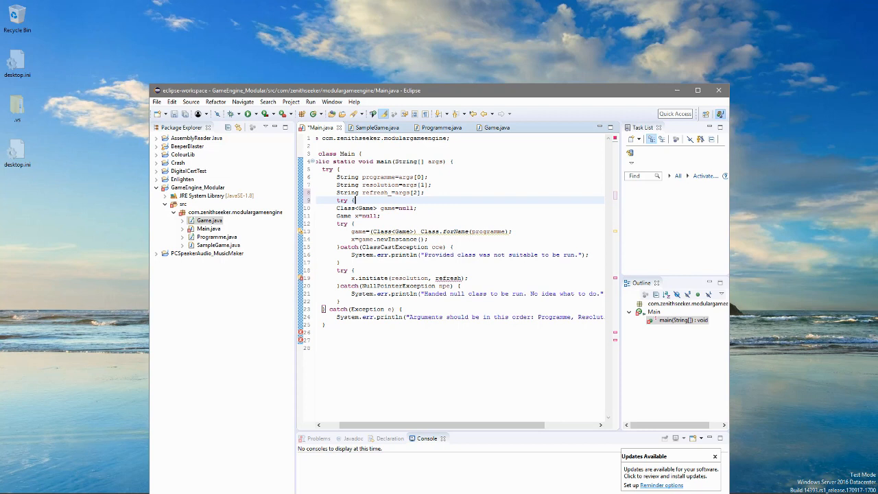
# Step: Declare int refresh and parse refresh_ with Integer.parseInt inside a try that reports a bad refresh rate
pyautogui.write('int refresh=Integer.parseInt(refresh_);}')
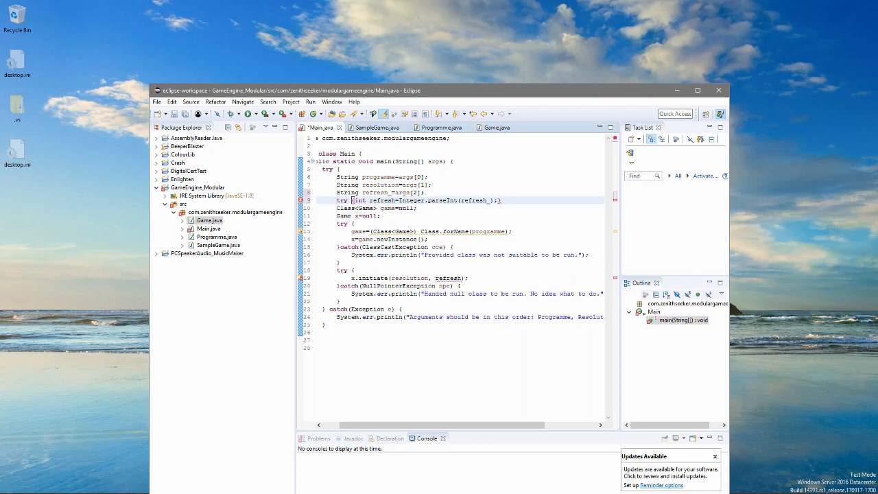
pyautogui.write('int refresh=0;')
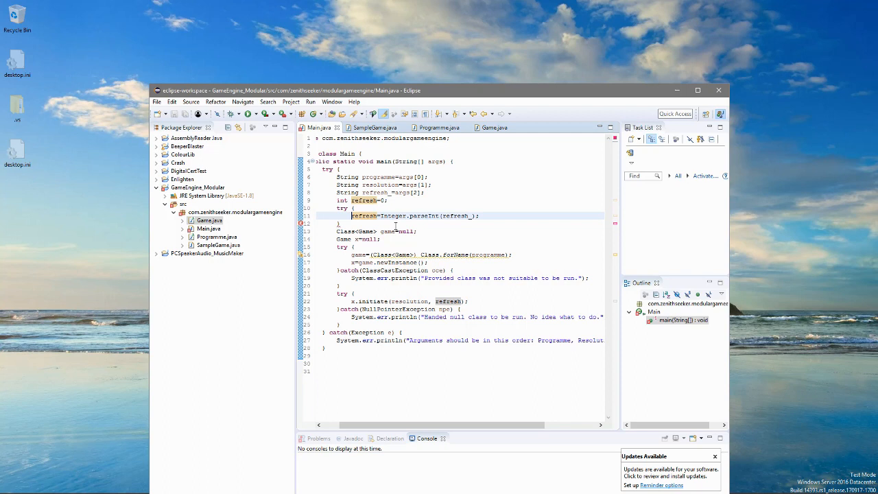
pyautogui.click(338, 222)
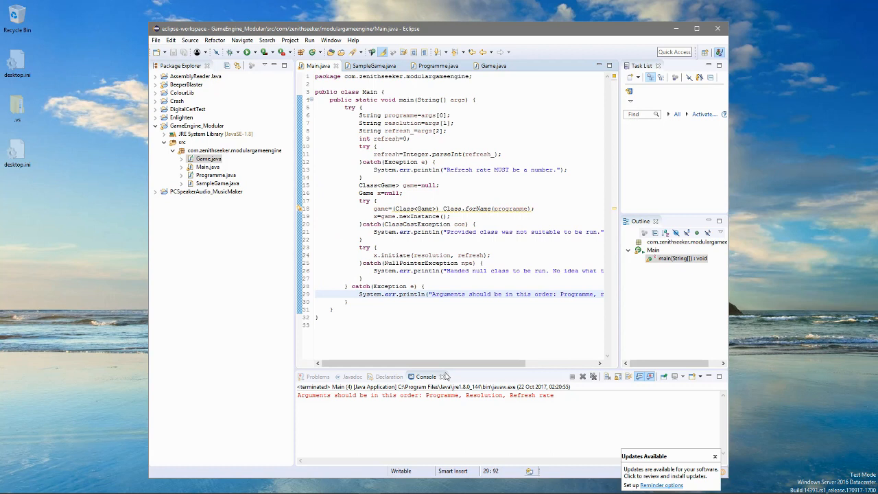
# Step: Cut the registry ArrayList with putRegistry and grabRegistry out of Game.java
pyautogui.click(428, 66)
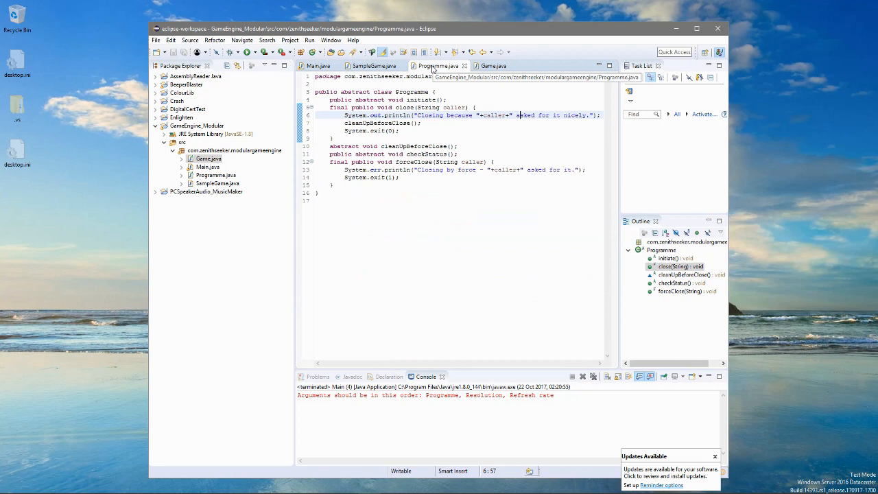
pyautogui.click(498, 65)
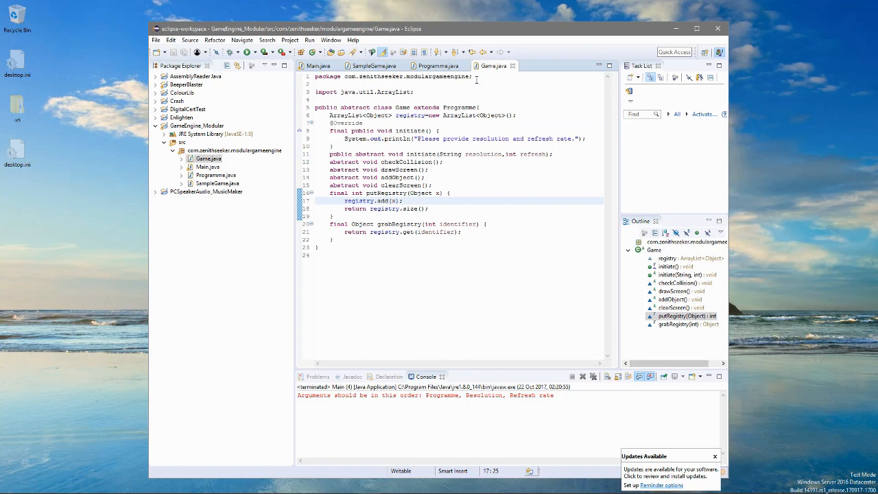
pyautogui.click(432, 137)
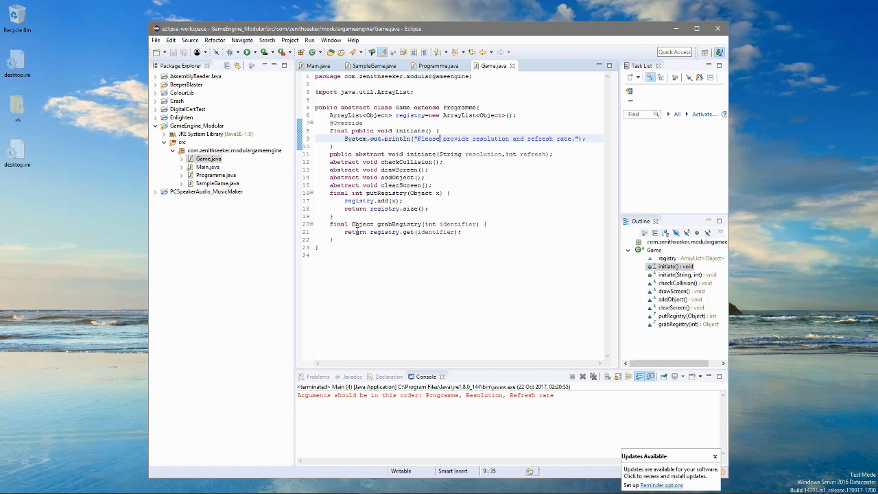
pyautogui.click(312, 66)
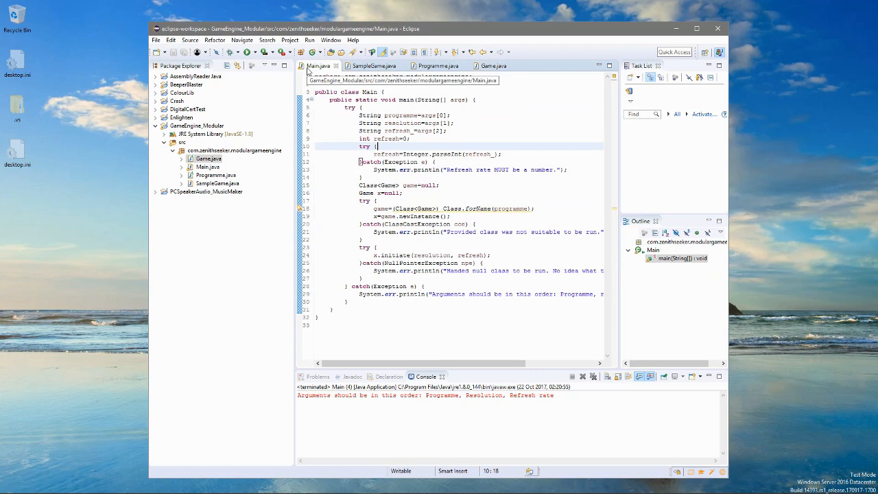
pyautogui.click(494, 66)
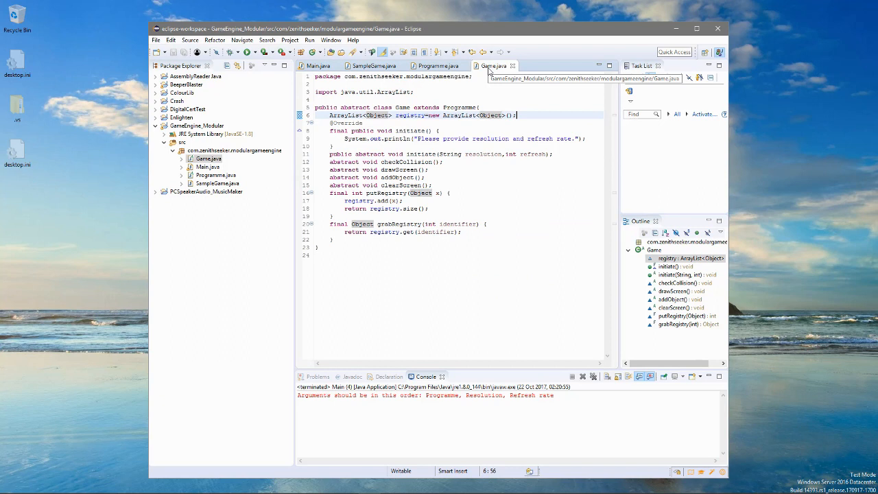
# Step: Paste the registry field and its put/get methods into Programme.java, then bring up SampleGame.java
pyautogui.click(431, 66)
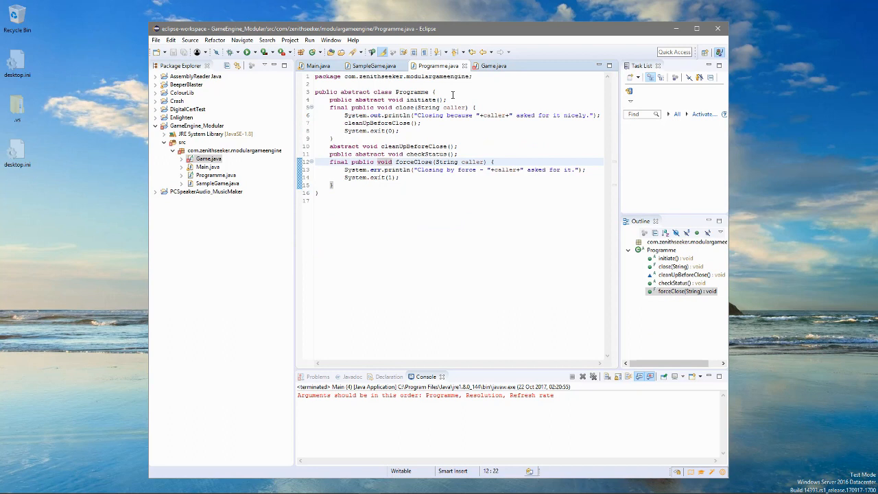
pyautogui.click(494, 66)
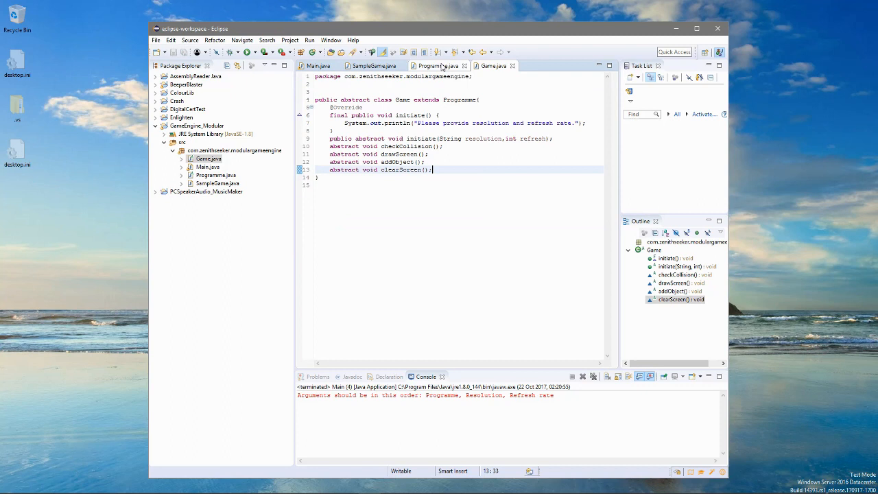
pyautogui.click(428, 65)
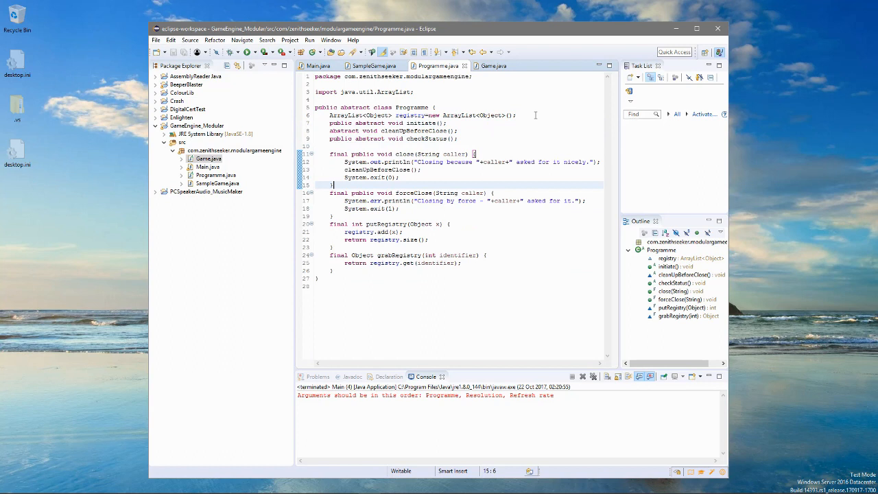
pyautogui.click(491, 66)
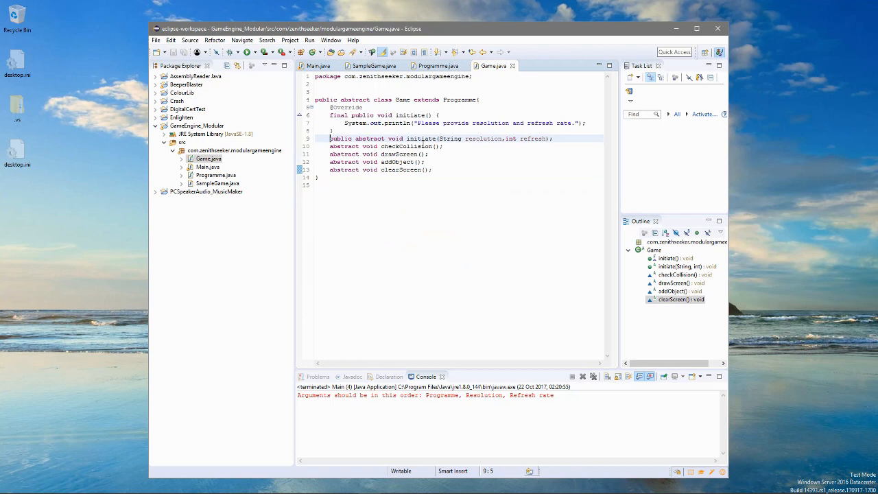
pyautogui.click(373, 66)
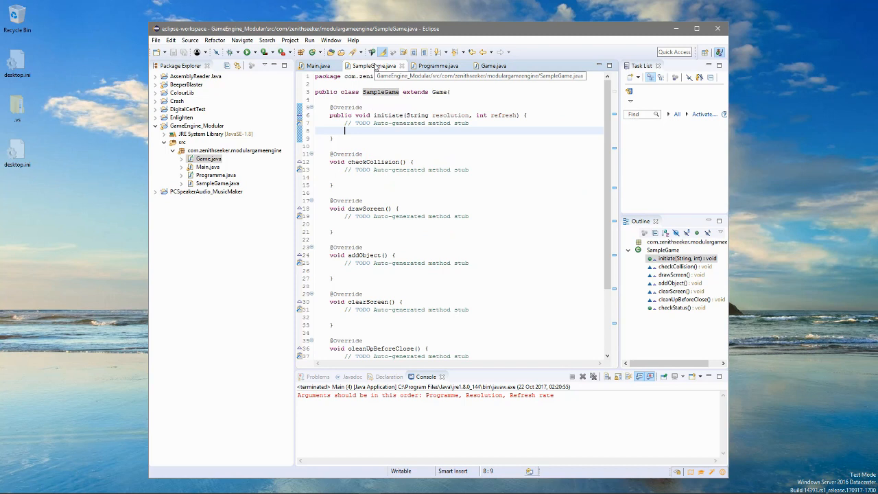
# Step: Return focus to Game.java, now holding only the initiate override and abstract methods
pyautogui.click(435, 66)
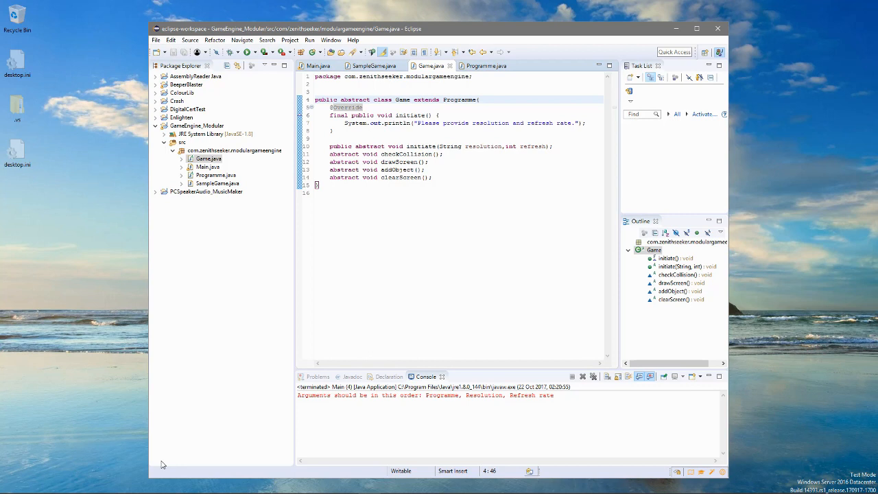
pyautogui.moveTo(159, 448)
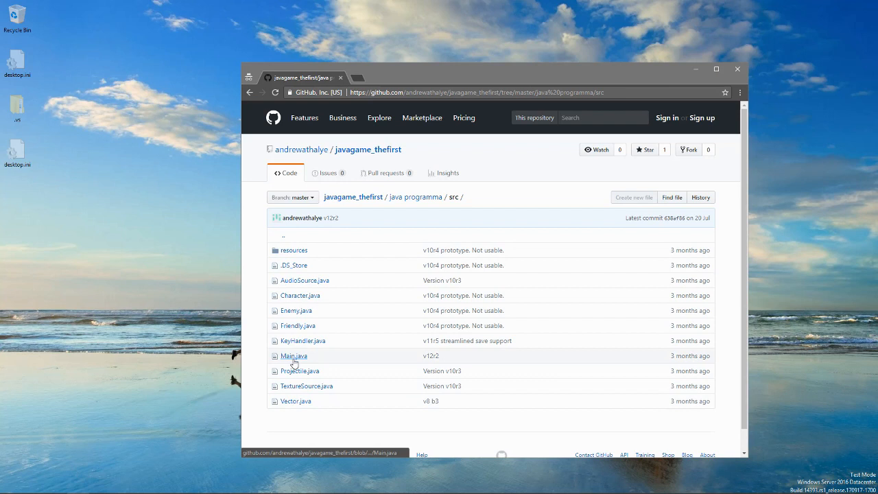
# Step: View Main.java from the src folder and scroll through its code
pyautogui.click(293, 356)
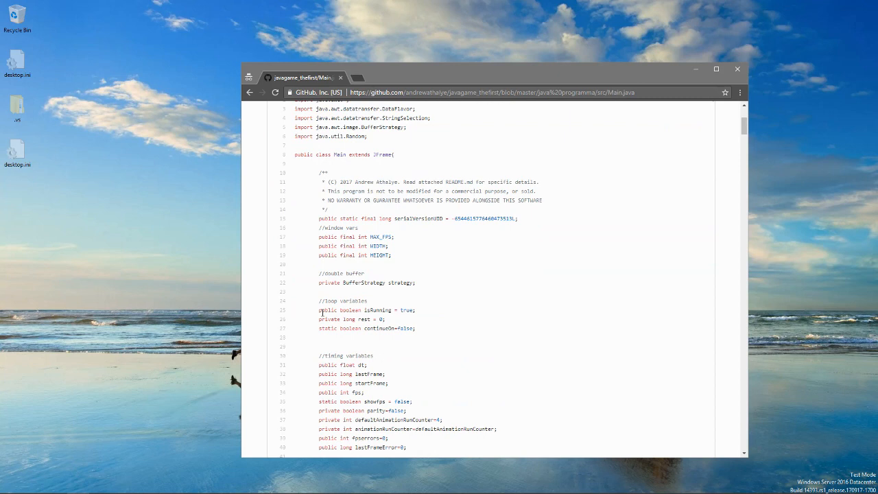
pyautogui.scroll(-3)
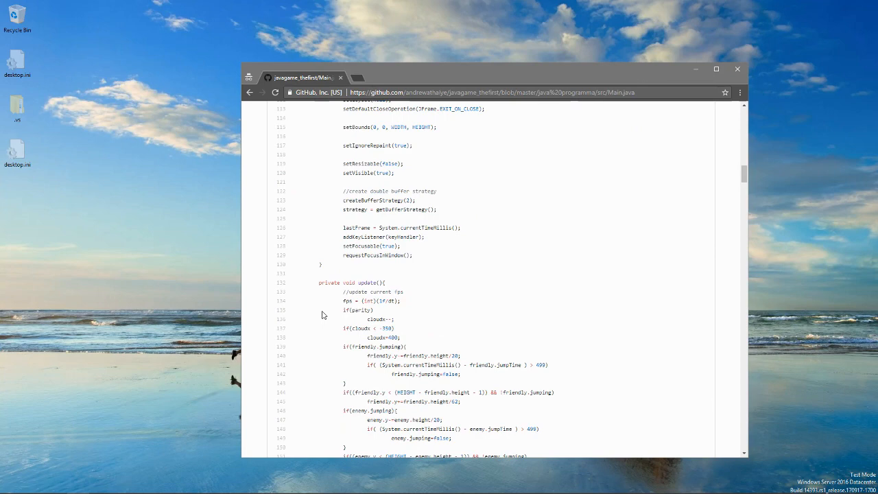
pyautogui.scroll(-3)
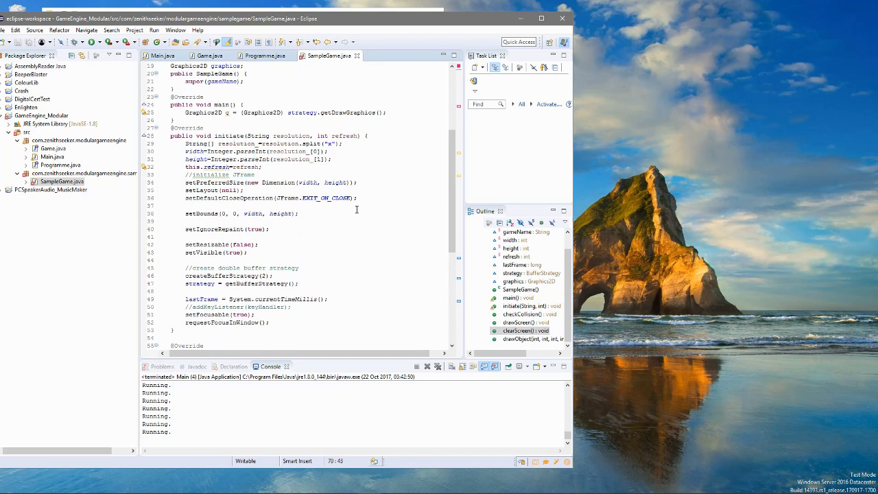
# Step: Review the Programme interface's default methods, then return to the SampleGame class code
pyautogui.click(269, 55)
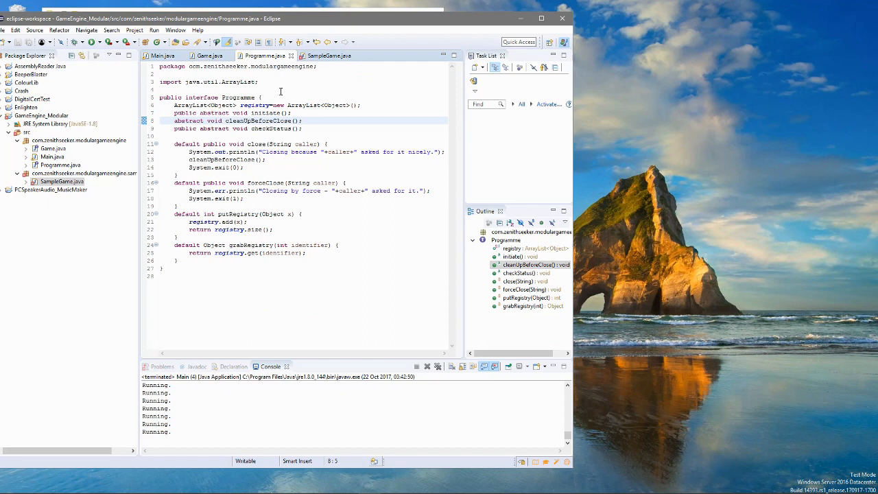
pyautogui.click(328, 54)
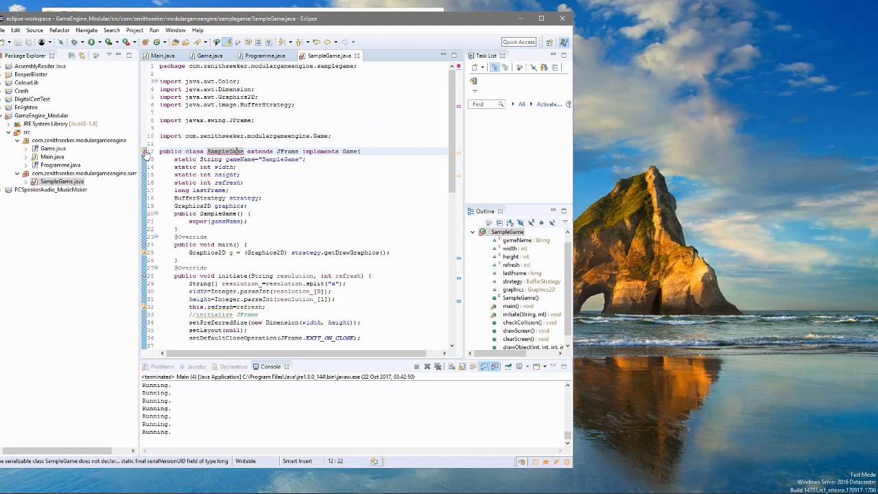
# Step: Have clearScreen set strategy.getDrawGraphics() colour to Color.white and fill the window; drawScreen calls strategy.show()
pyautogui.scroll(-3)
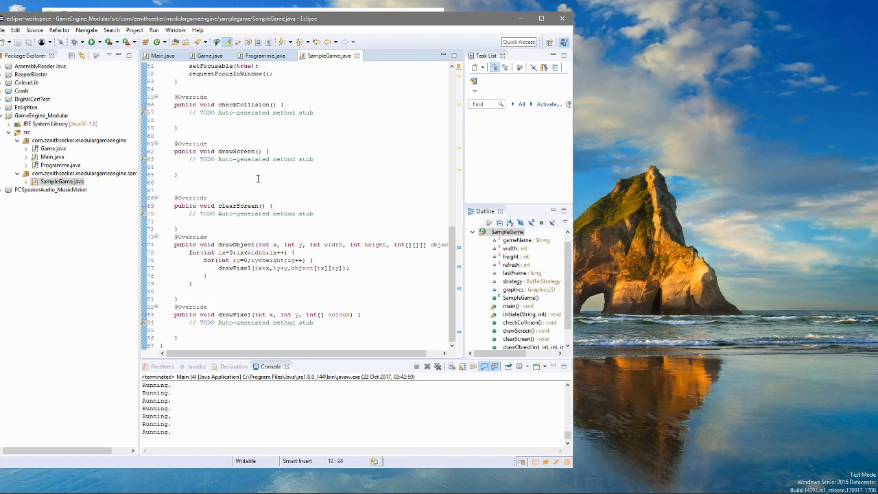
pyautogui.write('graphics.drawLi')
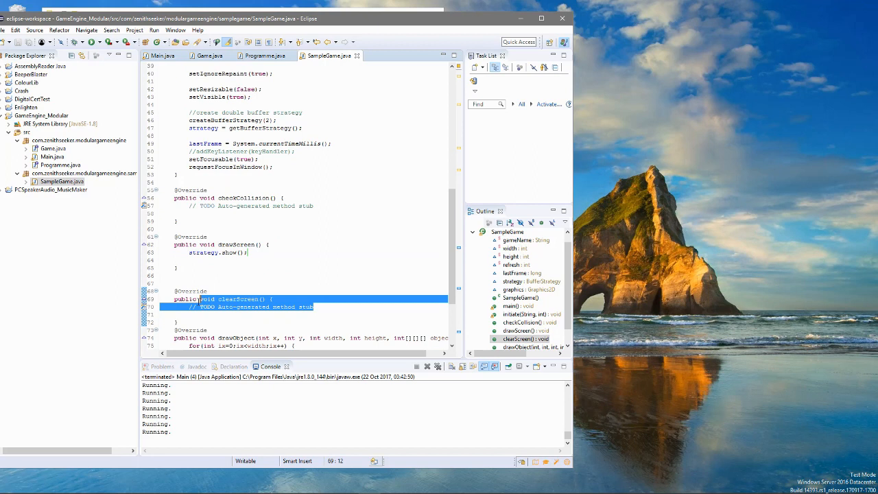
pyautogui.write('strategy.getDrawGraphics()')
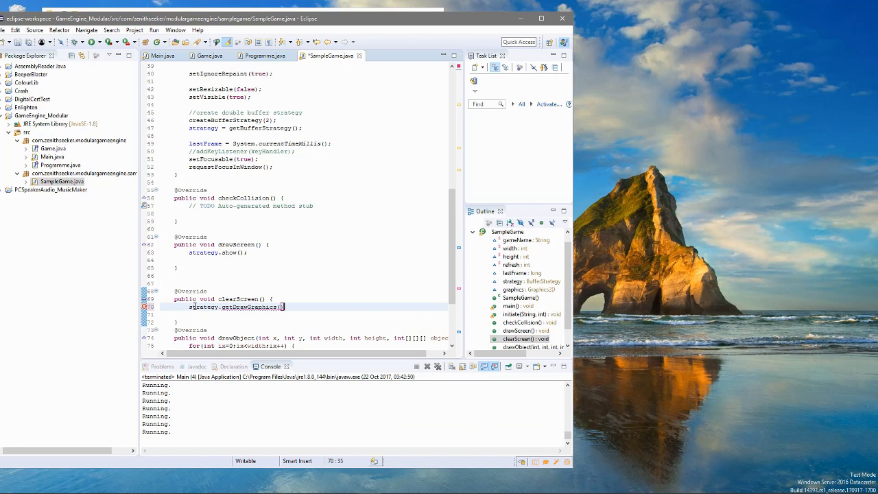
pyautogui.write('.setColor()')
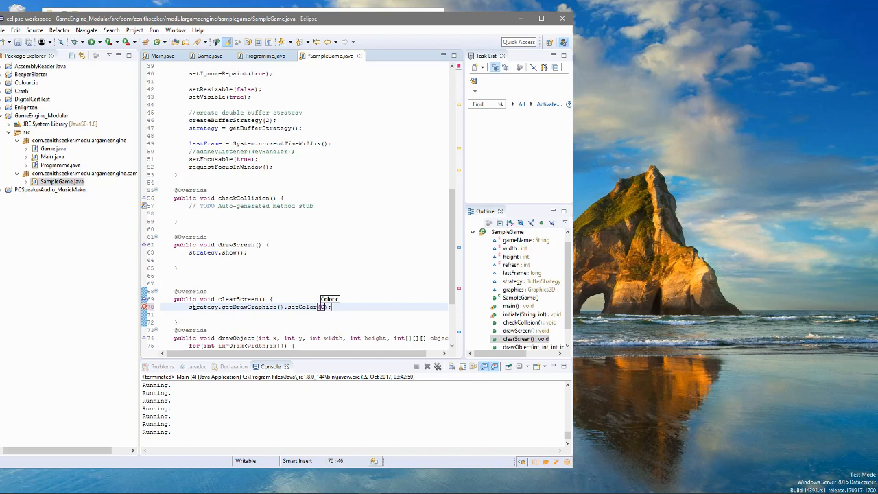
pyautogui.write('Color.white);')
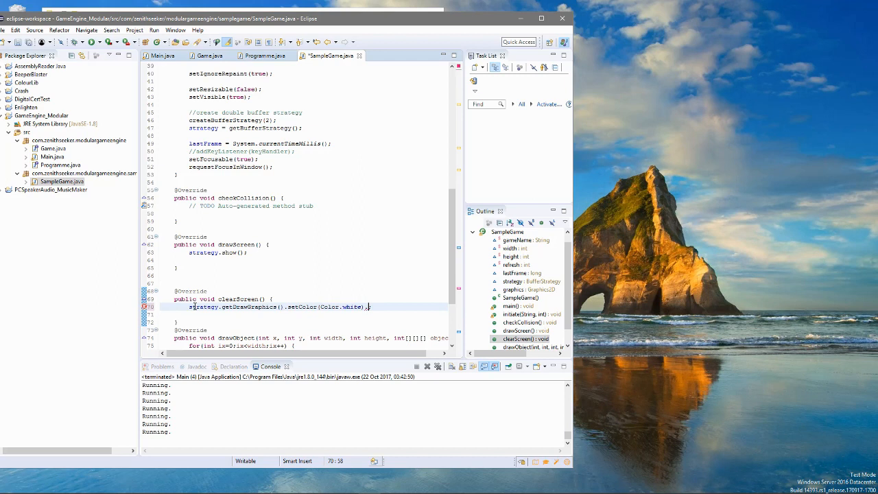
pyautogui.write('strategy;')
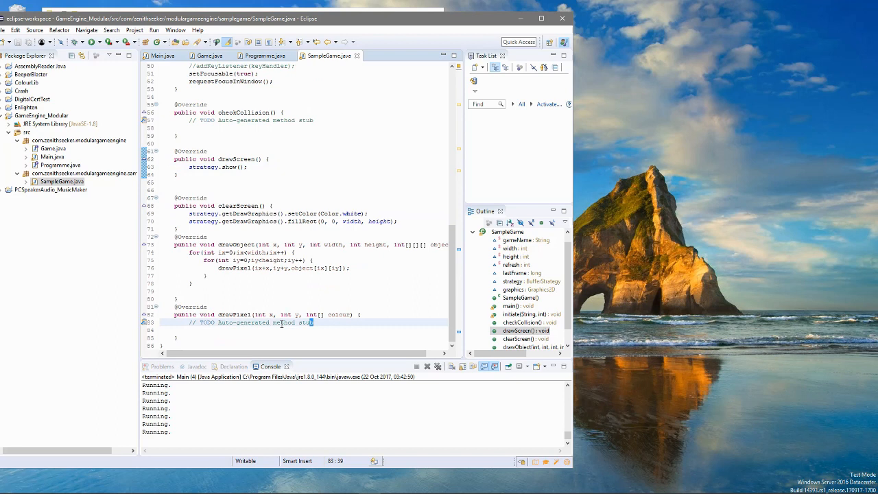
# Step: Have drawPixel set new Color(colour[0],colour[1],colour[2]) and draw the point with graphics.drawLine(x, y, x, y)
pyautogui.write('graphics.drawLine(x, y, x, y);')
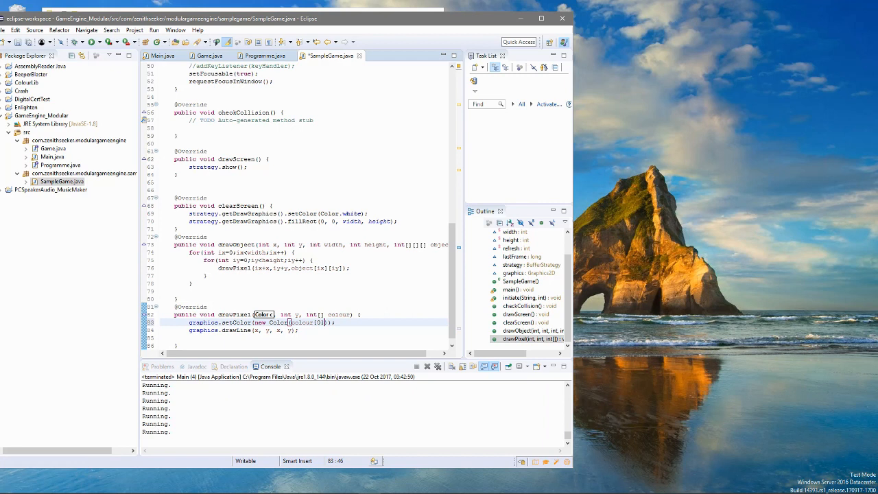
pyautogui.write(',colour[1],colour[2]')
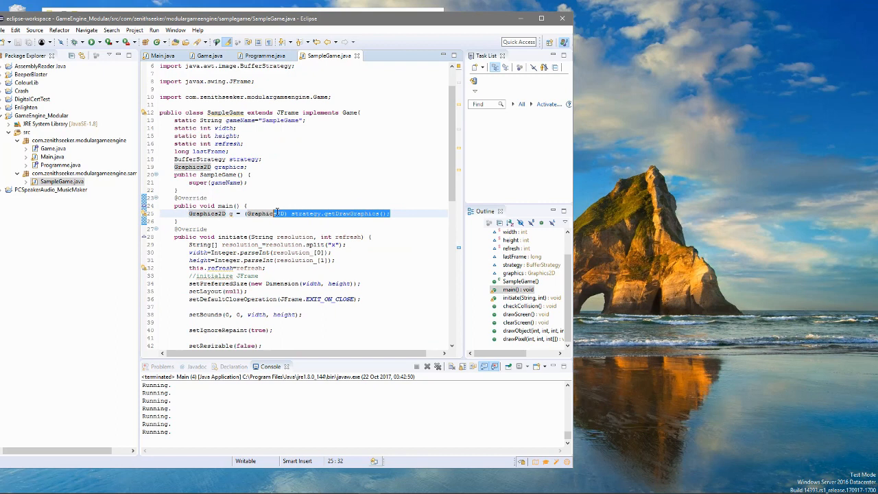
# Step: Move the (Graphics2D) strategy.getDrawGraphics() expression from main to initialise the graphics field
pyautogui.press('Delete')
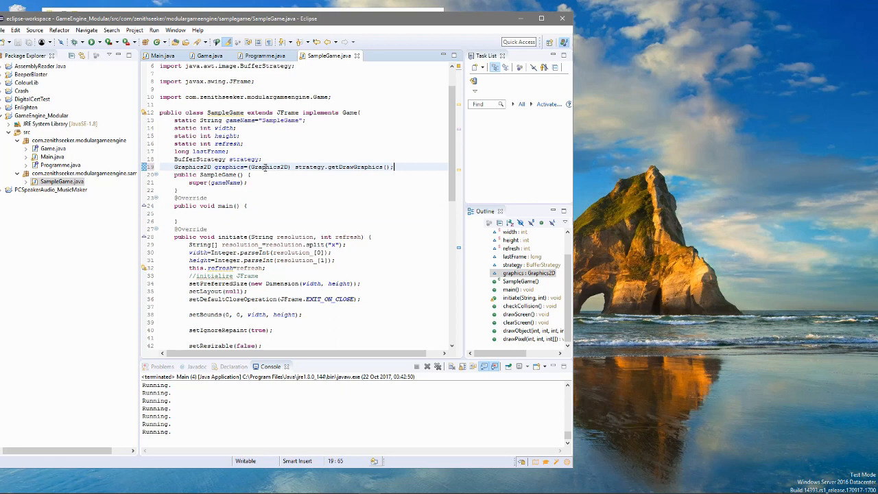
pyautogui.scroll(-3)
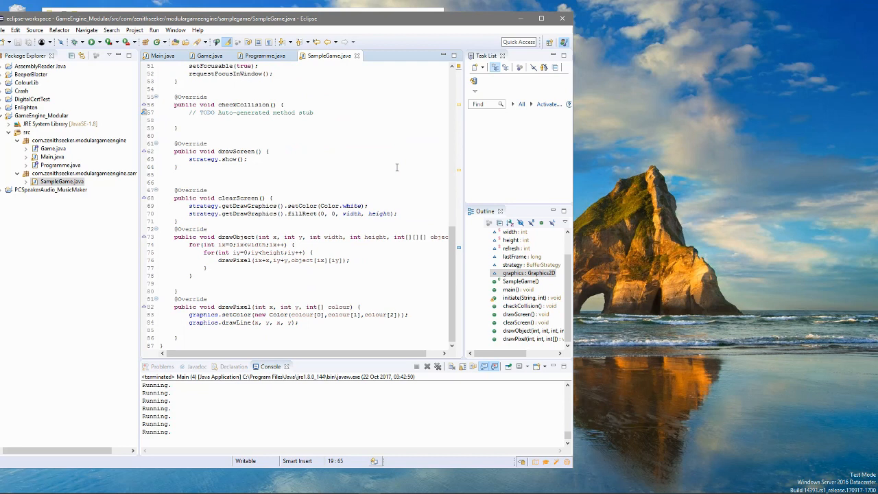
pyautogui.click(199, 206)
pyautogui.write('graphics.')
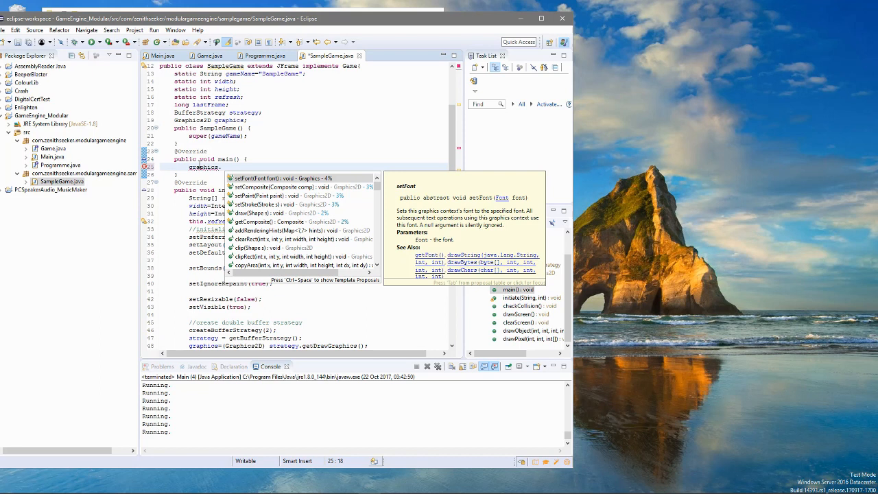
# Step: In main set graphics colour to Color.black and call graphics.drawRect(0, 0, width, height), then run
pyautogui.write('draw();')
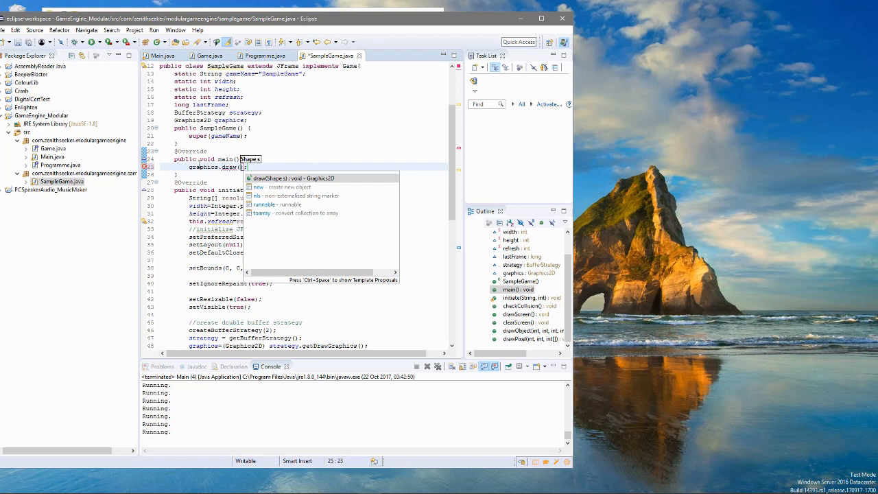
pyautogui.click(291, 179)
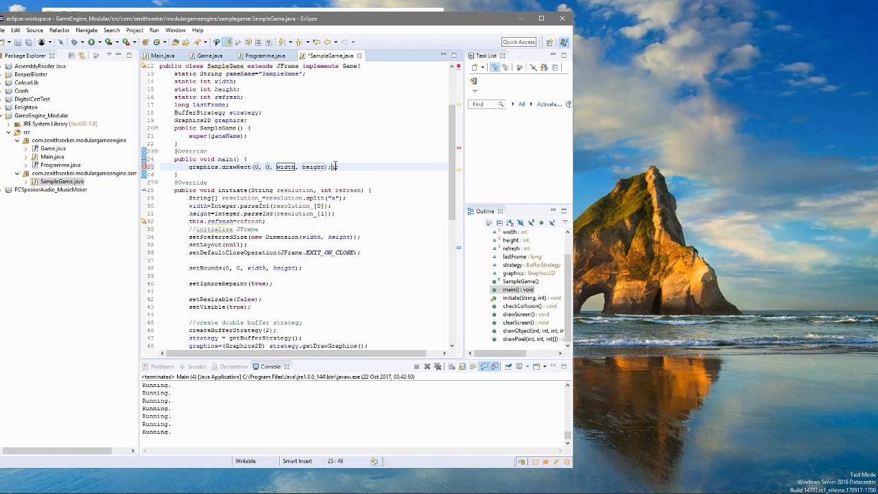
pyautogui.press('Enter')
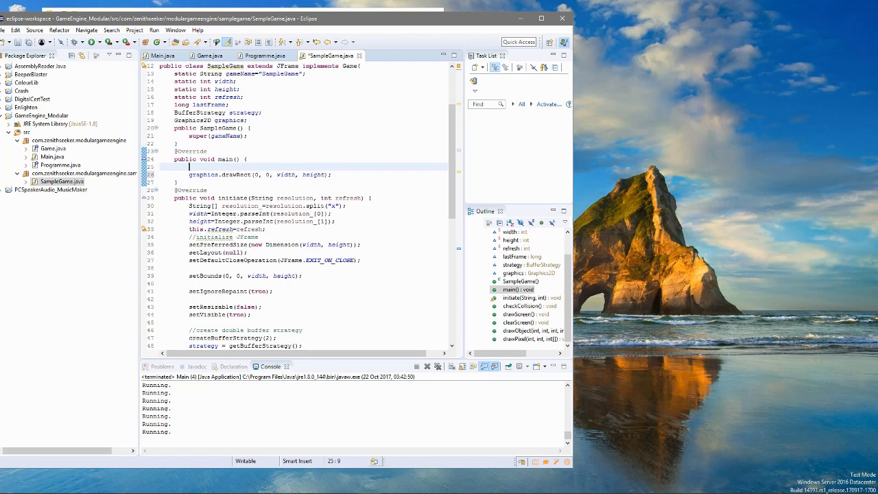
pyautogui.write('graphics.setColor(c)')
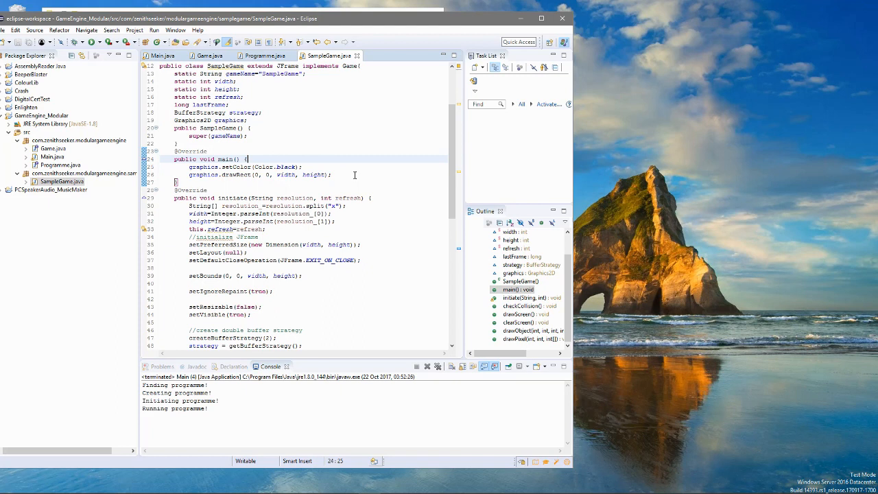
# Step: After drawRect in main, add drawScreen(); and strategy.show(); to present the rectangle
pyautogui.write('drawSc')
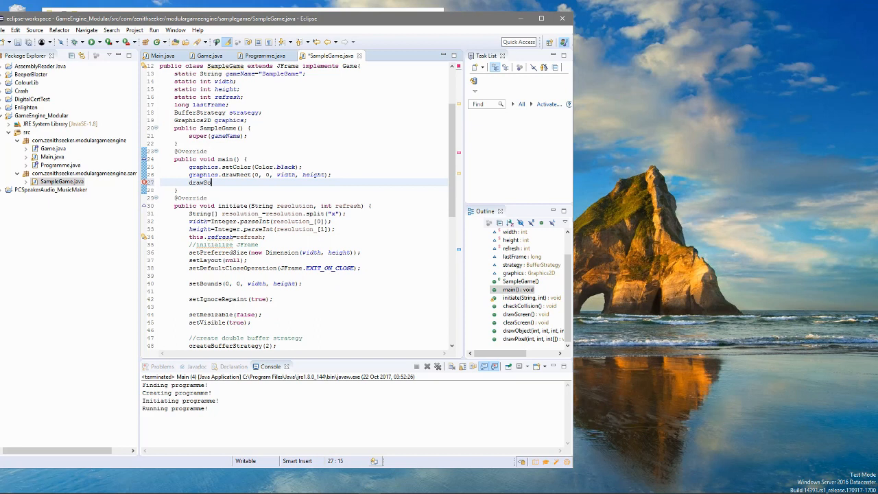
pyautogui.write('creen();')
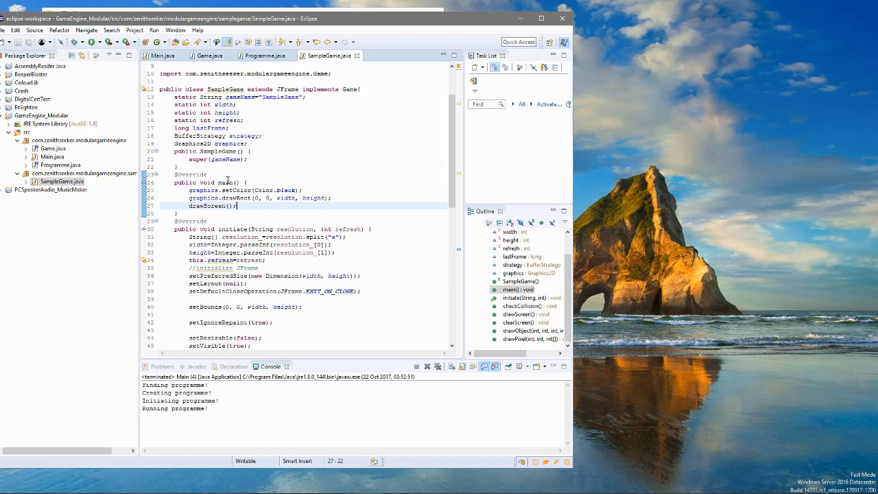
pyautogui.write('strategy.show();')
pyautogui.write('graphics=(Graphics2D) strategy.getDrawGraphics();')
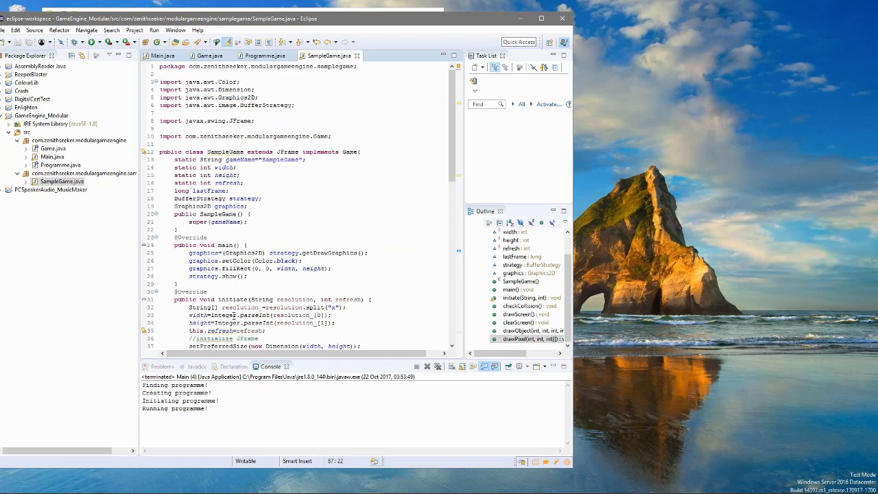
pyautogui.moveTo(135, 206)
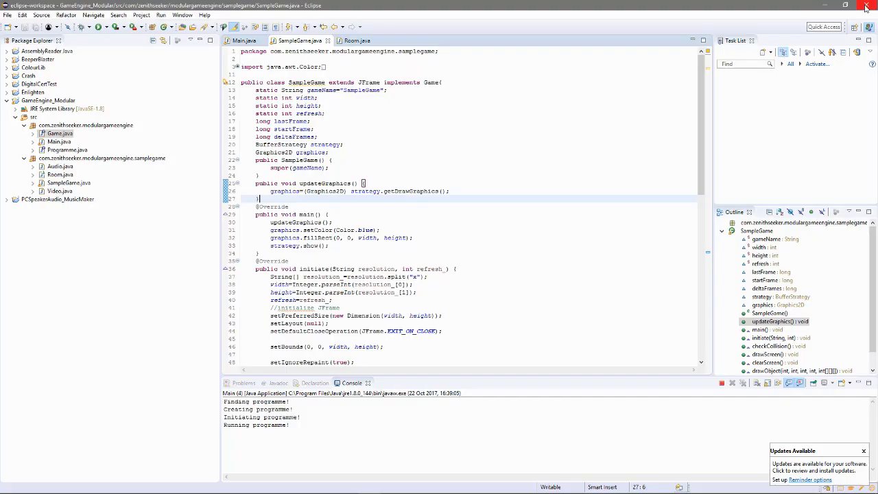
# Step: Show Room.java with its abstract initialize(width, height, refresh), checkCollision and runScript
pyautogui.click(352, 41)
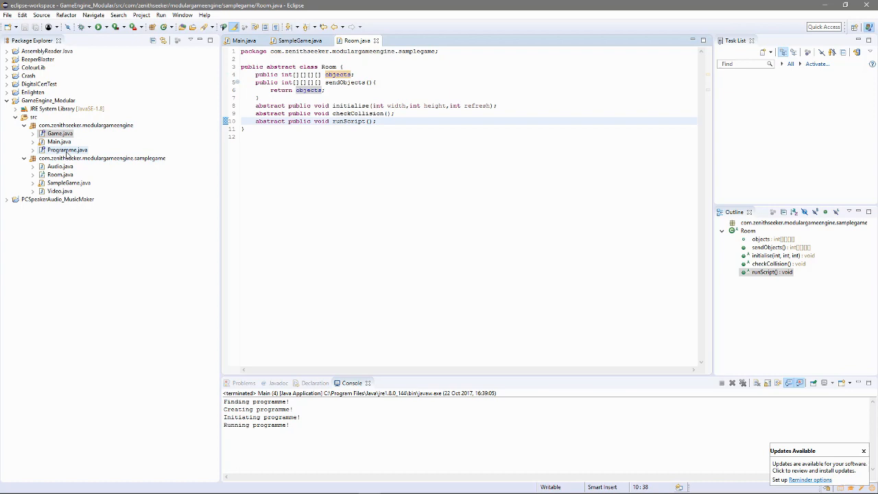
# Step: Create a new empty class Levels in the samplegame package via New > Class
pyautogui.rightClick(101, 158)
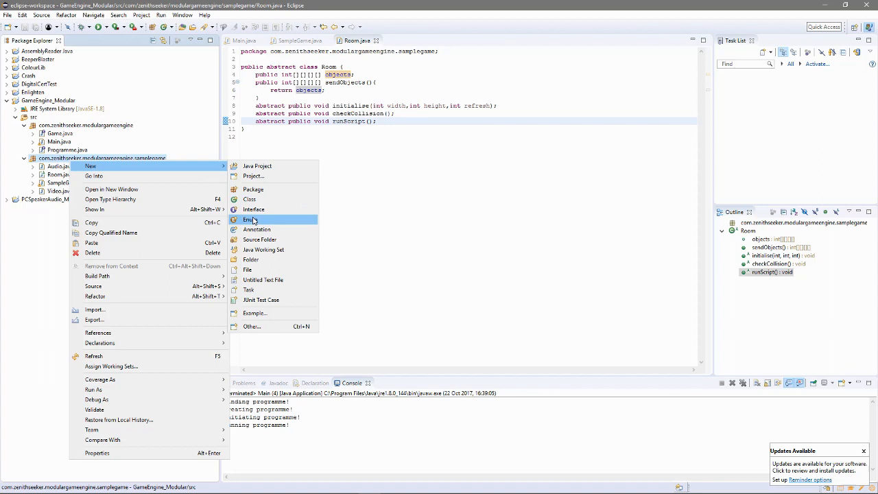
pyautogui.click(251, 199)
pyautogui.write('Le')
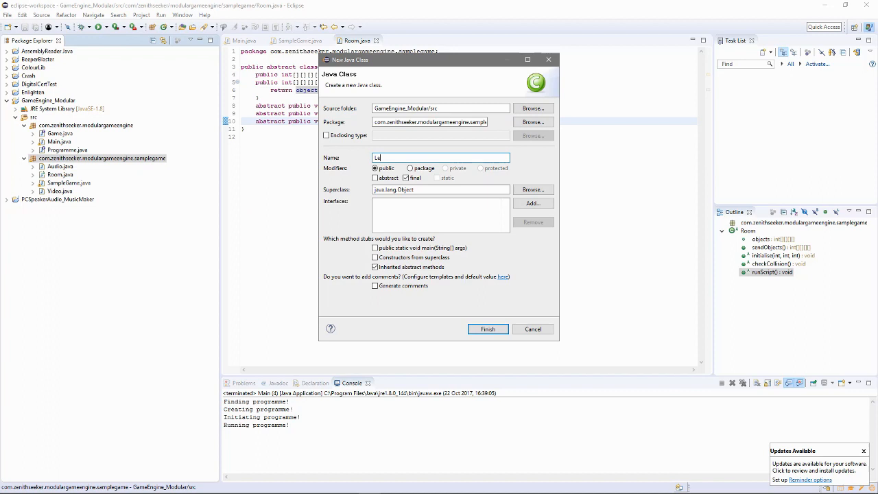
pyautogui.click(488, 329)
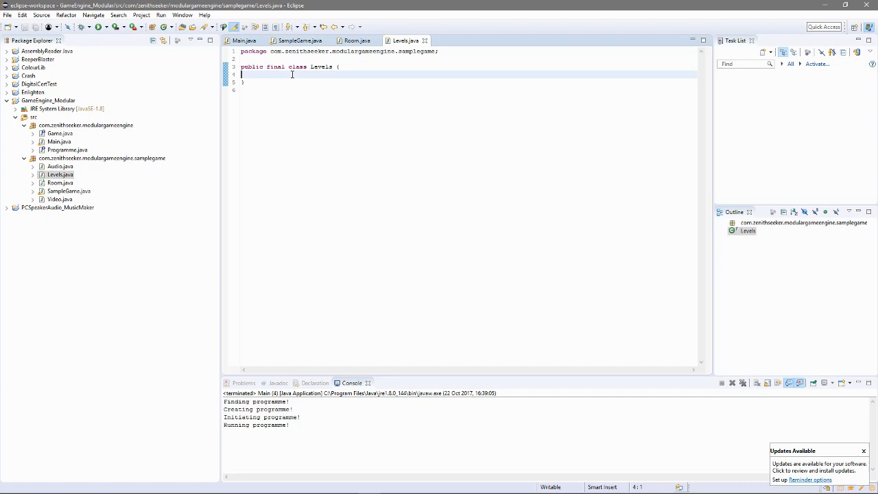
# Step: Declare String[] LEVEL_LIST = new String[] in Levels, then switch to SampleGame.java
pyautogui.write('st')
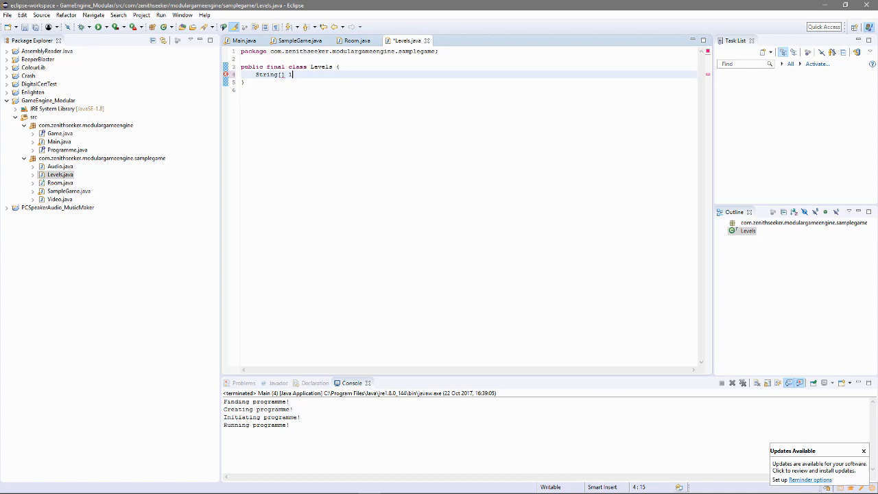
pyautogui.write('LEVEL_LIST = new String[]')
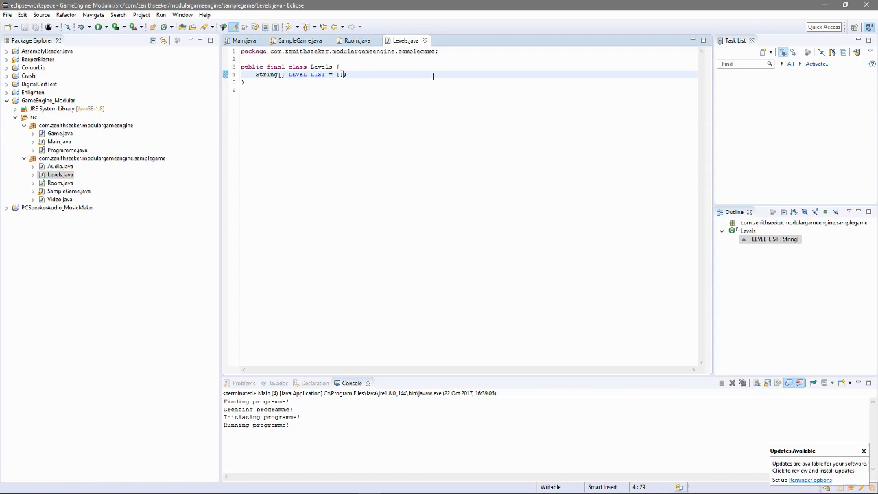
pyautogui.click(298, 42)
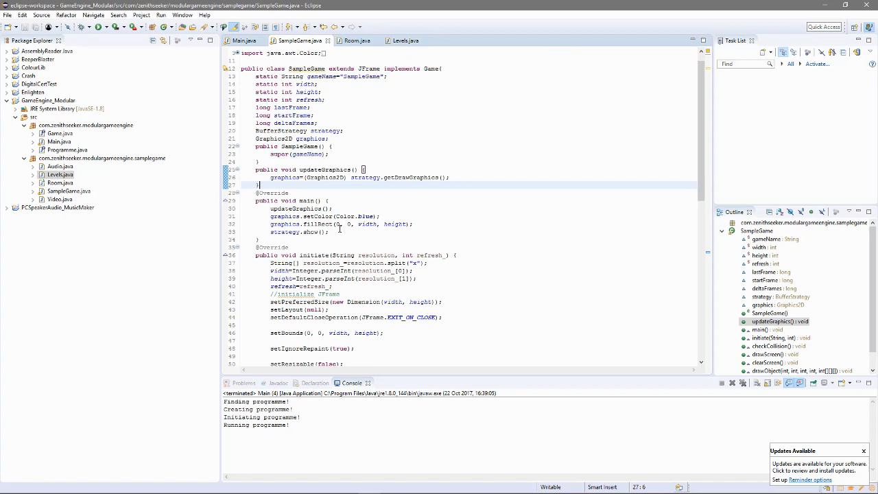
# Step: Add updateGraphics() and a for loop over Levels.LEVEL_LIST to SampleGame's init, then return to Levels.java
pyautogui.write('updateGraphics();')
pyautogui.write('for(int')
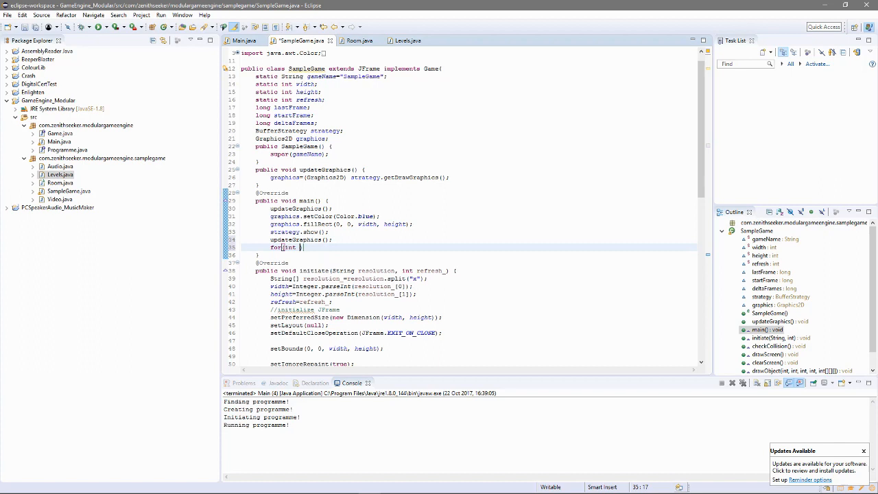
pyautogui.write('i=0)')
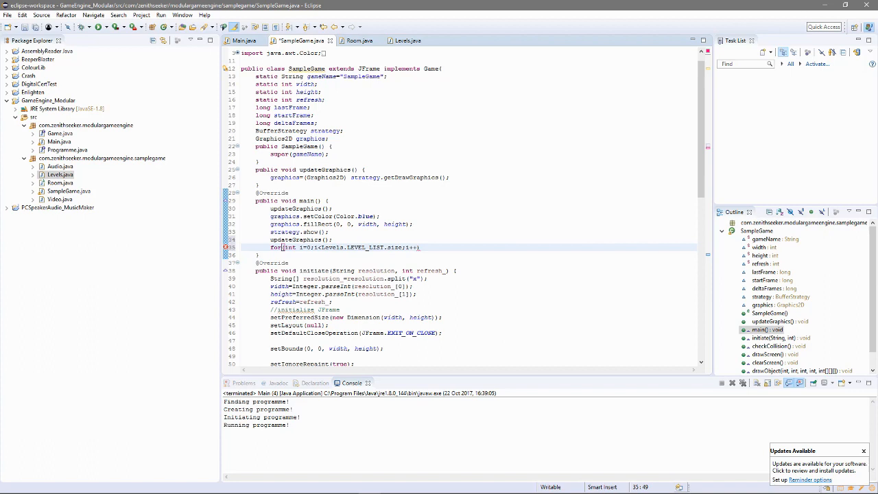
pyautogui.write('System')
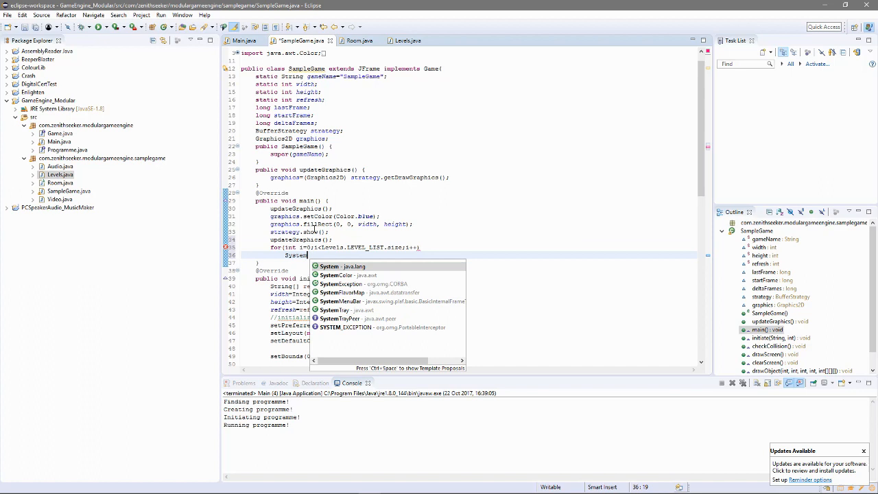
pyautogui.click(409, 41)
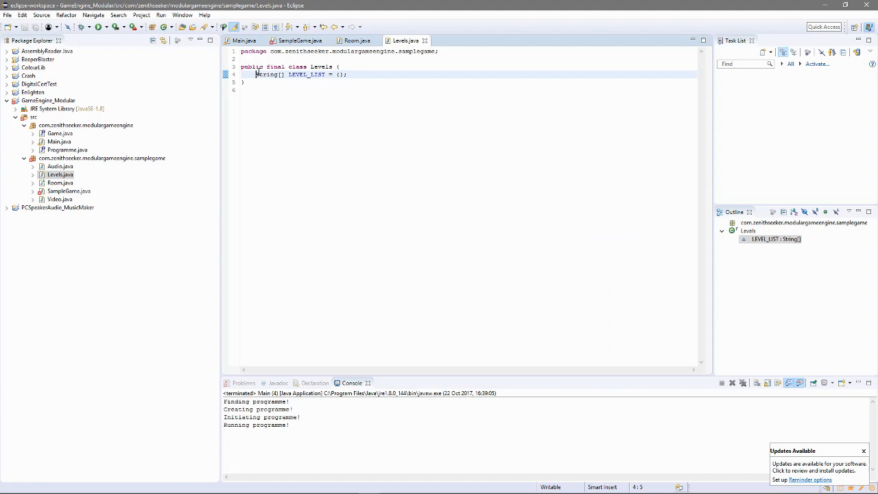
# Step: Make LEVEL_LIST public static, then go back to SampleGame.java
pyautogui.write('public static')
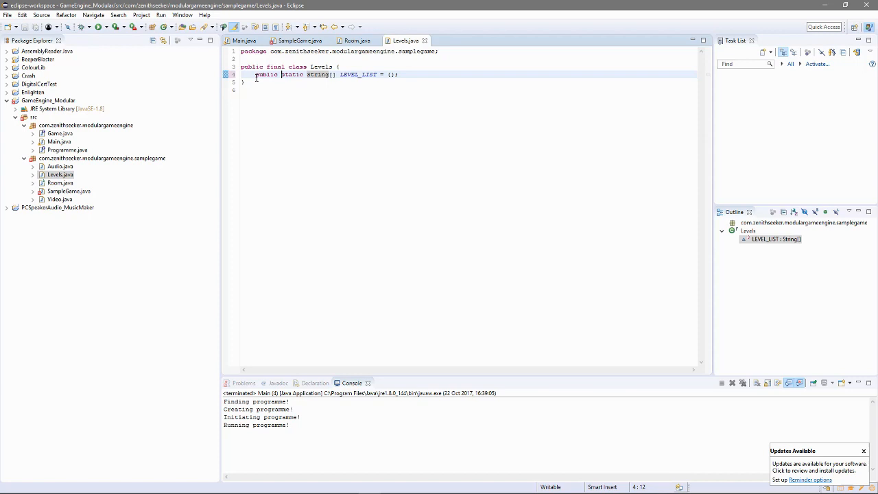
pyautogui.click(308, 39)
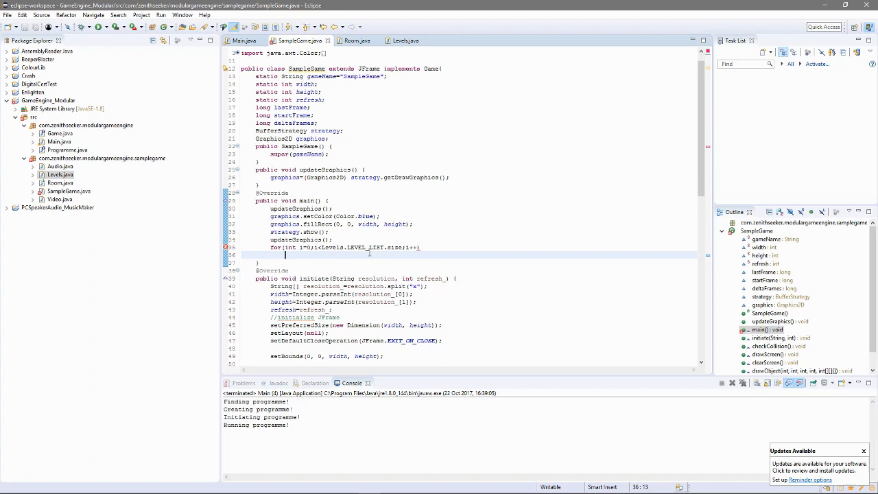
# Step: Inside the loop, wrap Class.forName("...levels."+Levels.LEVEL_LIST[i]) in a try block for loading each level class
pyautogui.write('Levels')
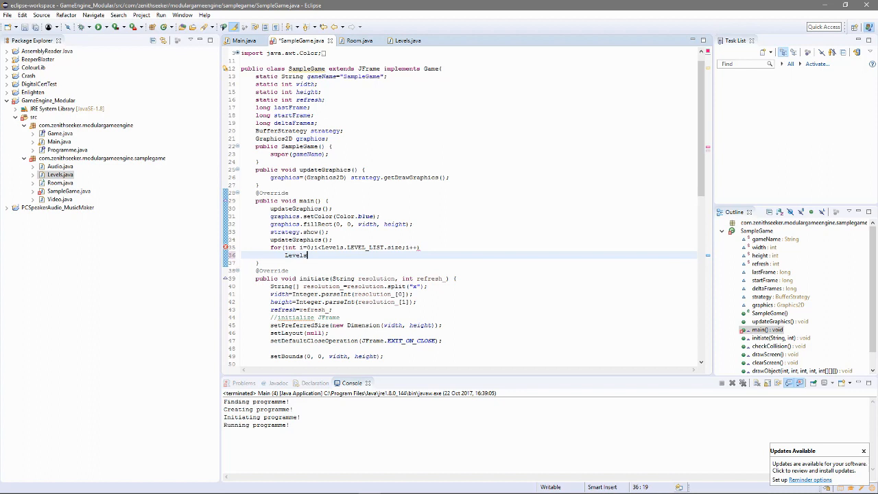
pyautogui.write('Class.forName("com.zenithseeker.modulargameengine.samplegame.levels."+')
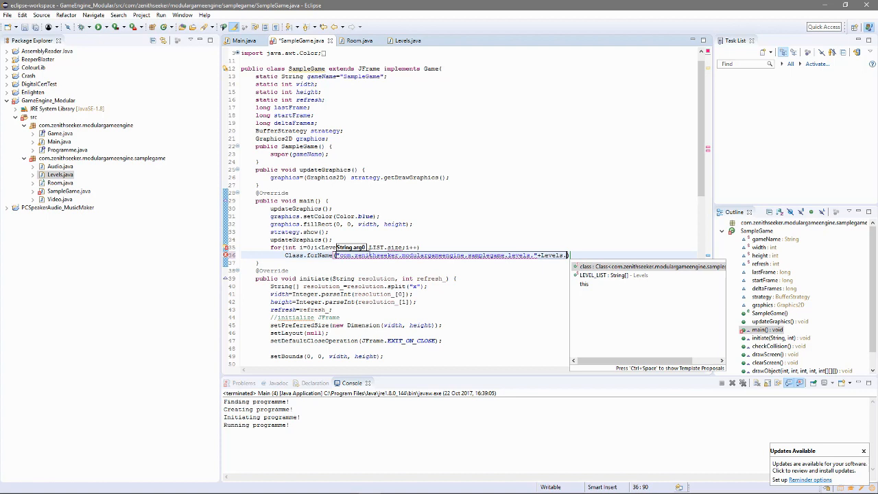
pyautogui.write('LEVEL_LIST[i]);')
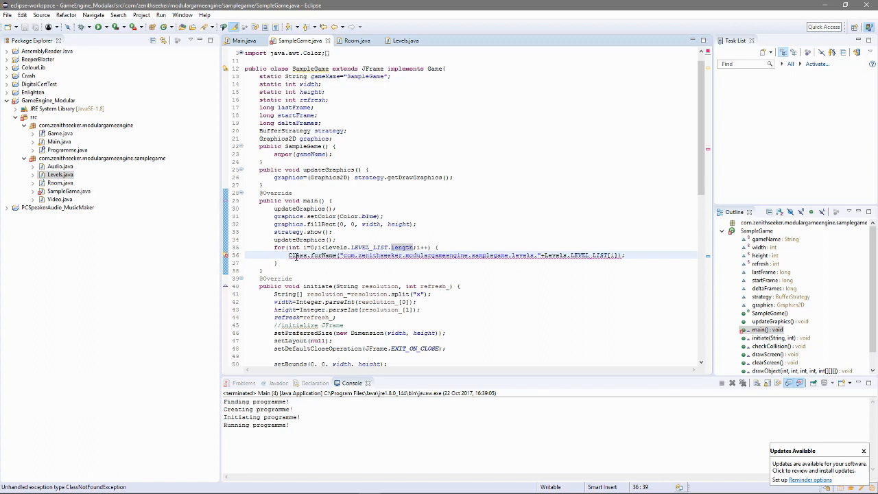
pyautogui.write('try {')
pyautogui.write('Class<Room> x = (Class<Room>) ')
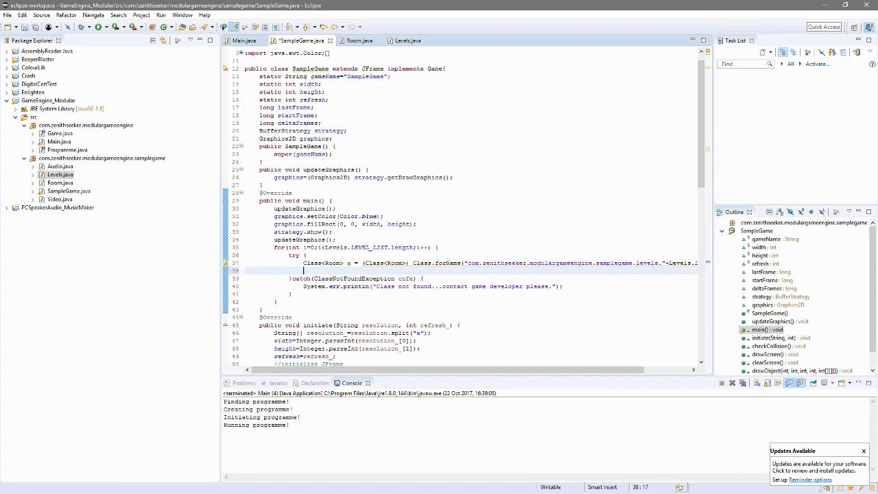
# Step: Instantiate each level as Room xinst = x.newInstance() and call xinst.initiate(width, height, refresh), then view Room.java
pyautogui.write('x.newInstance();')
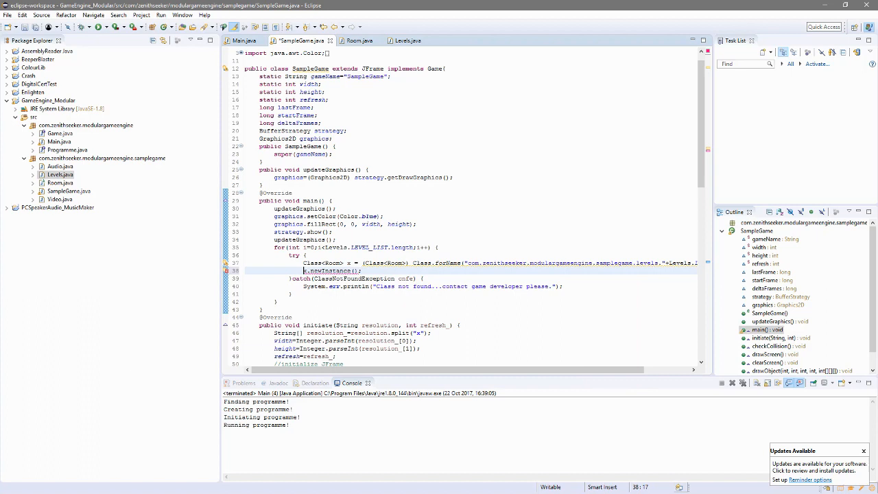
pyautogui.write('Room xinst =')
pyautogui.click(432, 287)
pyautogui.write(' or other ')
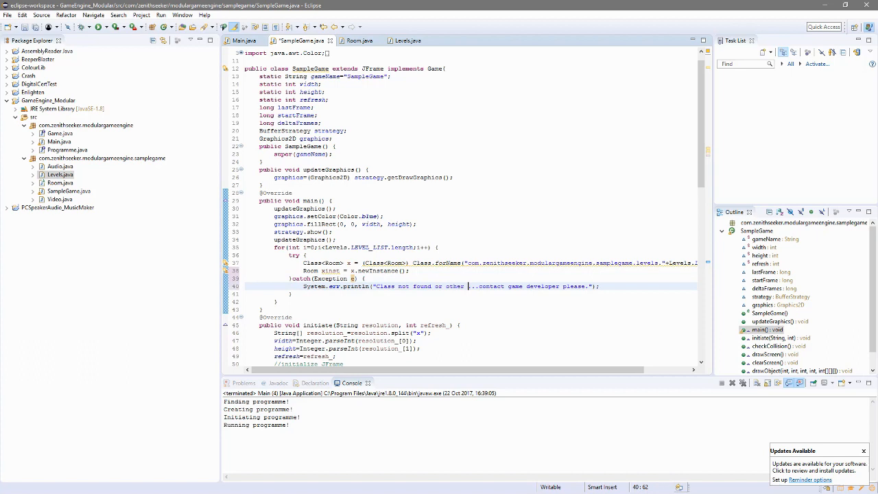
pyautogui.write('xinst.ini')
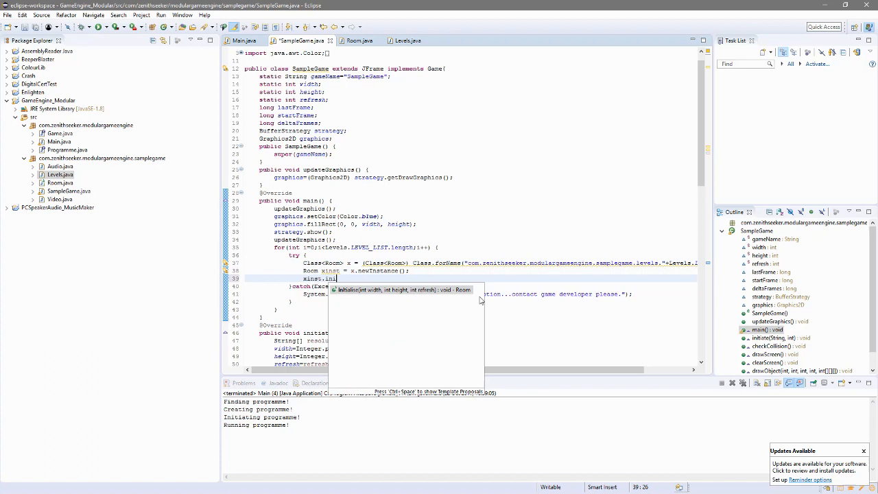
pyautogui.click(361, 41)
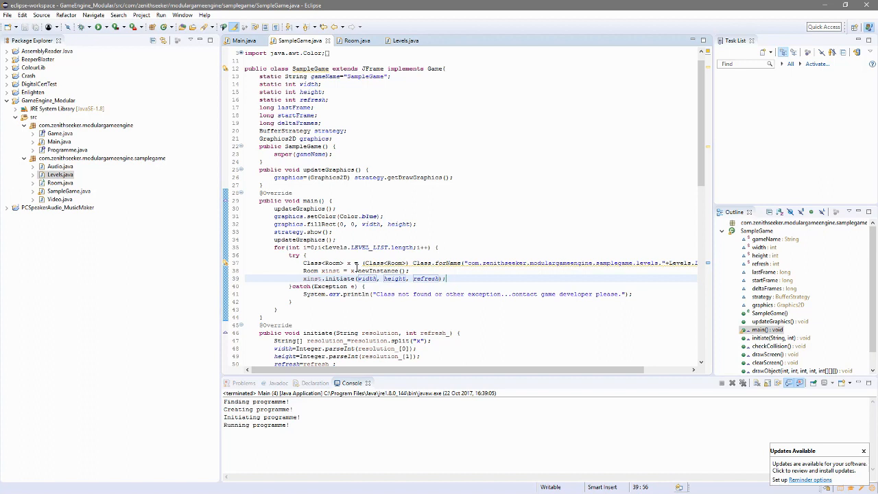
pyautogui.click(354, 41)
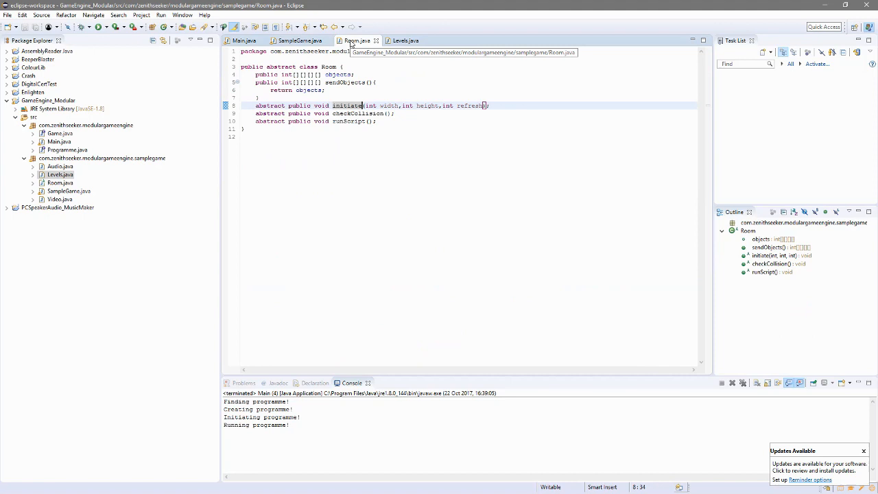
pyautogui.moveTo(348, 43)
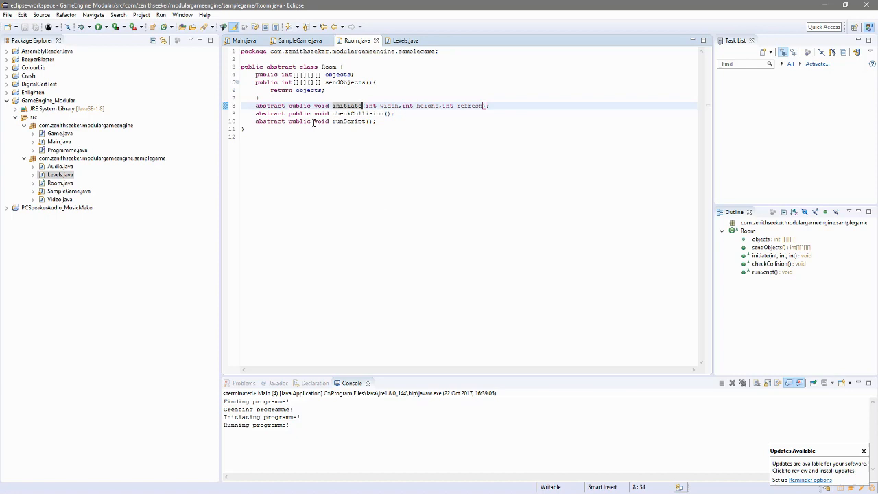
# Step: Return to SampleGame.java after reviewing Room's abstract methods
pyautogui.click(301, 41)
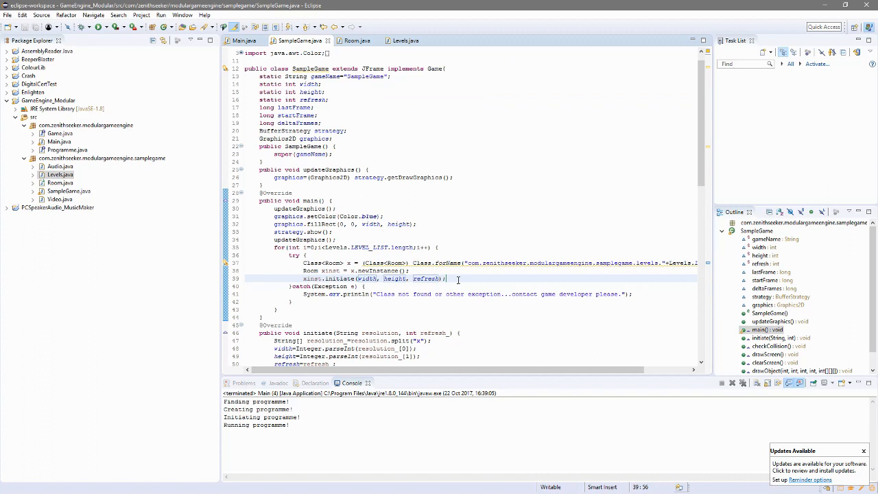
# Step: Add xinst.checkCollision() and xinst.runScript() calls to the level loop
pyautogui.write('xinst.checkCollision();')
pyautogui.write('xinst.runScript();')
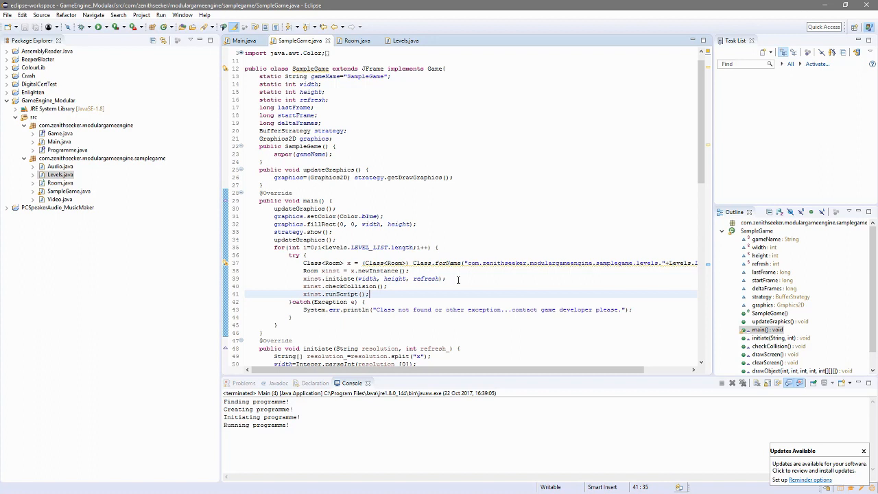
pyautogui.scroll(-3)
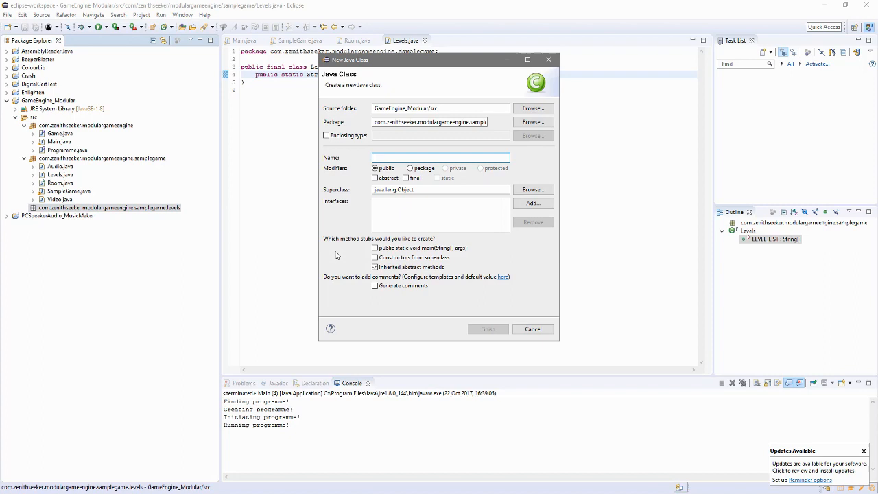
# Step: Create class Start extending com.zenithseeker.modulargameengine.samplegame.Room with generated method stubs
pyautogui.write('Start')
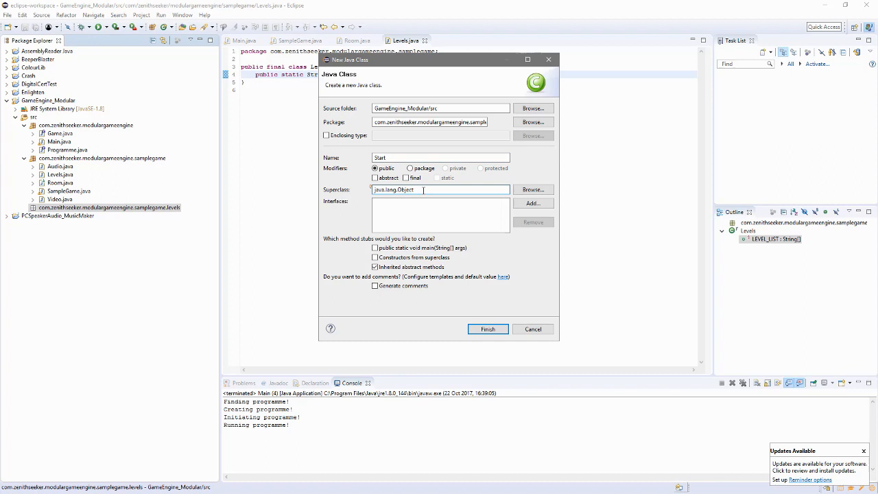
pyautogui.write('c')
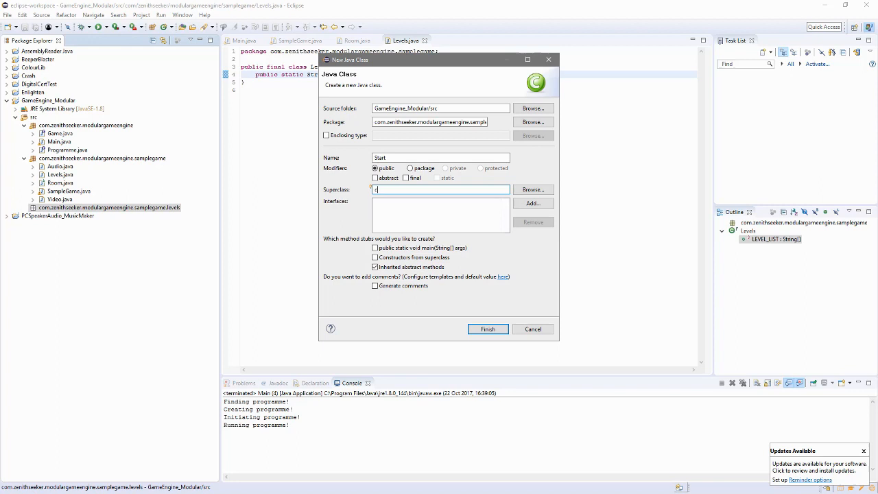
pyautogui.write('com.zenithseeker.modulargameengine')
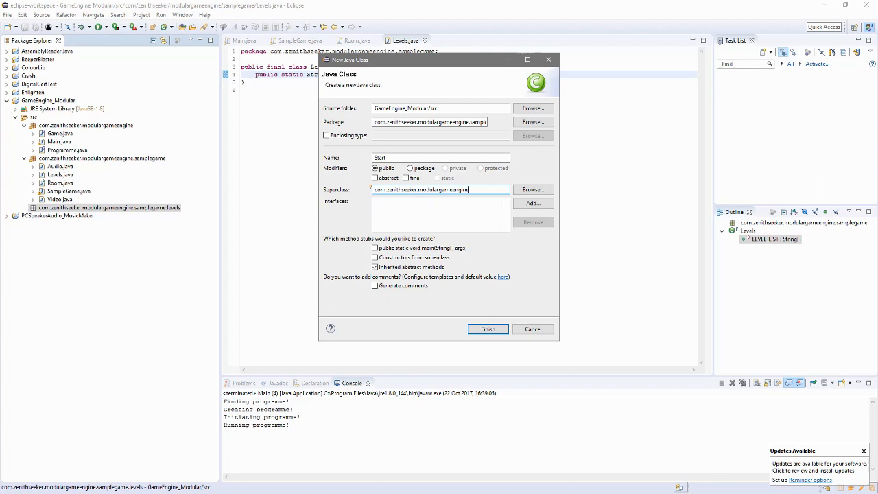
pyautogui.click(488, 329)
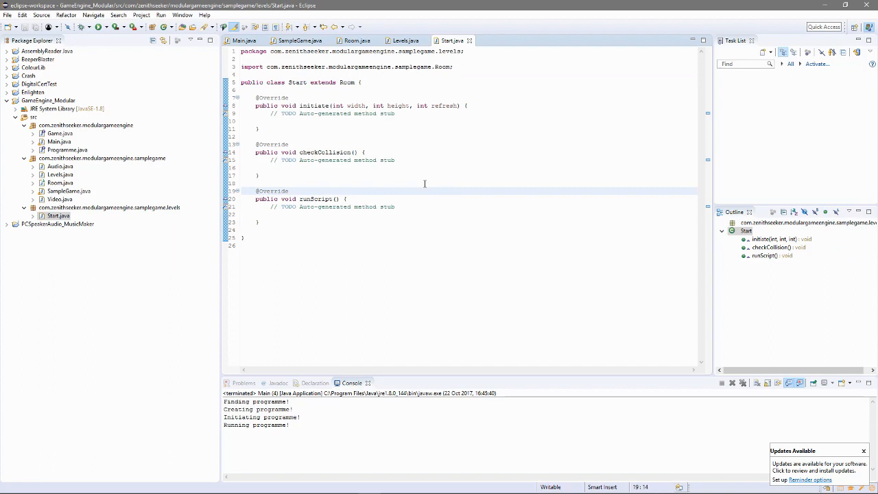
# Step: Add a System.out print and suppress the unchecked-cast warning on the Class.forName level-loading line
pyautogui.write('System.ou')
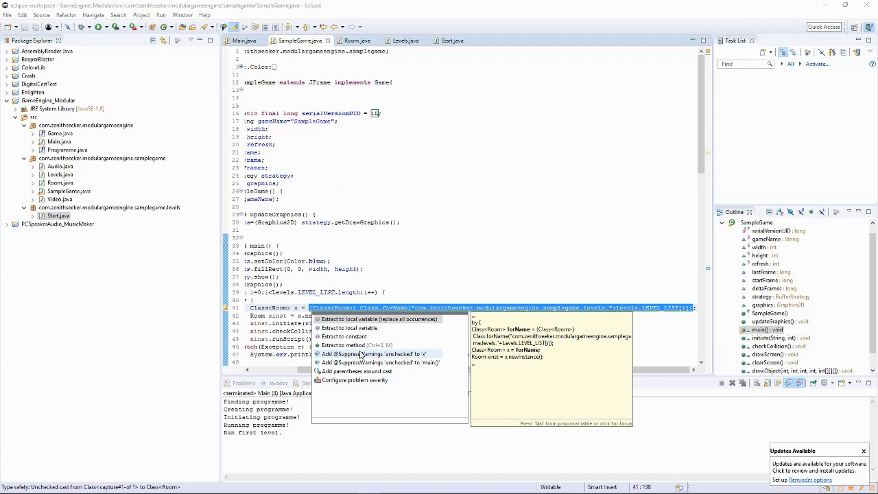
pyautogui.click(242, 41)
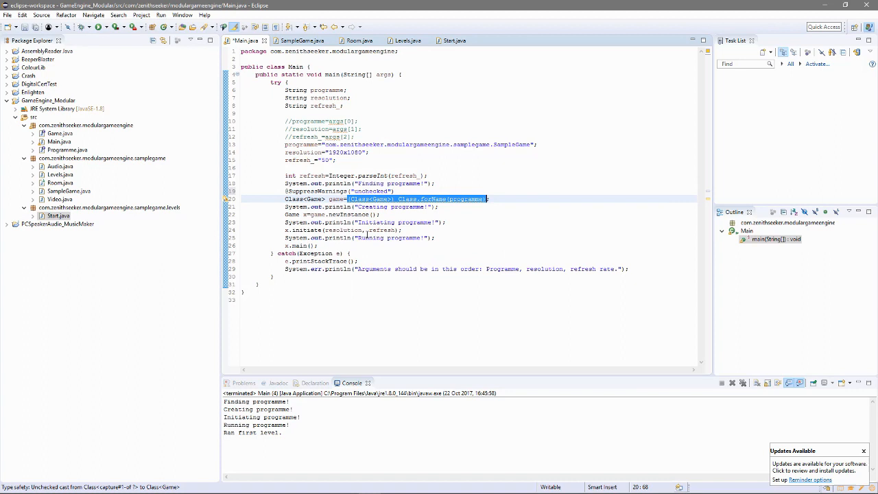
# Step: Review Levels.LEVEL_LIST and Start's runScript, then land on the Room class
pyautogui.click(413, 41)
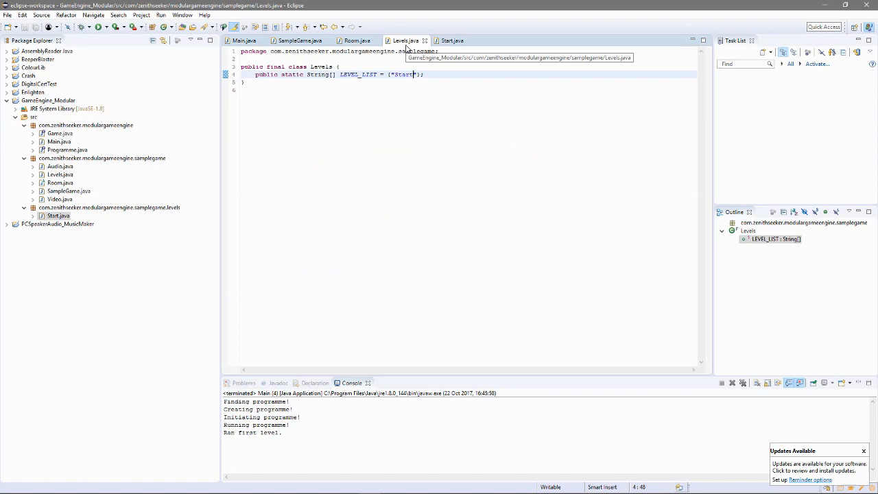
pyautogui.click(454, 41)
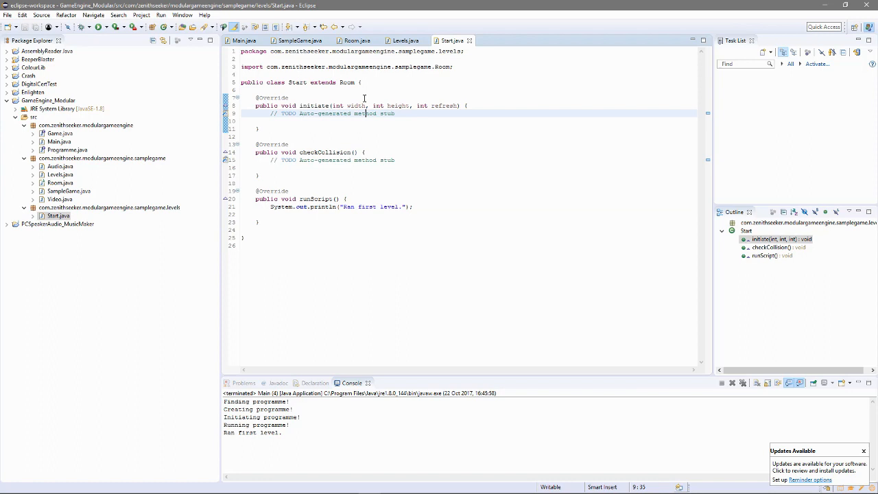
pyautogui.click(357, 39)
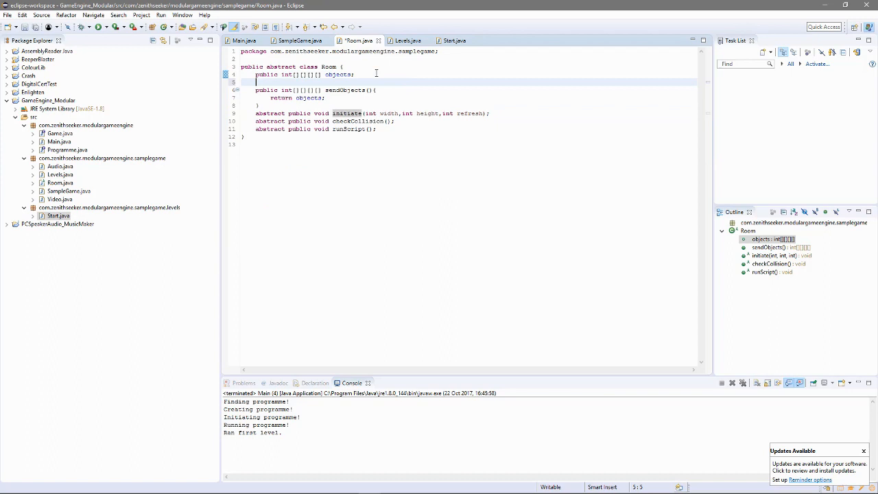
# Step: Declare public int width, height and refresh fields in Room, then check SampleGame's usage
pyautogui.write('public int')
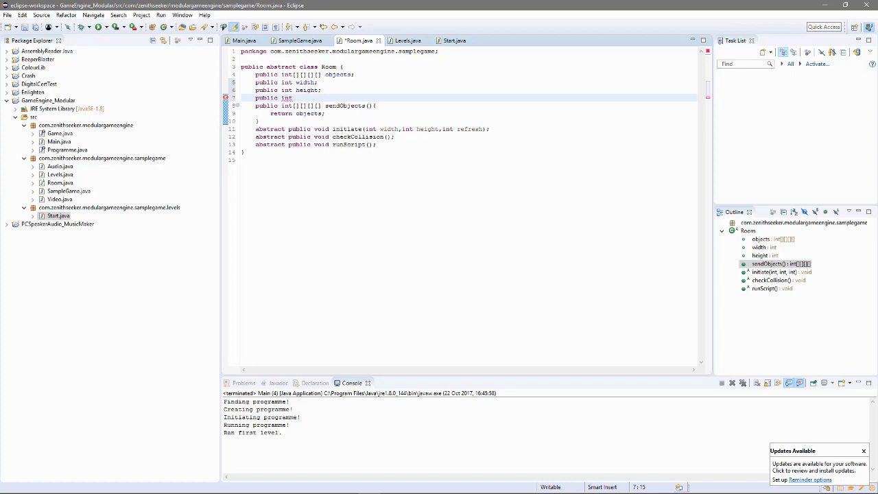
pyautogui.write('refresh;')
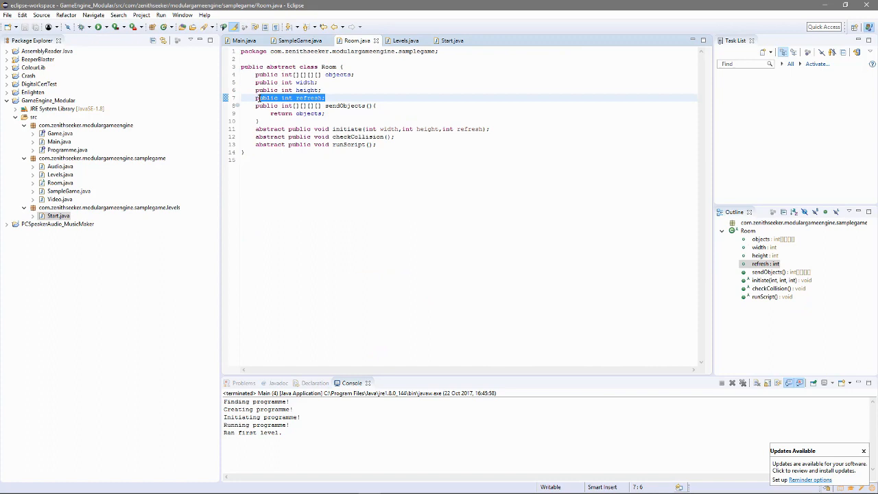
pyautogui.click(299, 41)
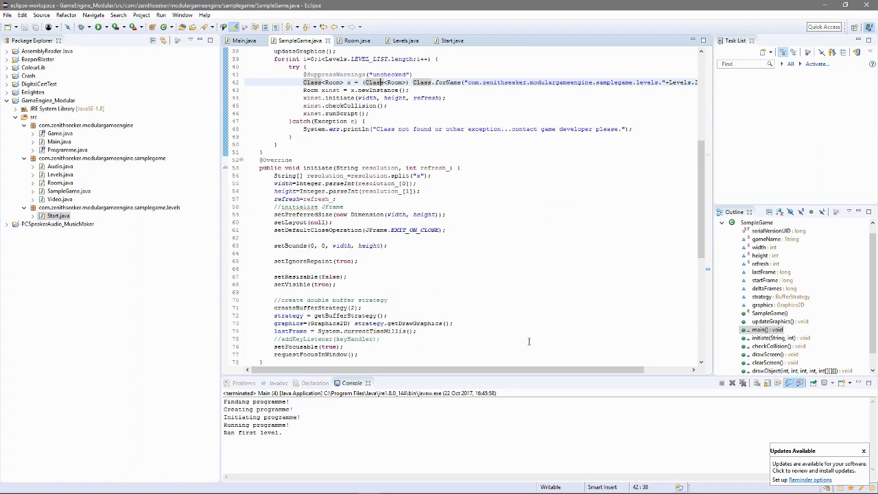
# Step: Glance through Levels and Start, then return to Room to begin a public int[][] field
pyautogui.scroll(-3)
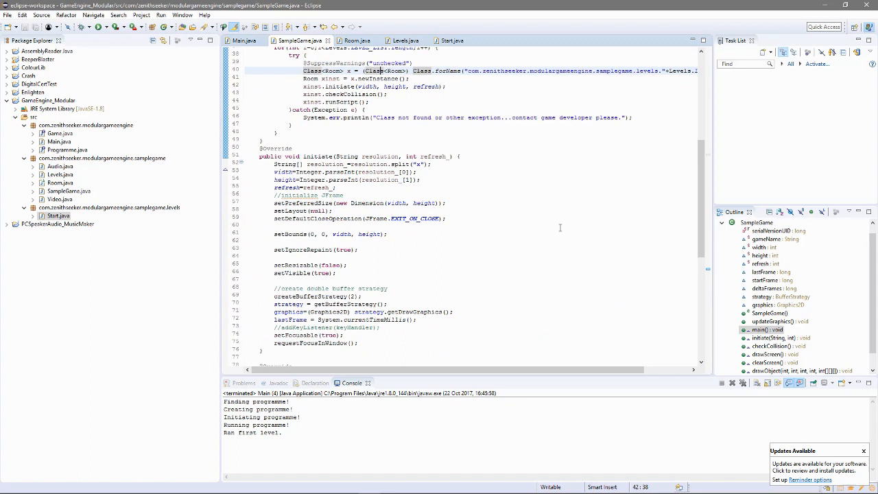
pyautogui.click(354, 41)
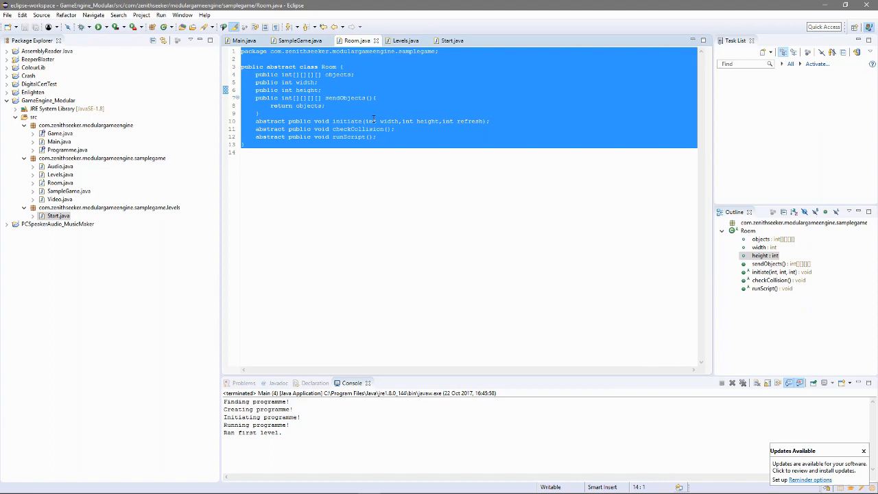
pyautogui.click(411, 41)
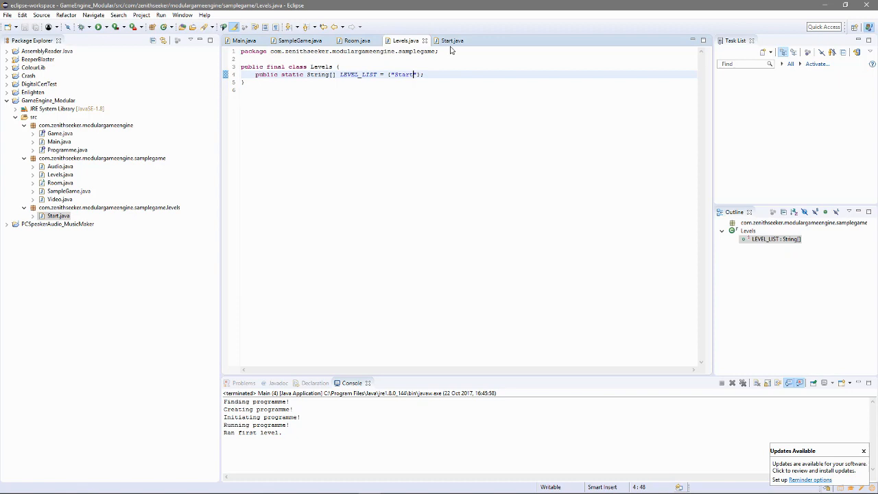
pyautogui.click(456, 42)
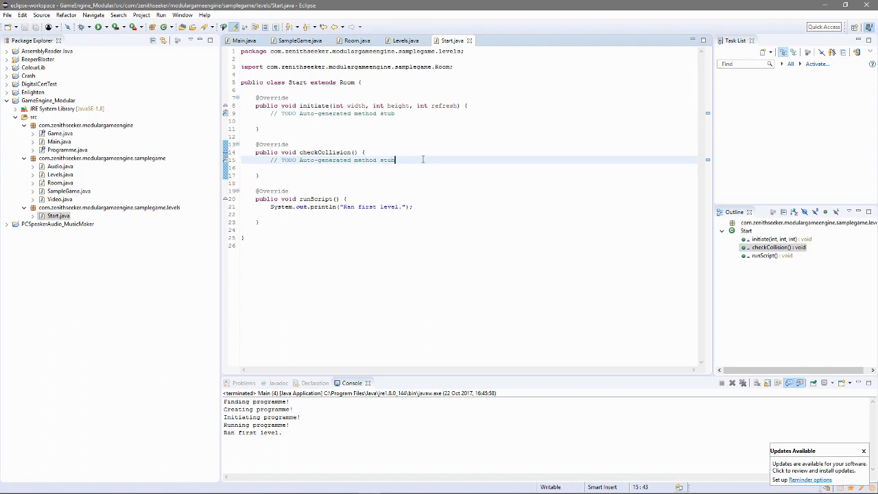
pyautogui.click(354, 40)
pyautogui.write('public int[][]')
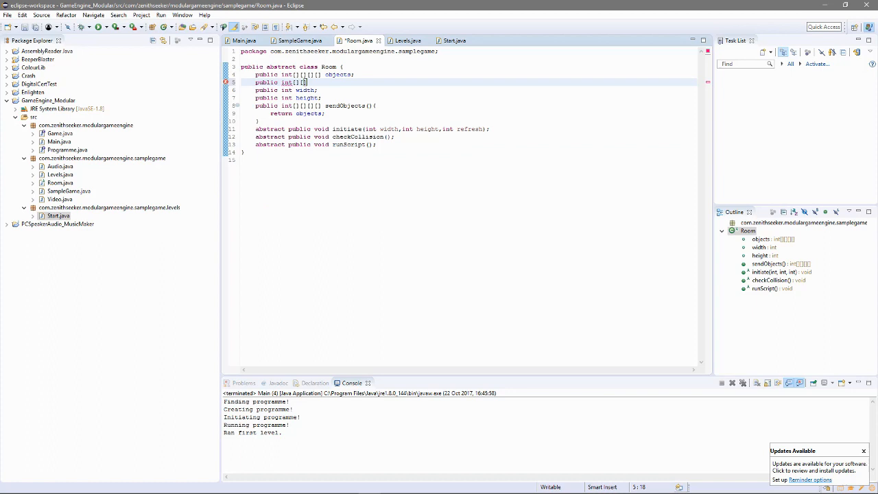
# Step: Replace the int array with a HashMap<Integer> collisionMap field, then look for AssemblyReader example code
pyautogui.press('BackSpace')
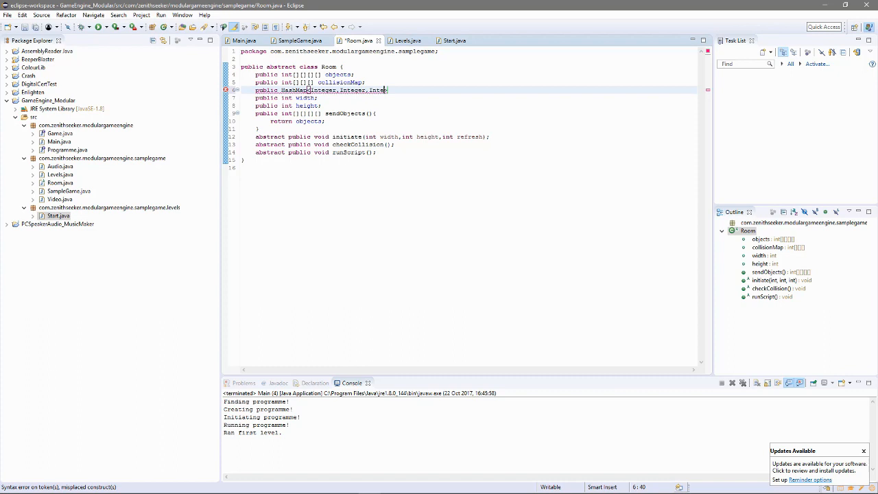
pyautogui.write('> collisionMap = new')
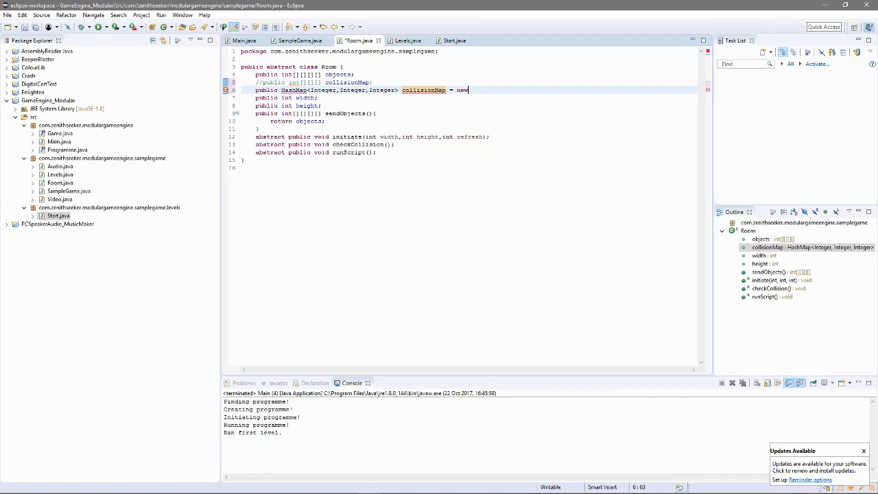
pyautogui.write('HashMap<Integer>')
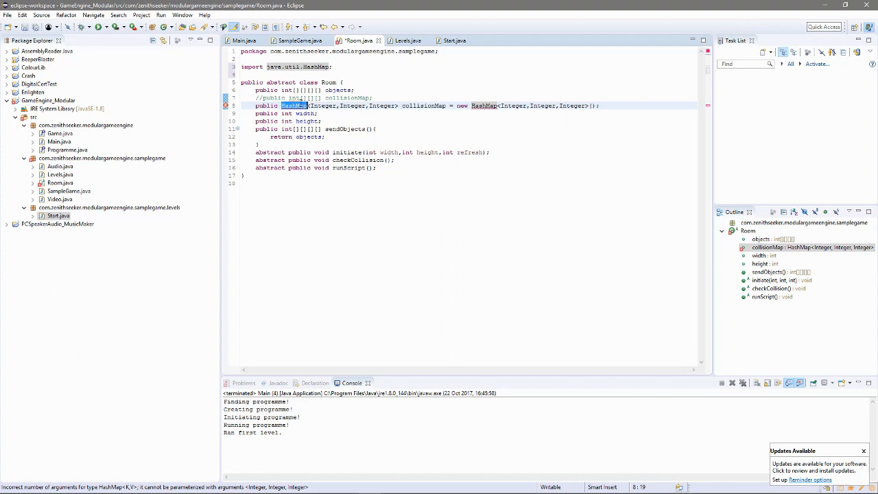
pyautogui.moveTo(226, 106)
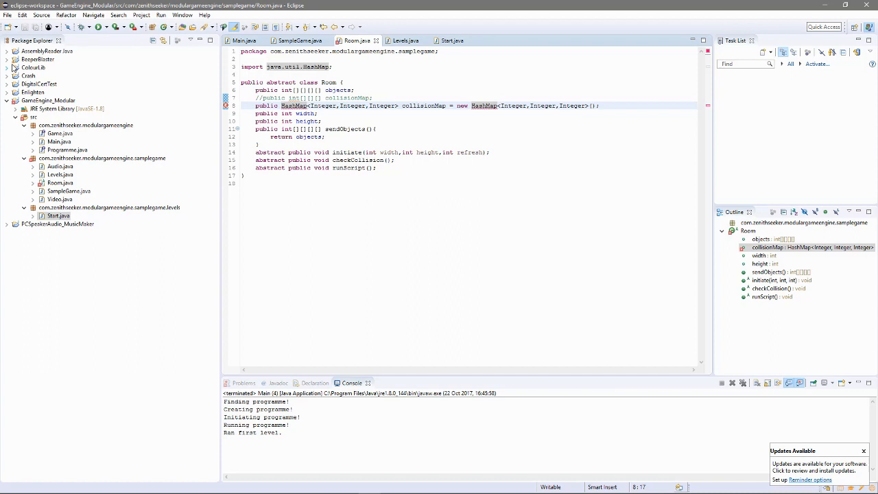
pyautogui.click(15, 51)
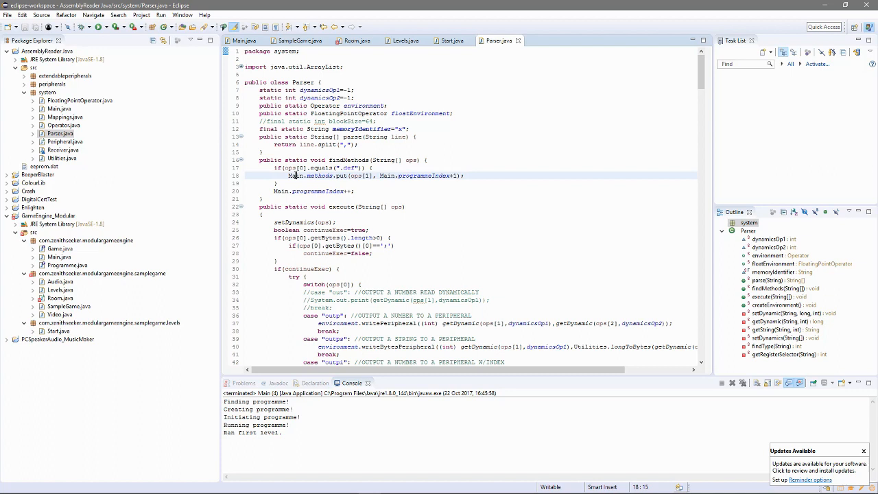
# Step: Make collisionMap an ArrayList<int[]> with java.util.ArrayList imported and a usage comment
pyautogui.click(357, 41)
pyautogui.write('//Usage: collisionMap<x> returns int[] where int[0]=x int[1]=y and int[2]=directionality (> or <)?')
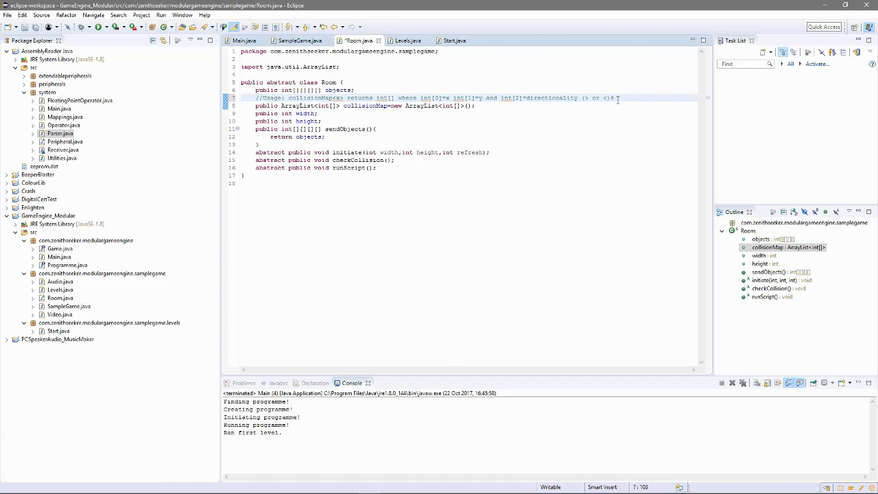
# Step: Extend the comment with '= x range int[3] = y ra' describing x and y range entries
pyautogui.press('BackSpace')
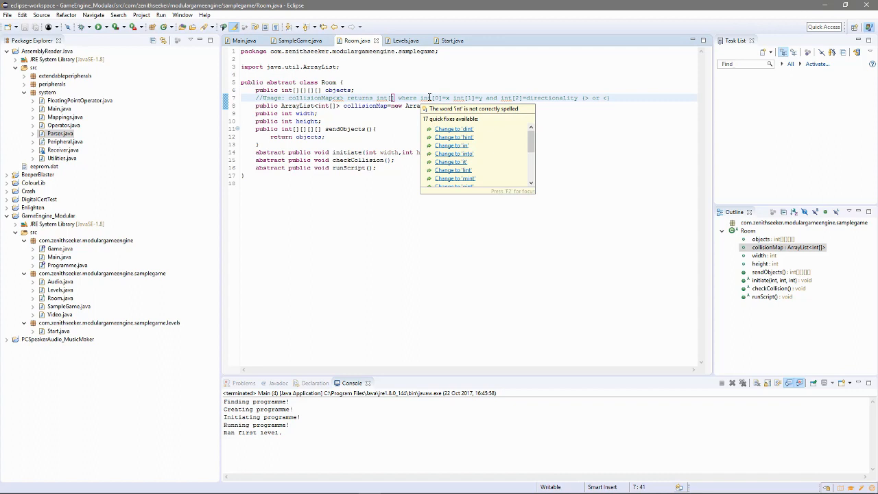
pyautogui.press('Escape')
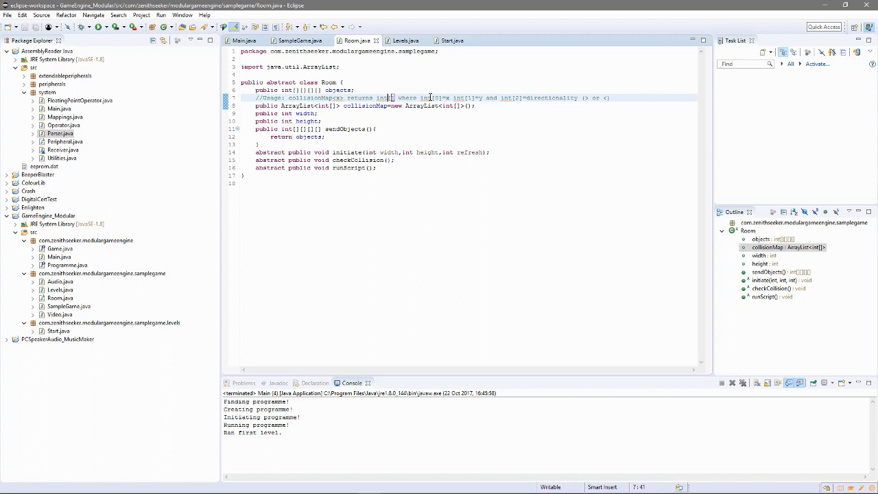
pyautogui.doubleClick(359, 105)
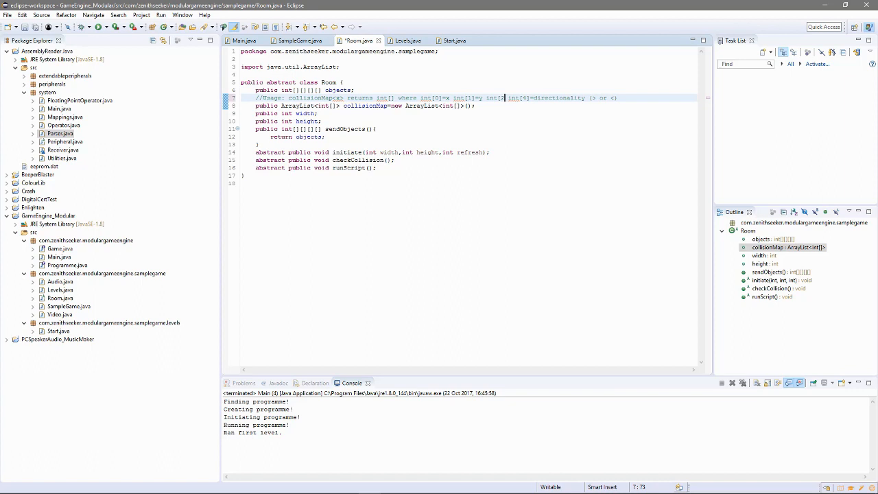
pyautogui.write('= x range int[3] = y ra')
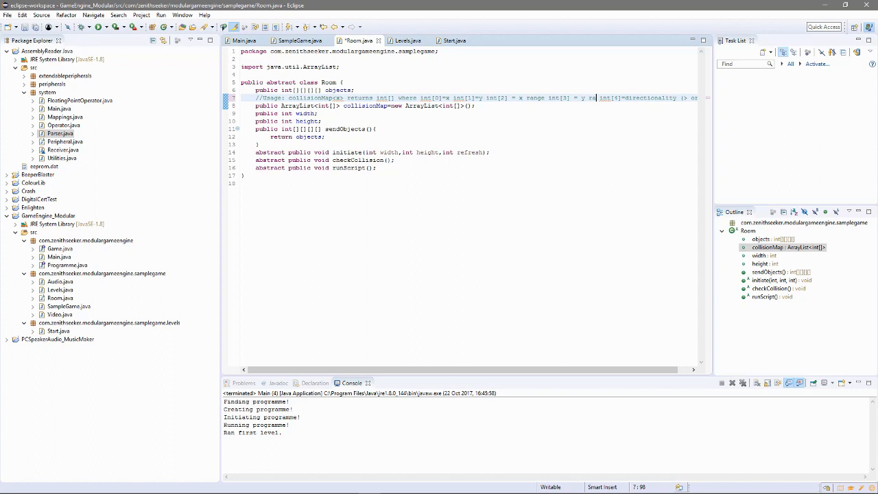